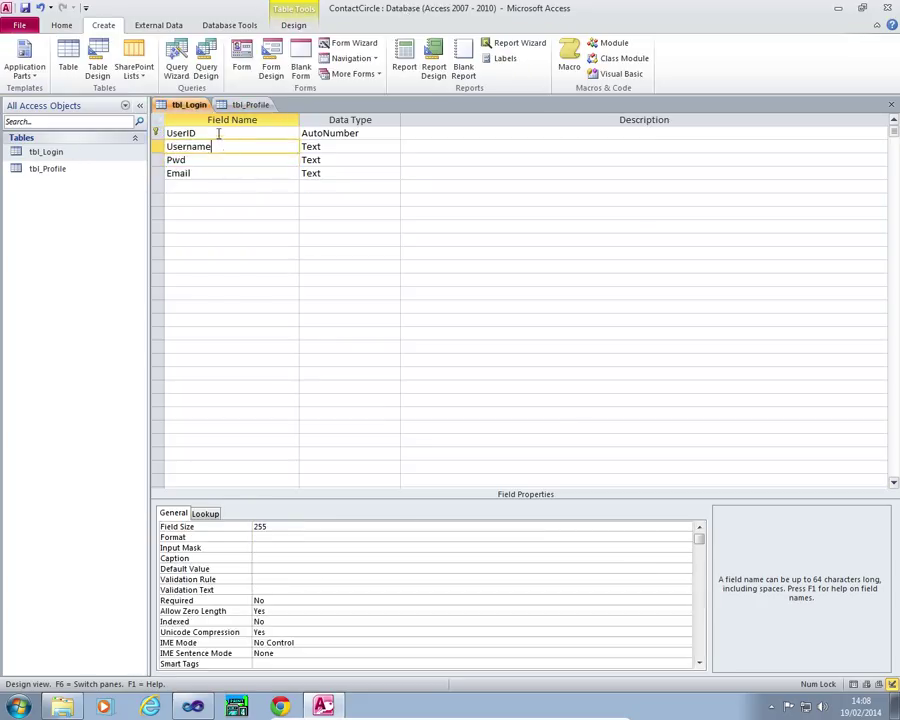
# Step: Rename tbl_Login's UserID field to User_ID, matching tbl_Profile, and save the design
pyautogui.click(252, 104)
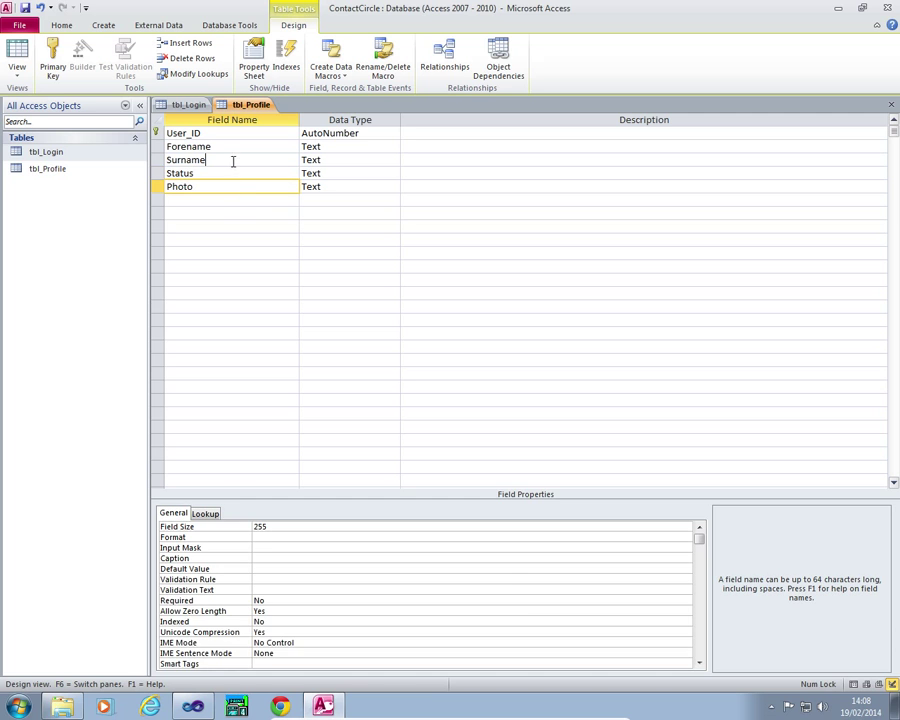
pyautogui.click(188, 104)
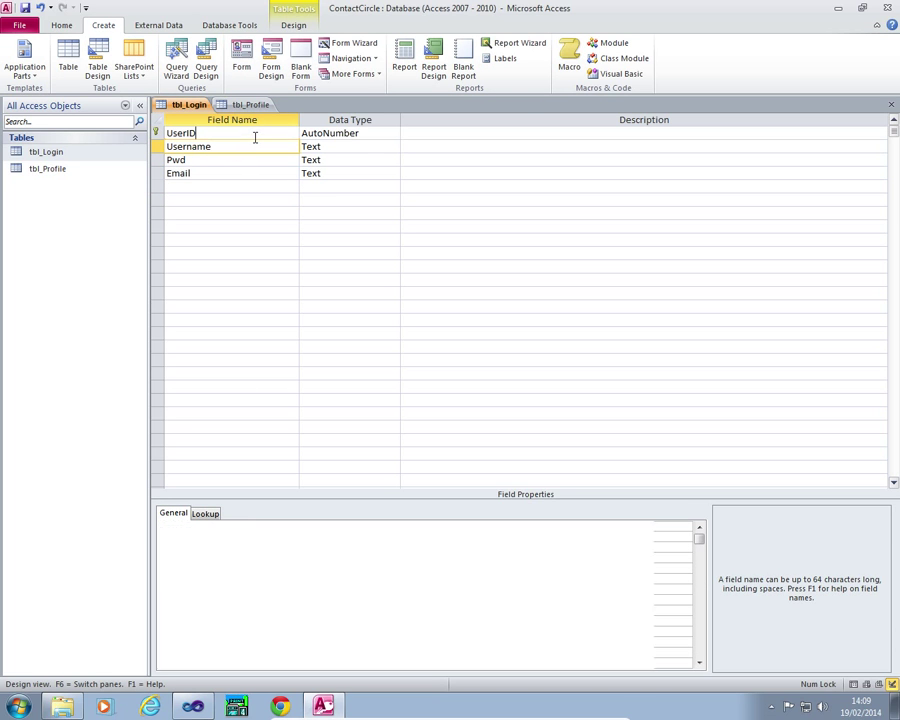
pyautogui.click(230, 133)
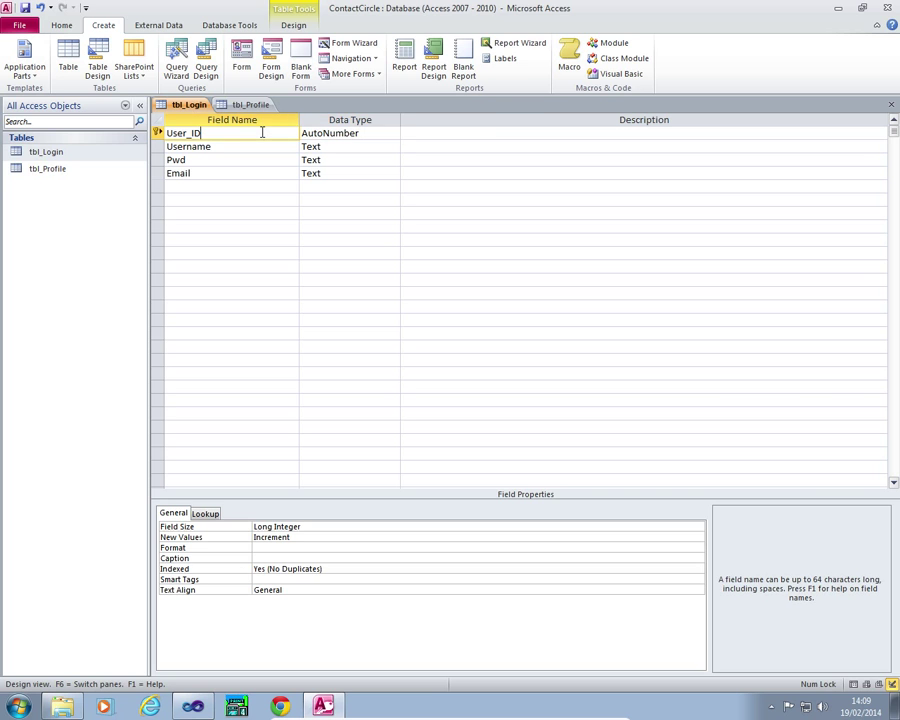
pyautogui.click(175, 159)
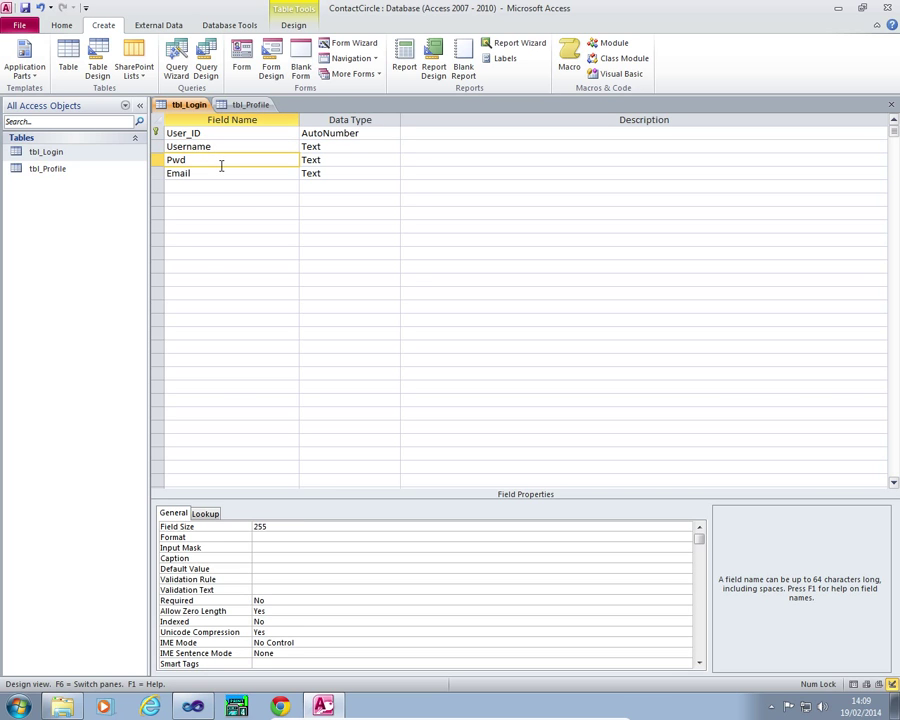
pyautogui.click(178, 173)
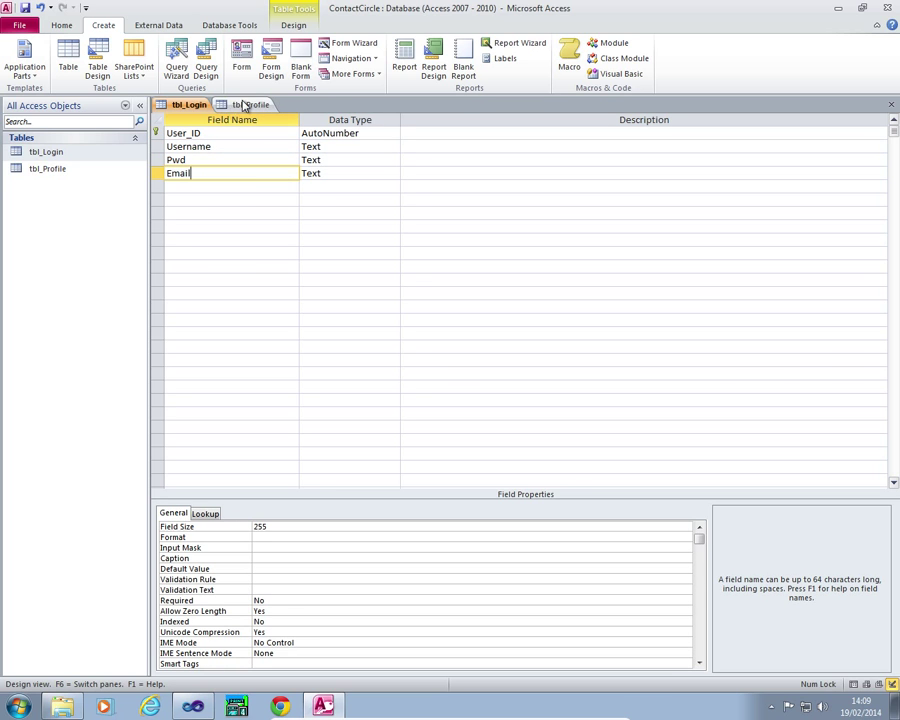
pyautogui.click(252, 104)
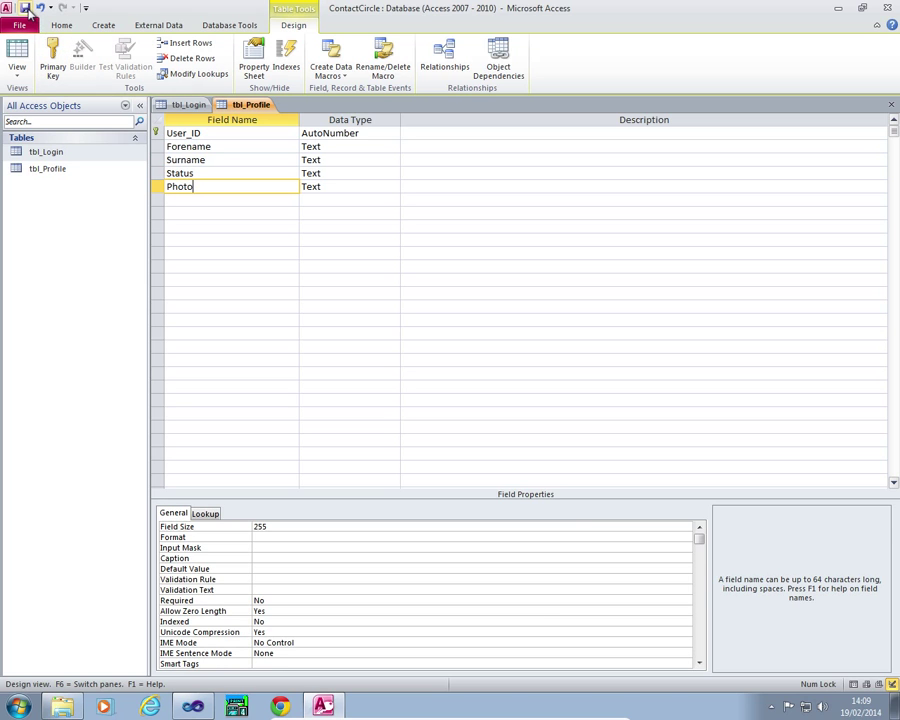
pyautogui.click(189, 104)
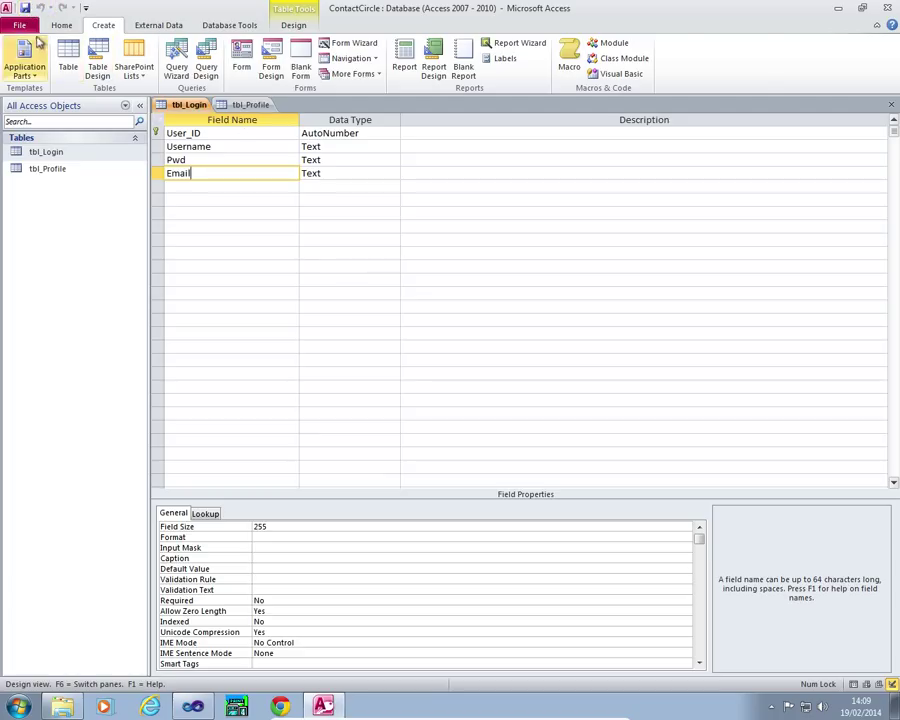
pyautogui.click(17, 55)
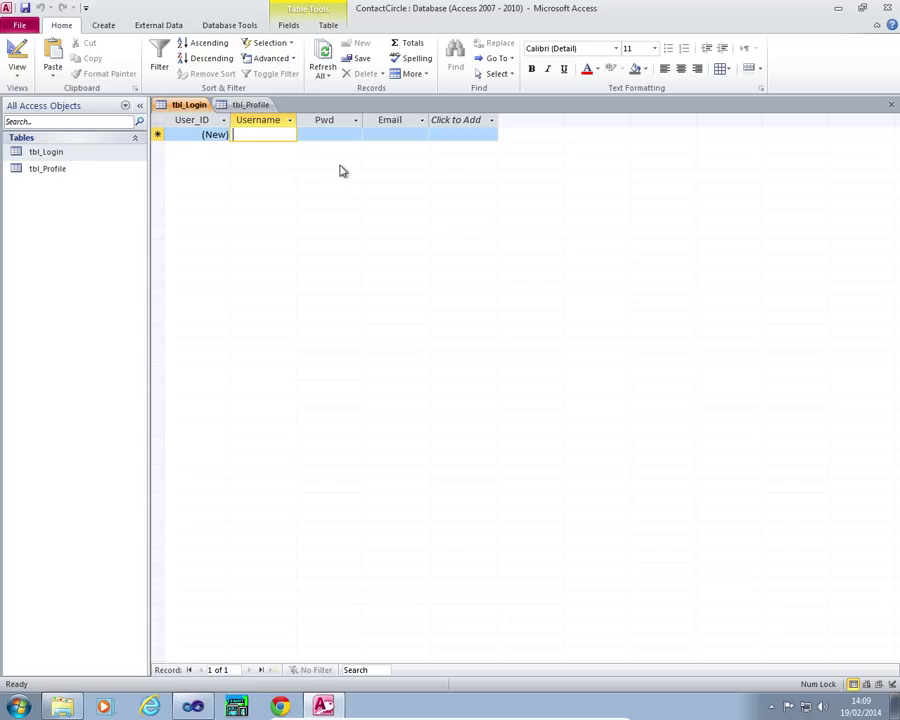
pyautogui.write('Chris')
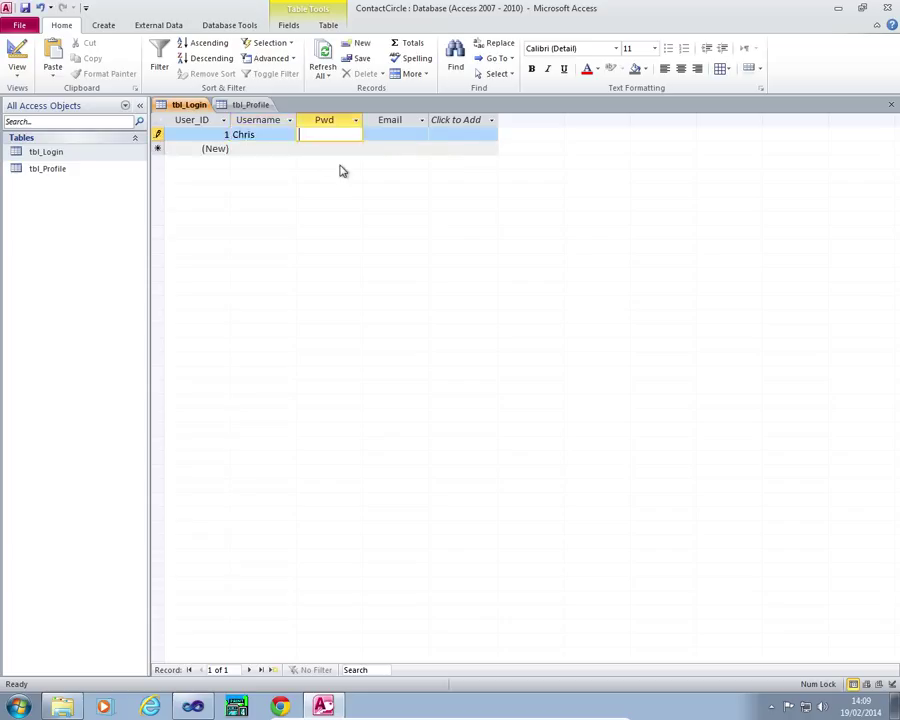
pyautogui.write('Password')
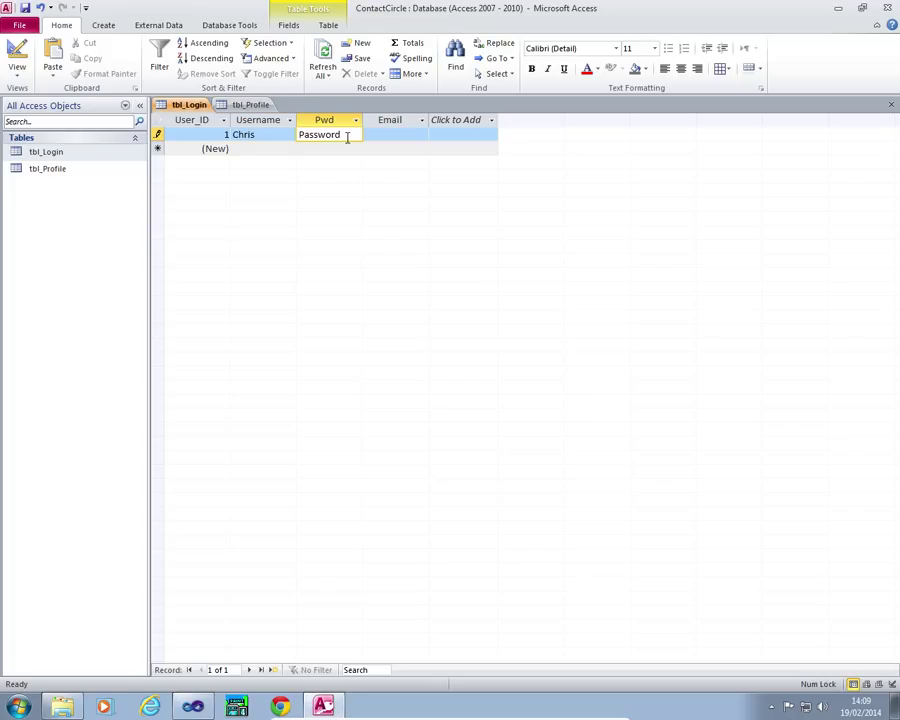
pyautogui.click(397, 134)
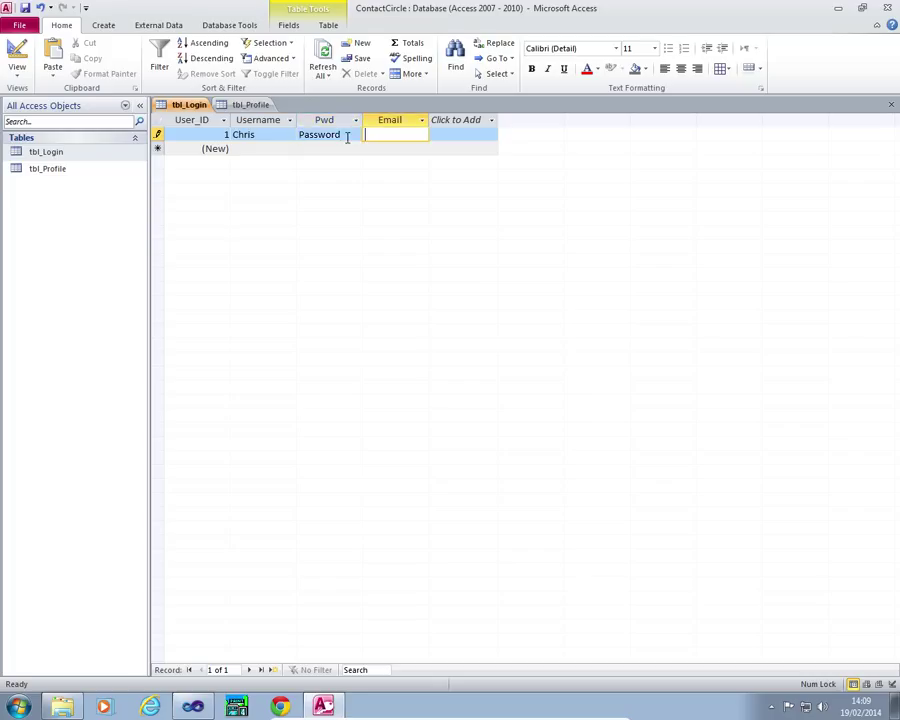
pyautogui.write('chris')
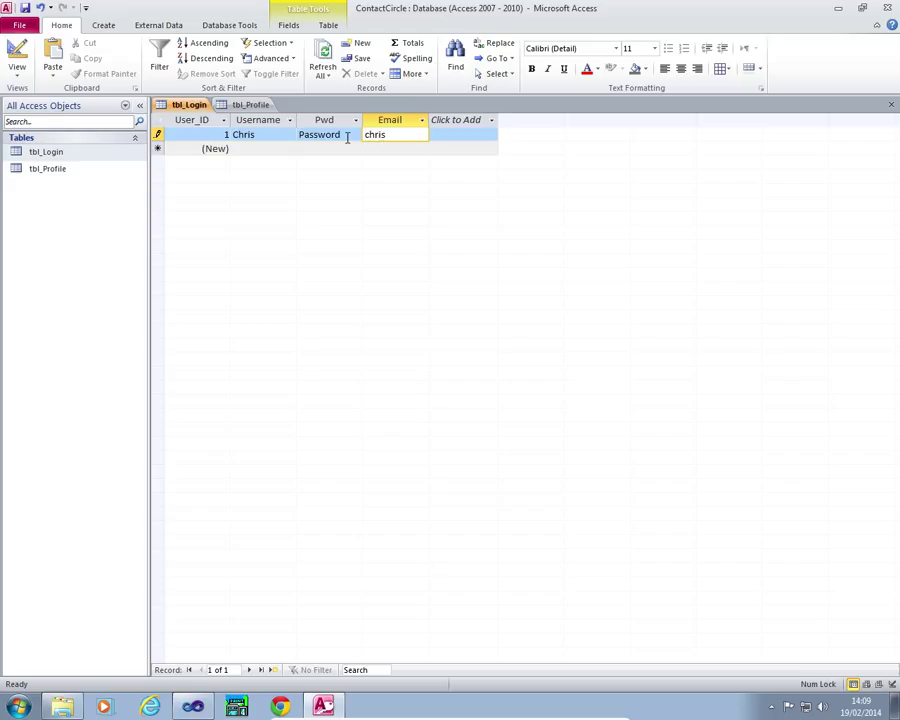
pyautogui.write('@chri')
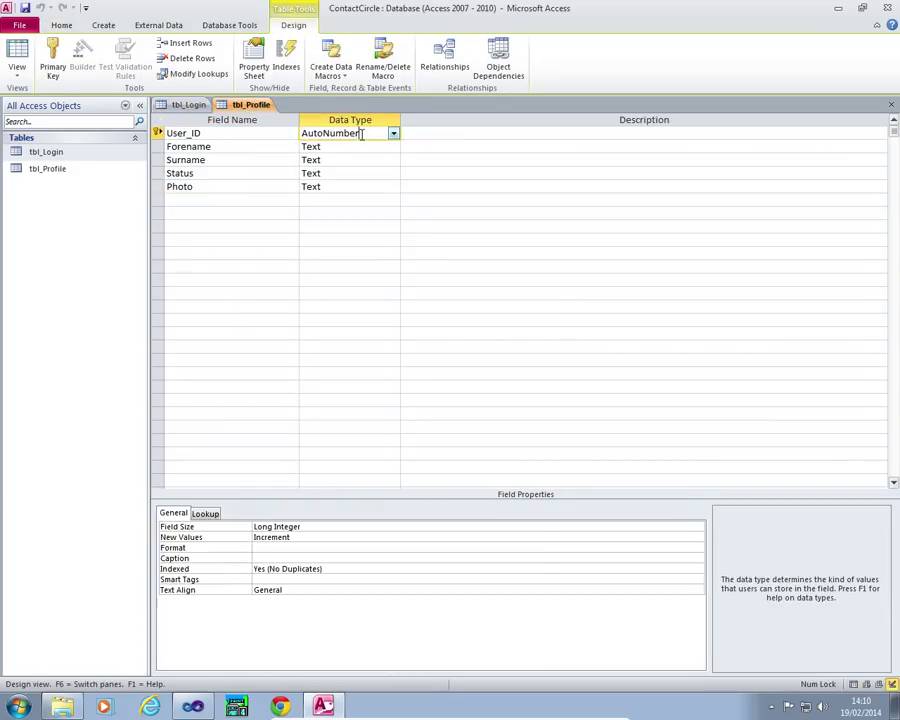
# Step: Change tbl_Profile's User_ID data type to Number and switch to Datasheet view
pyautogui.click(393, 133)
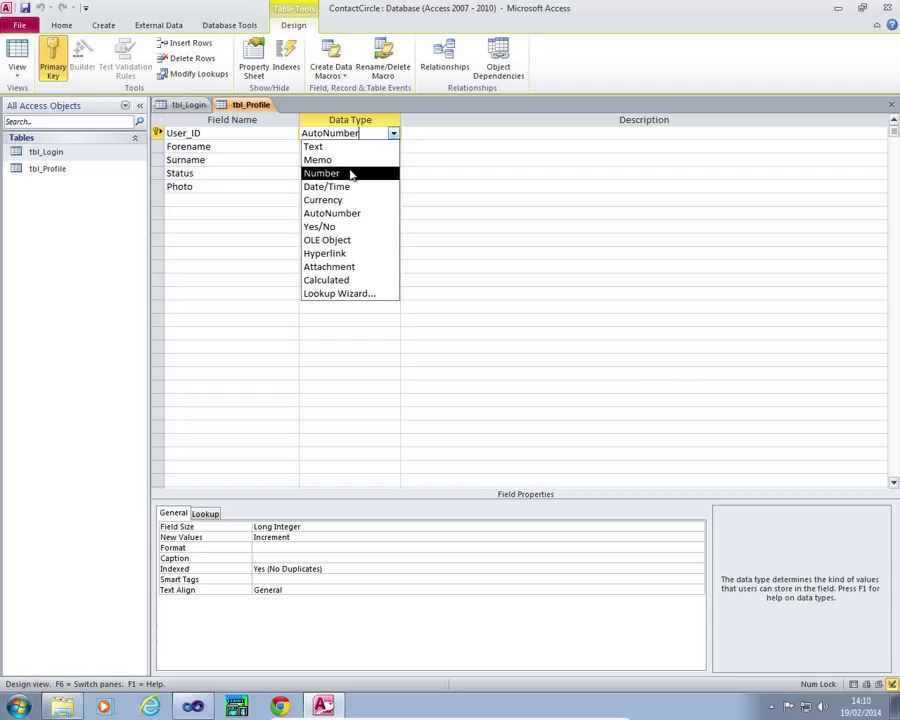
pyautogui.click(321, 173)
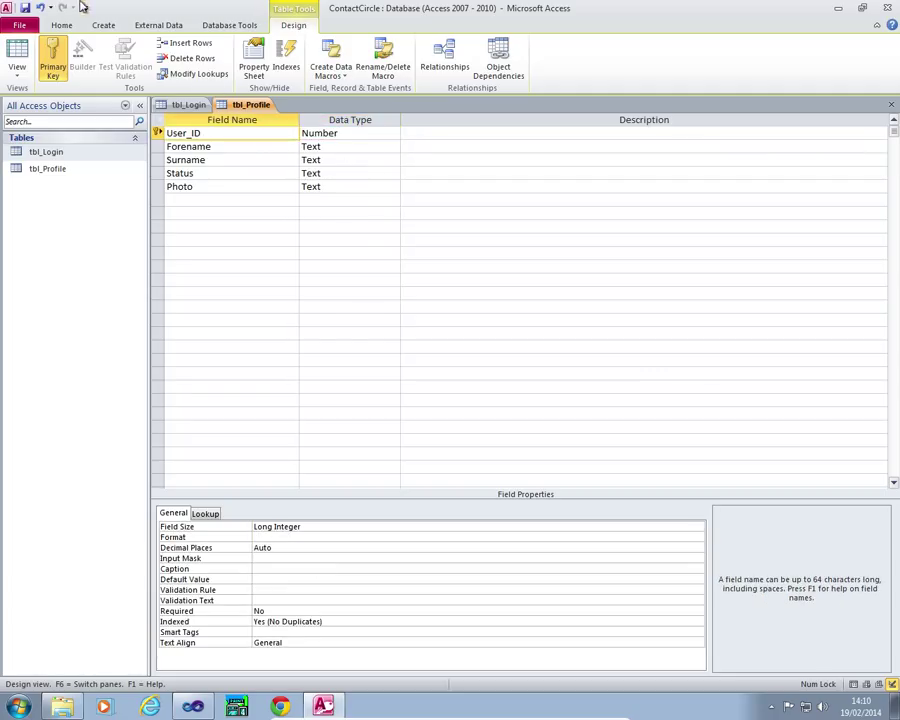
pyautogui.click(16, 57)
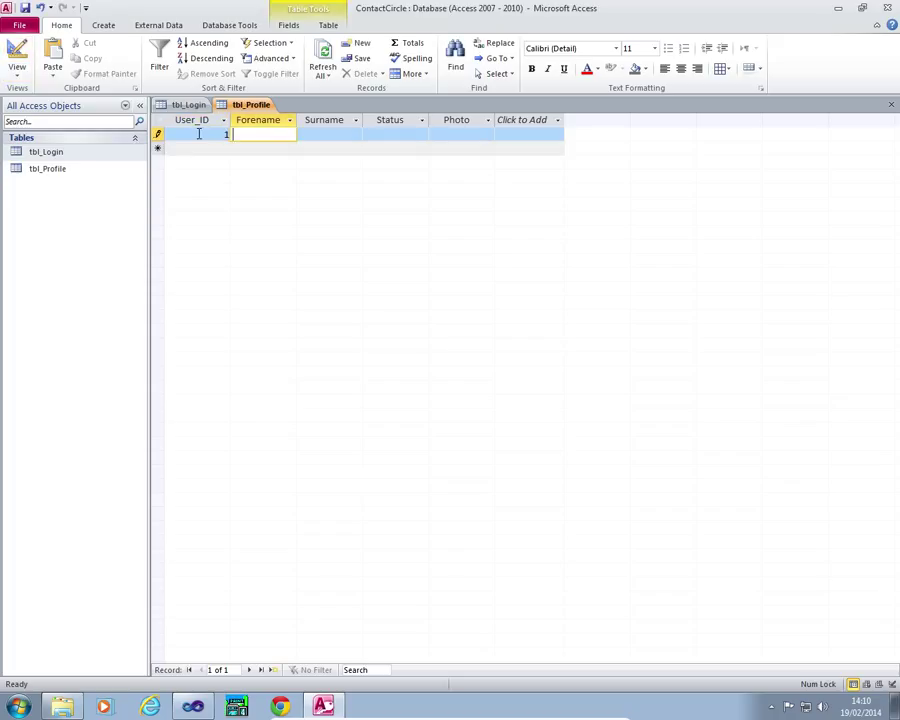
pyautogui.write('Chris')
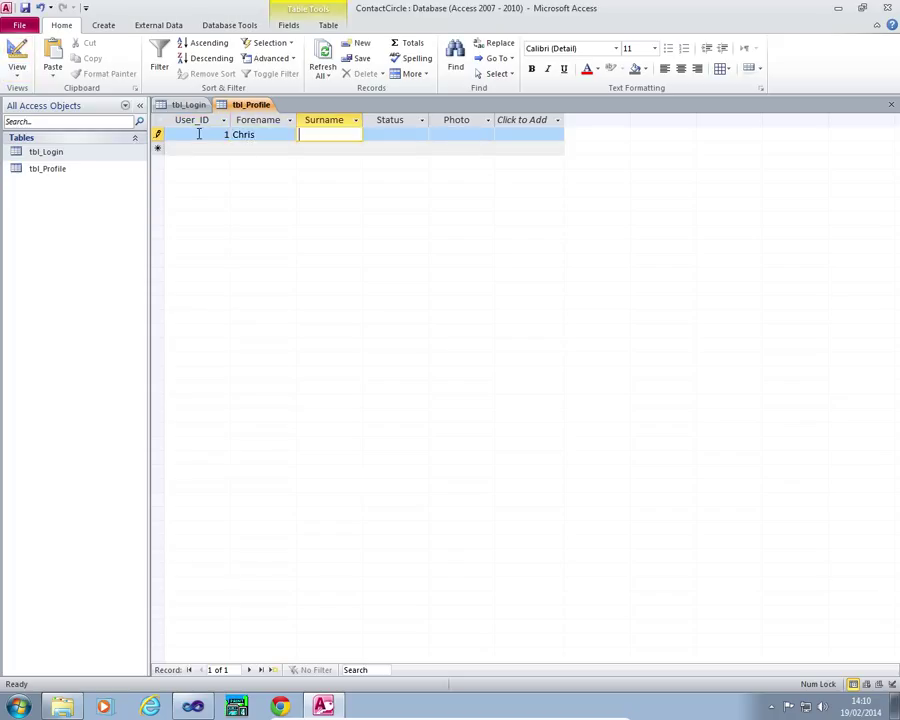
pyautogui.write('Lewis')
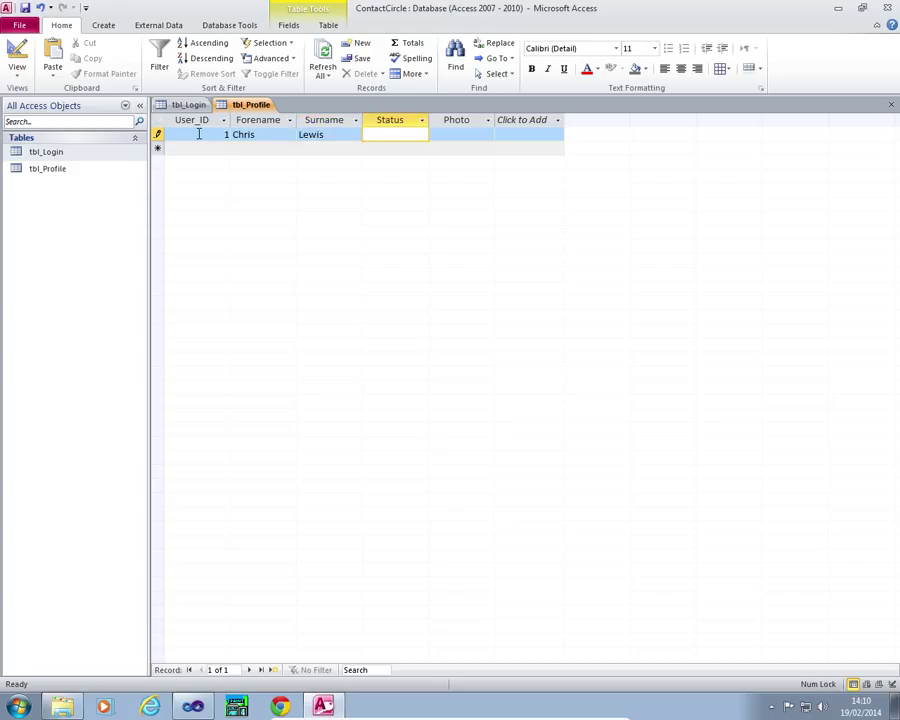
pyautogui.write('Current')
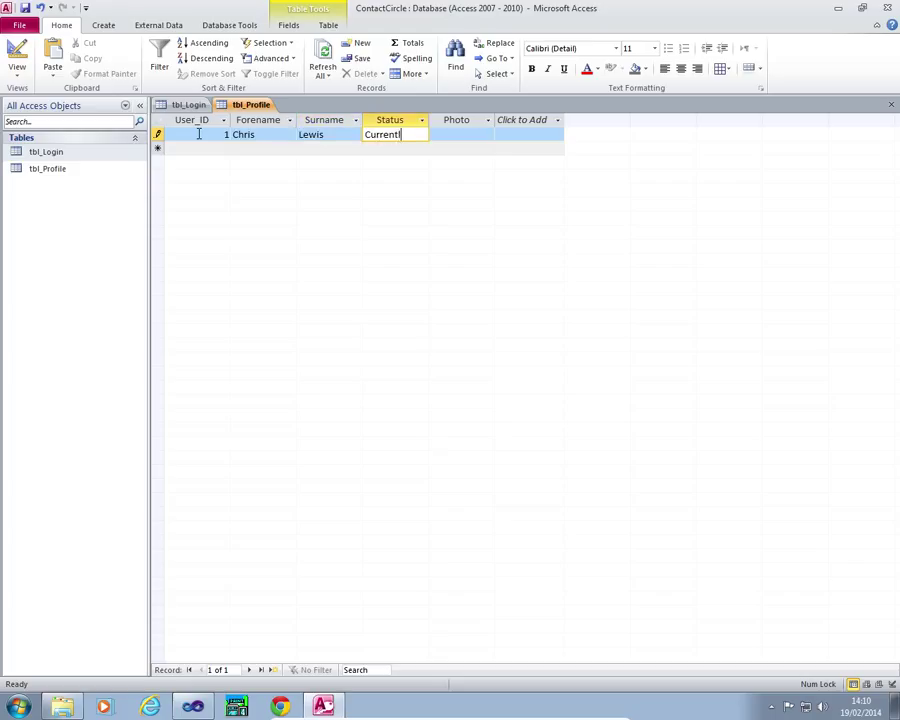
pyautogui.write('y')
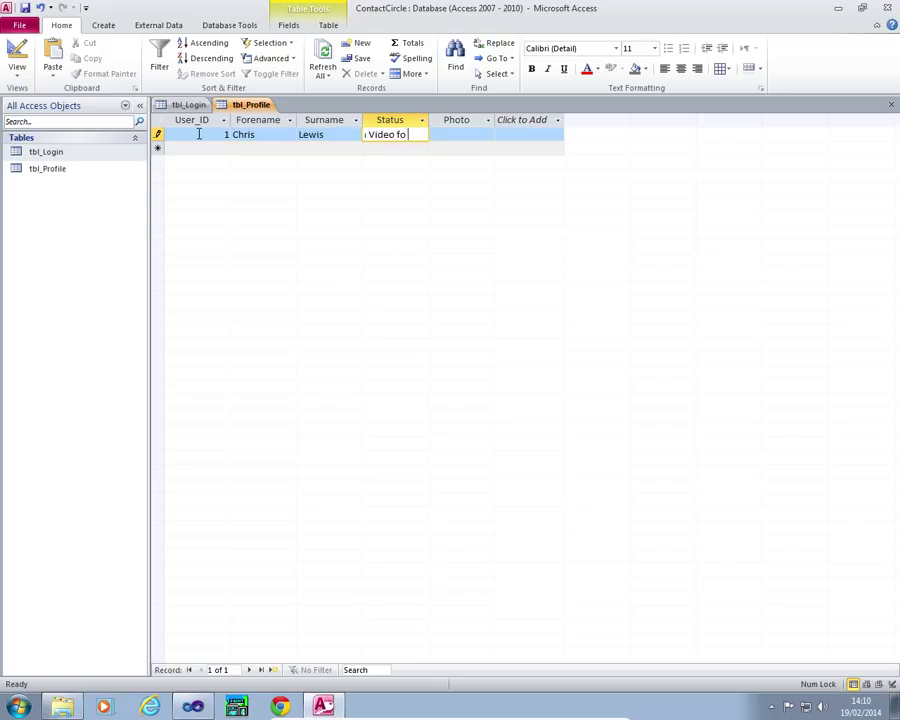
pyautogui.write('eo for the Pro')
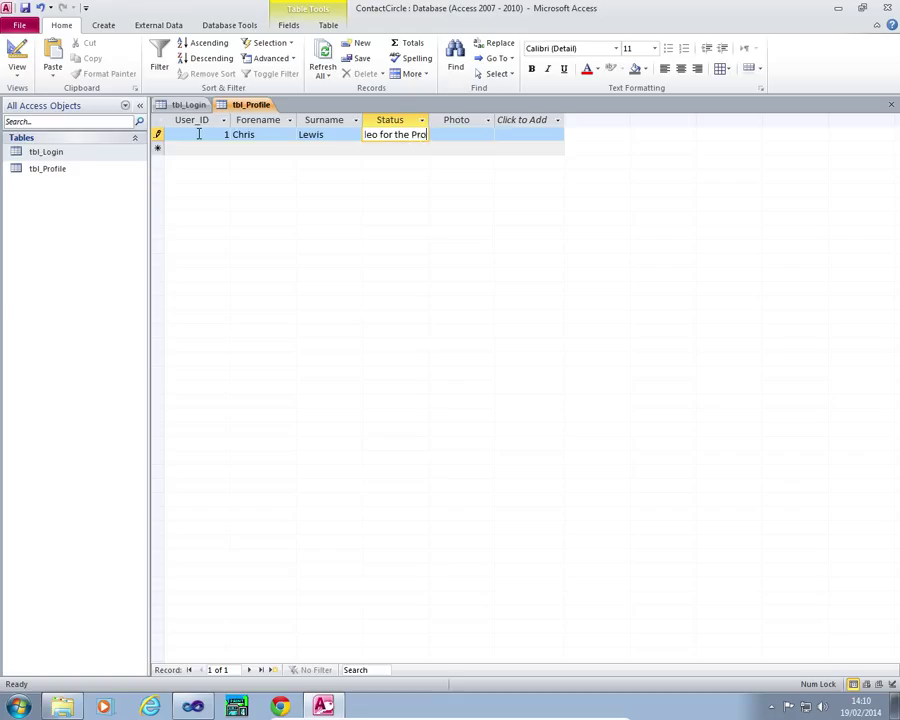
pyautogui.write('amming set')
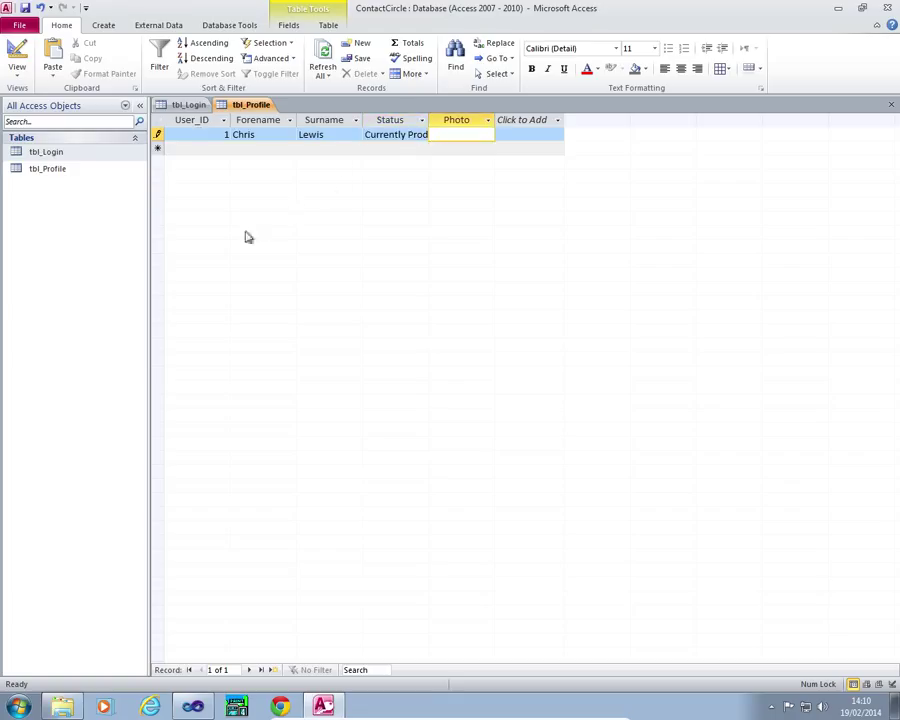
pyautogui.click(235, 707)
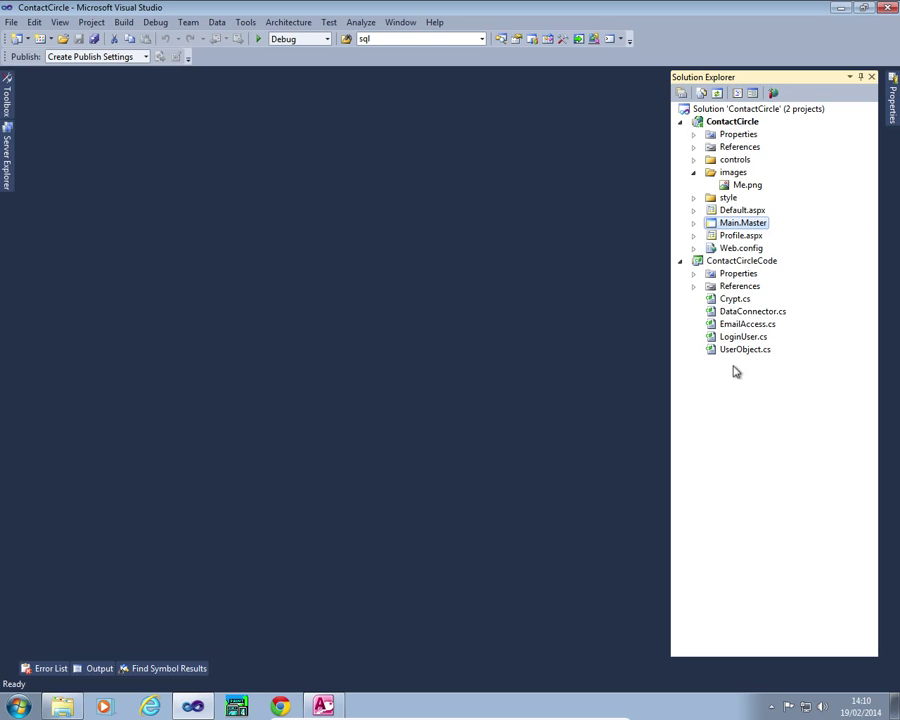
# Step: Open Me.png from the images folder in Solution Explorer to check the photo path
pyautogui.doubleClick(744, 349)
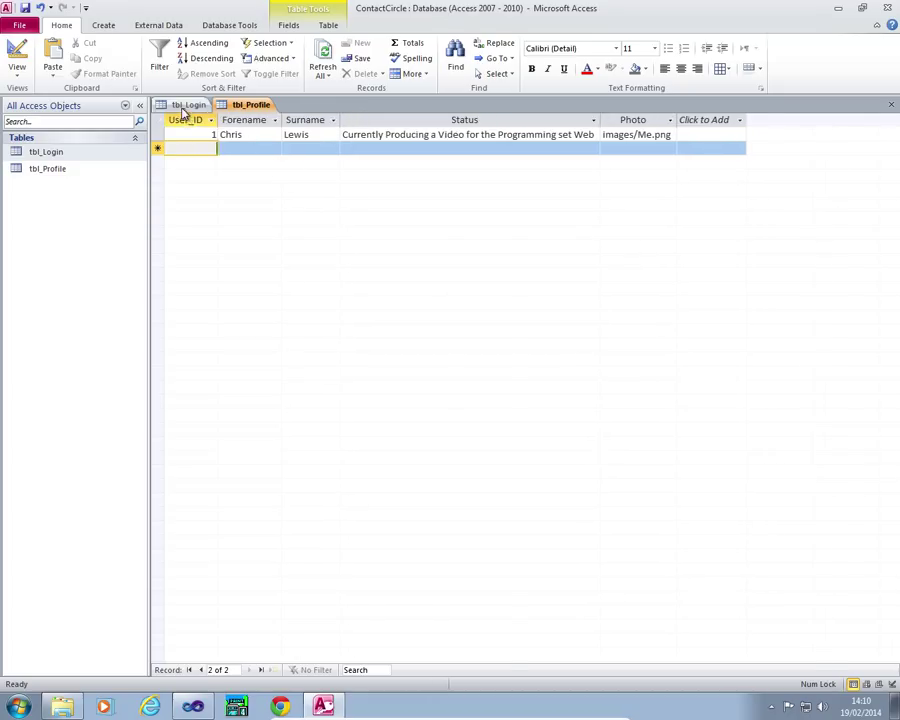
# Step: Save the entered Access table data and switch back to Visual Studio
pyautogui.click(190, 104)
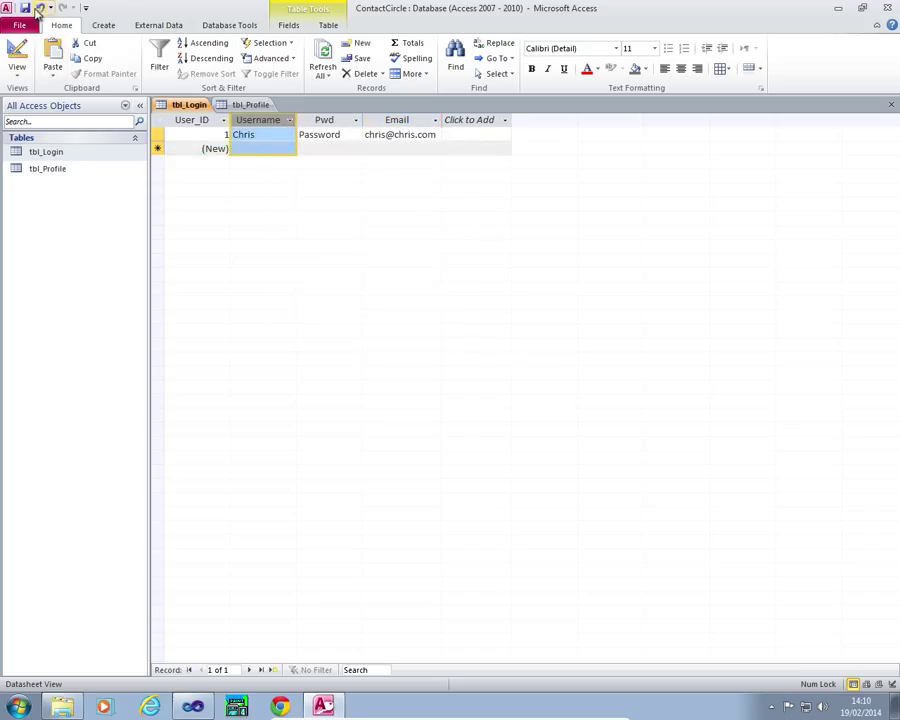
pyautogui.click(251, 104)
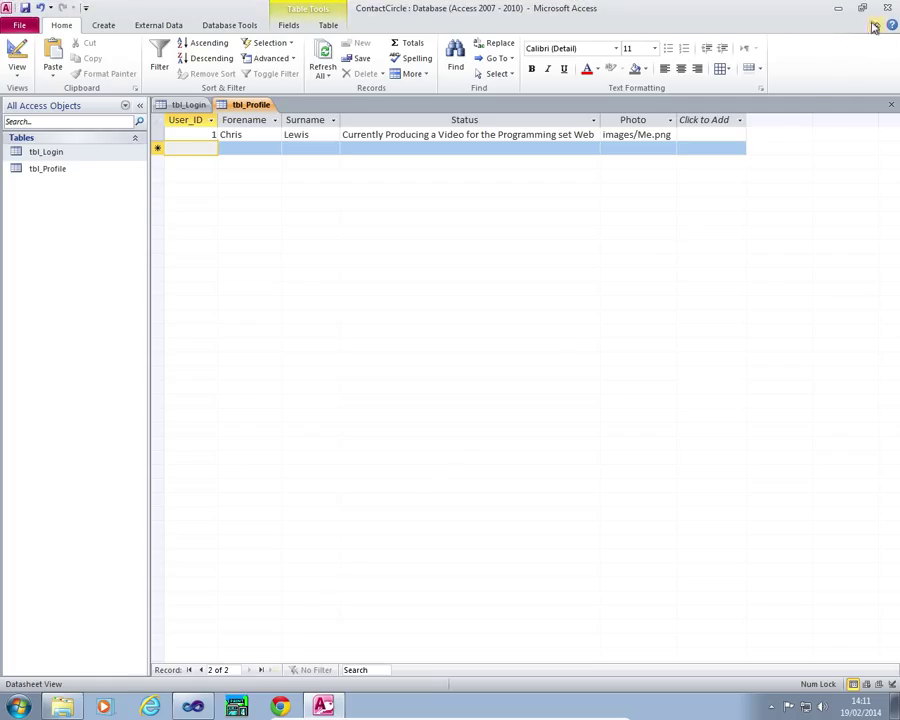
pyautogui.click(236, 707)
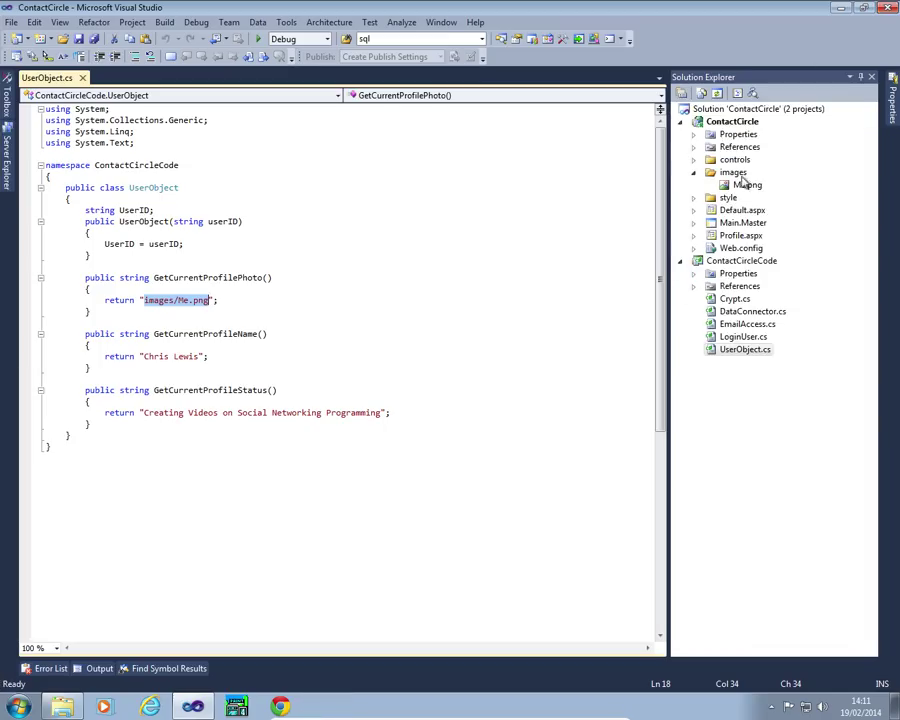
# Step: Add ContactCircle.accdb from My Documents to the ContactCircle web project
pyautogui.rightClick(733, 121)
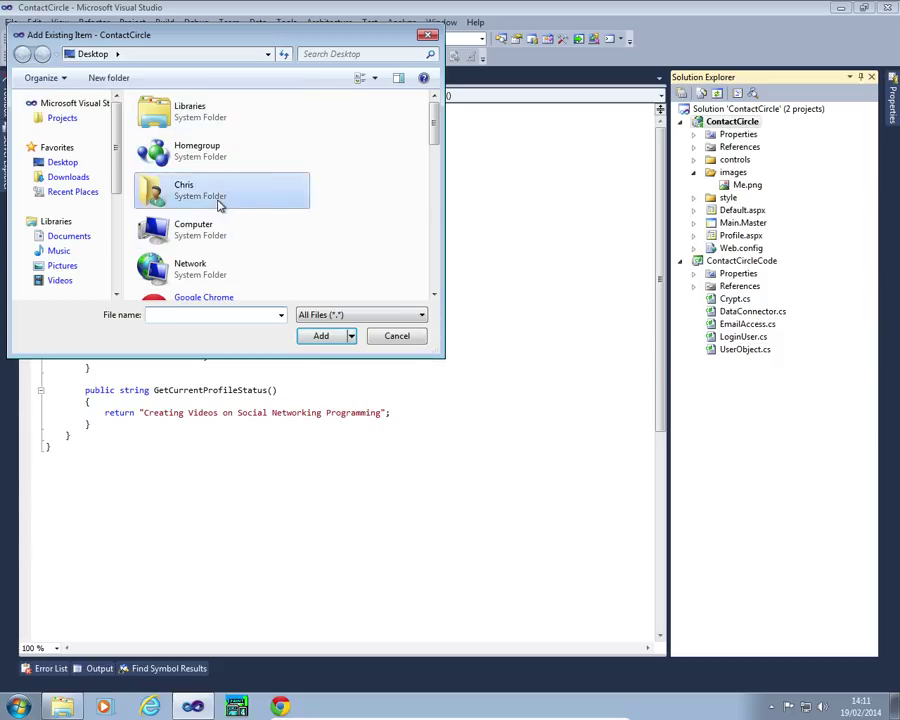
pyautogui.doubleClick(184, 190)
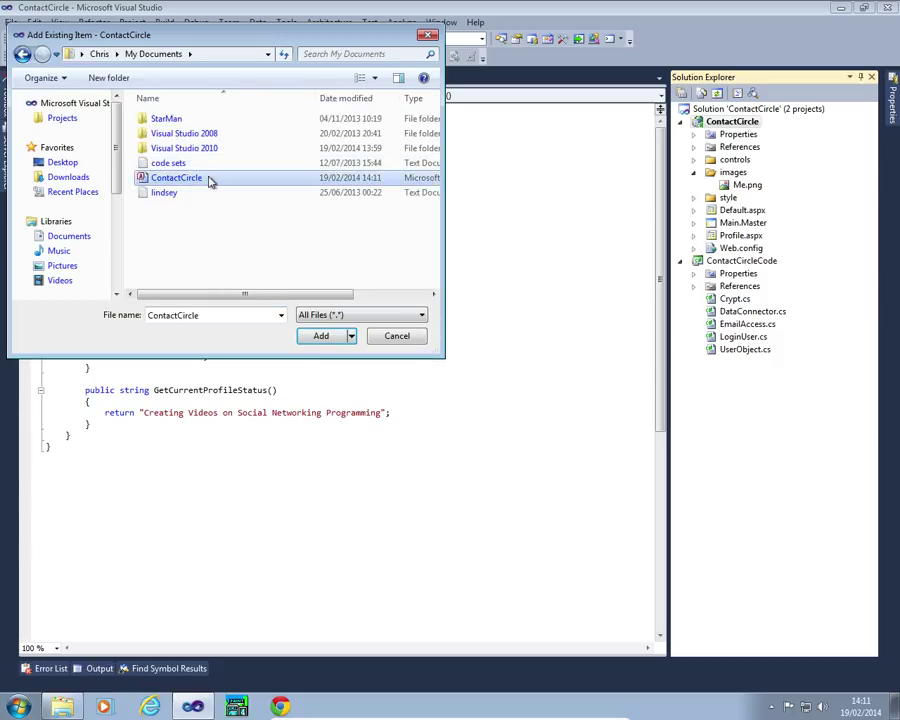
pyautogui.click(320, 335)
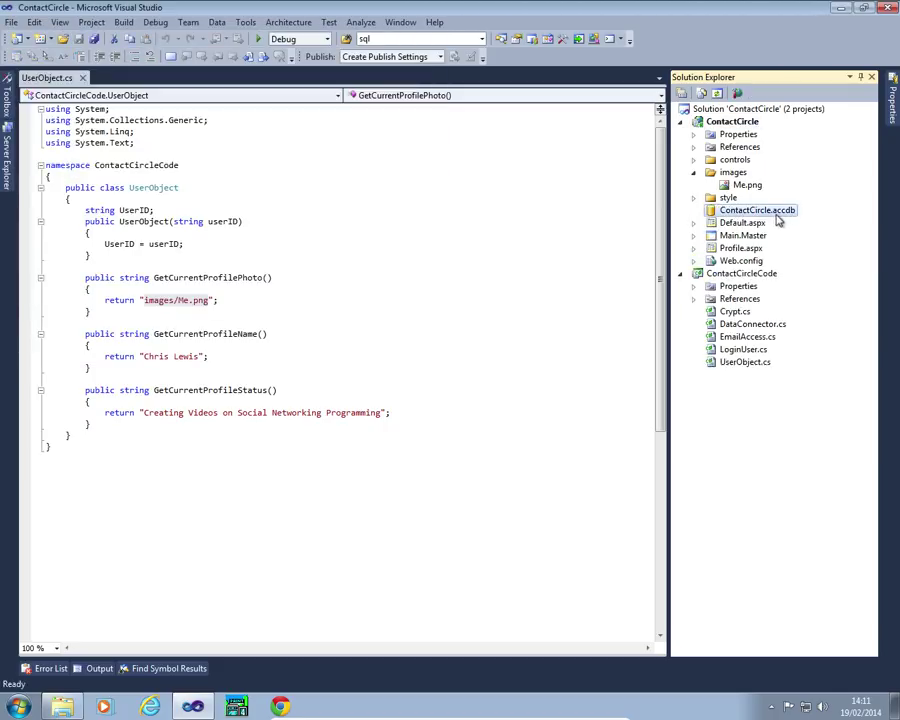
pyautogui.moveTo(750, 370)
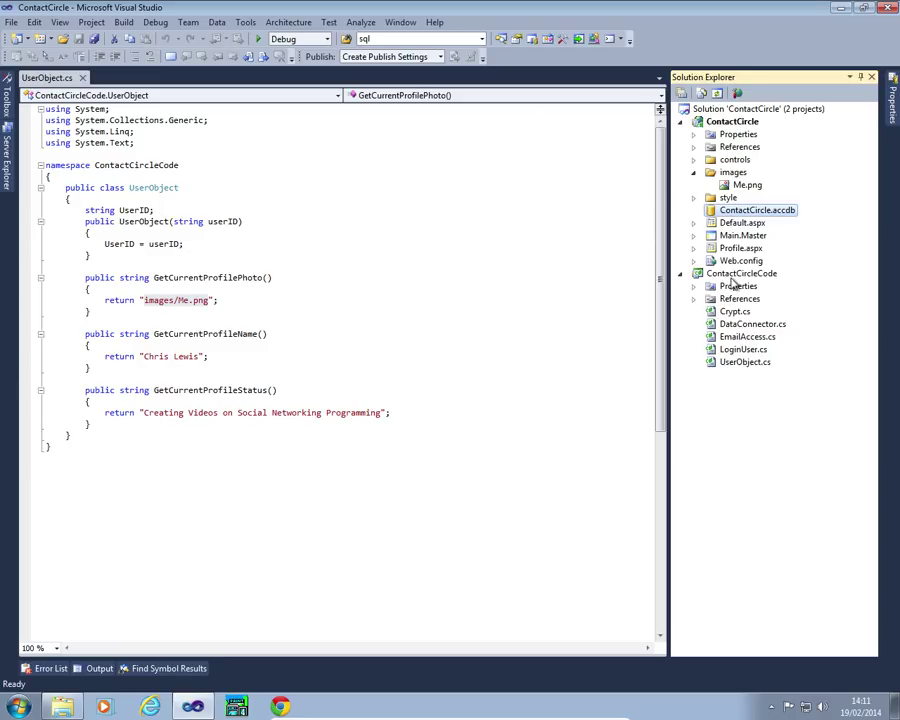
pyautogui.rightClick(741, 273)
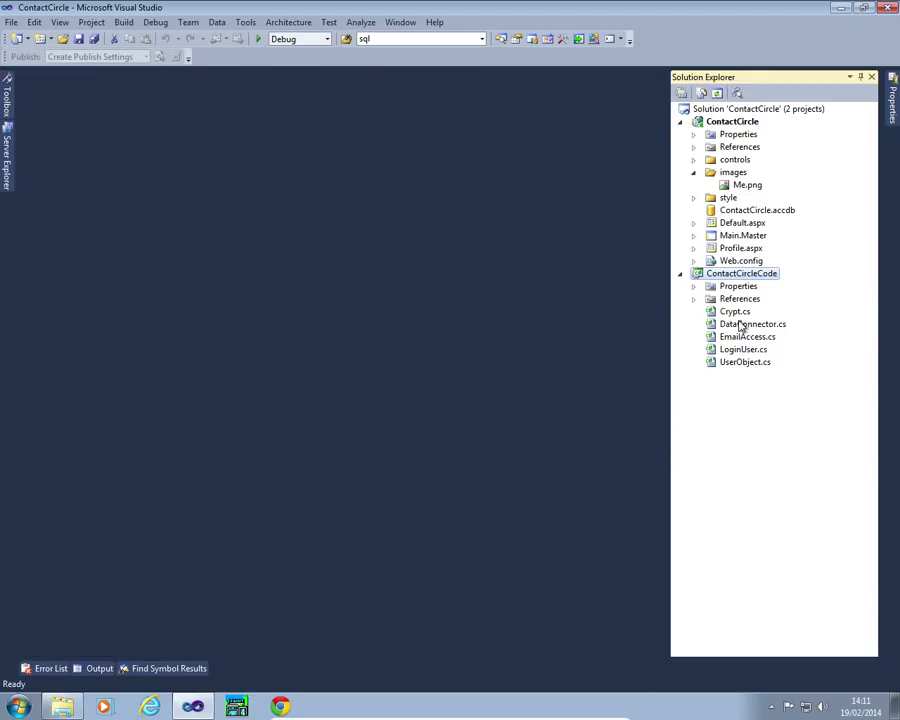
pyautogui.doubleClick(752, 324)
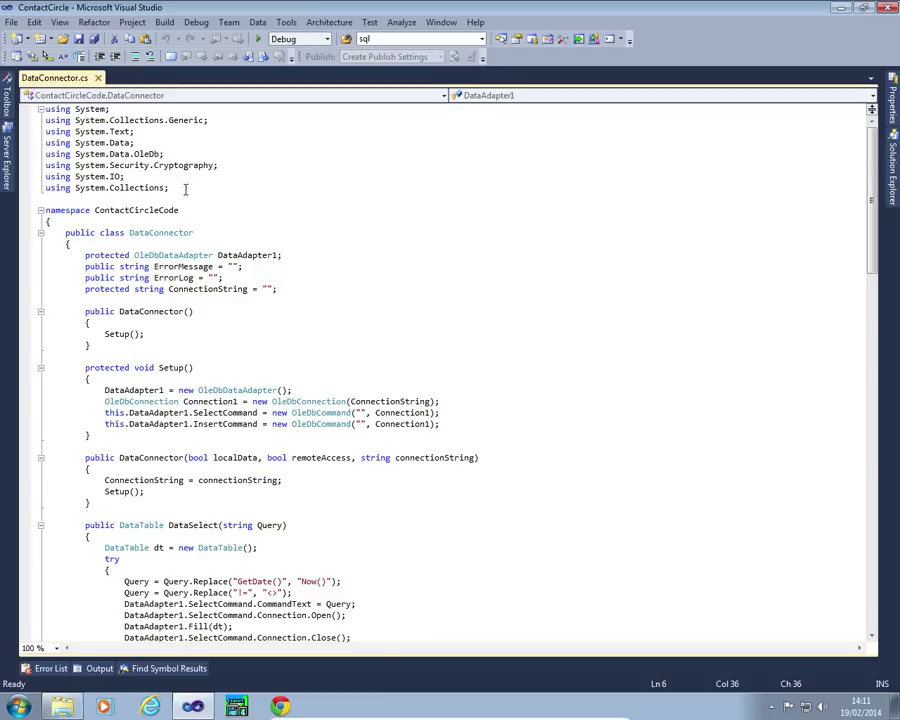
pyautogui.moveTo(128, 247)
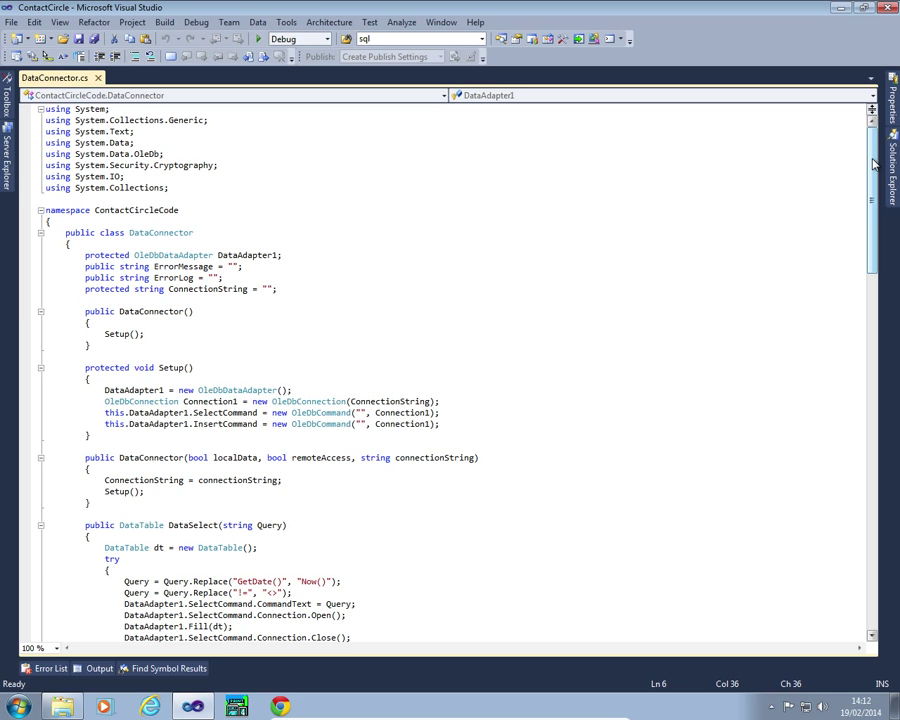
pyautogui.scroll(-3)
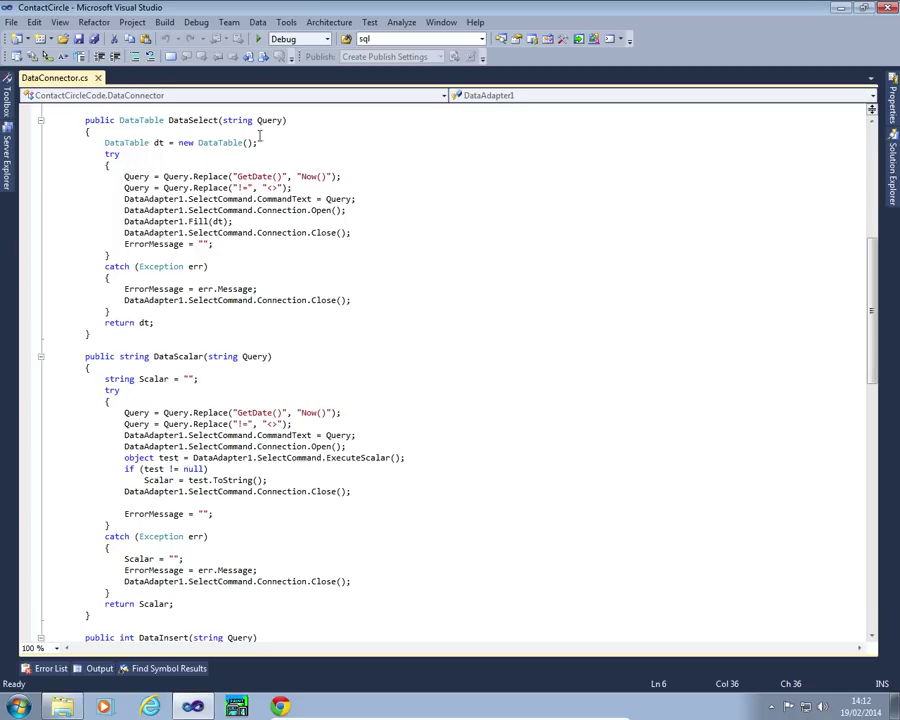
pyautogui.moveTo(232, 249)
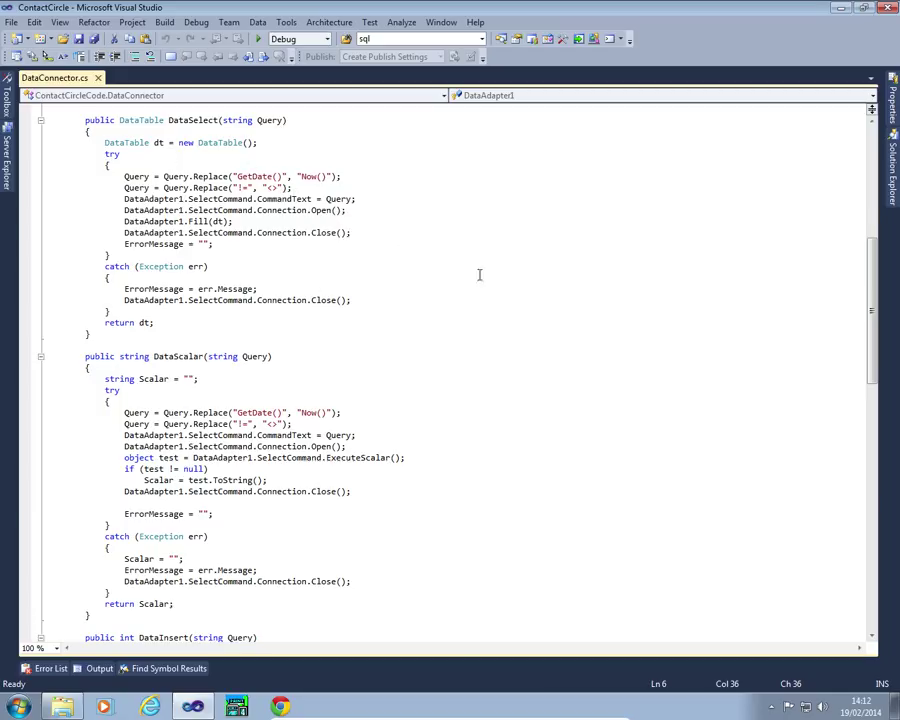
pyautogui.moveTo(329, 131)
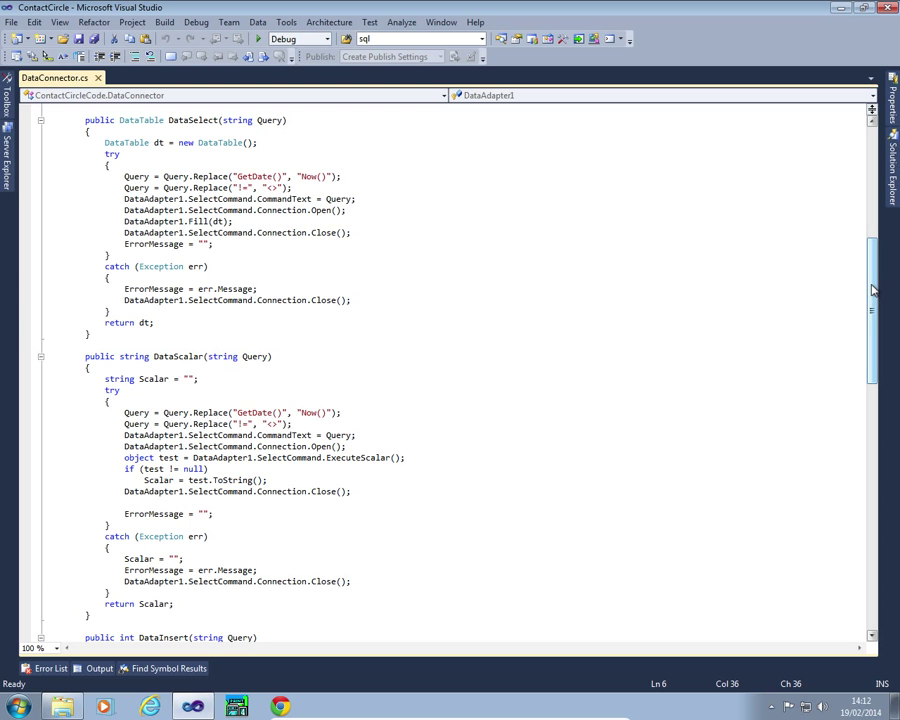
pyautogui.scroll(-3)
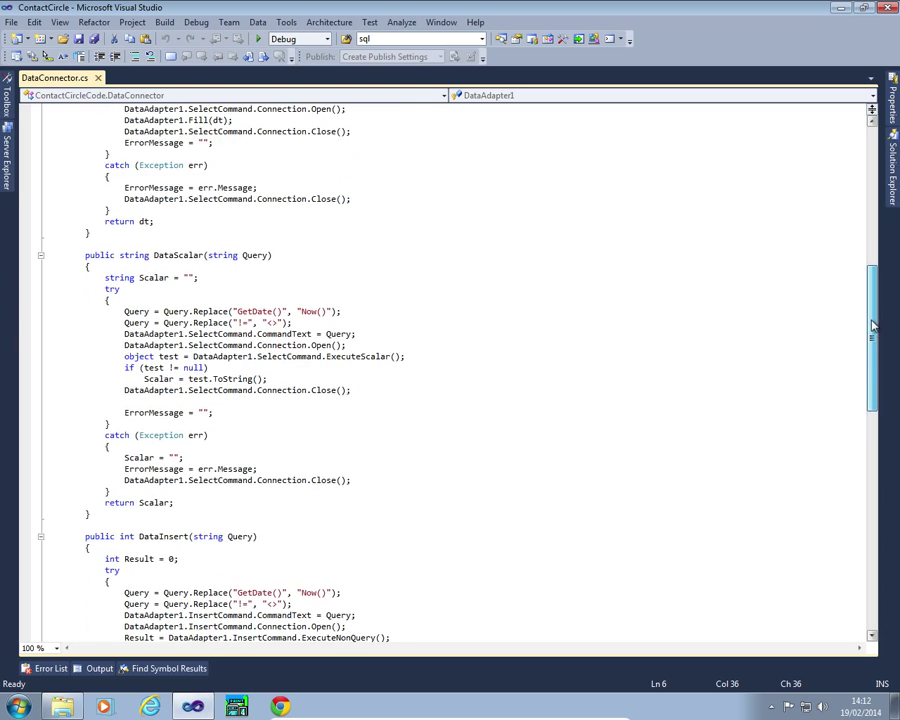
pyautogui.scroll(-3)
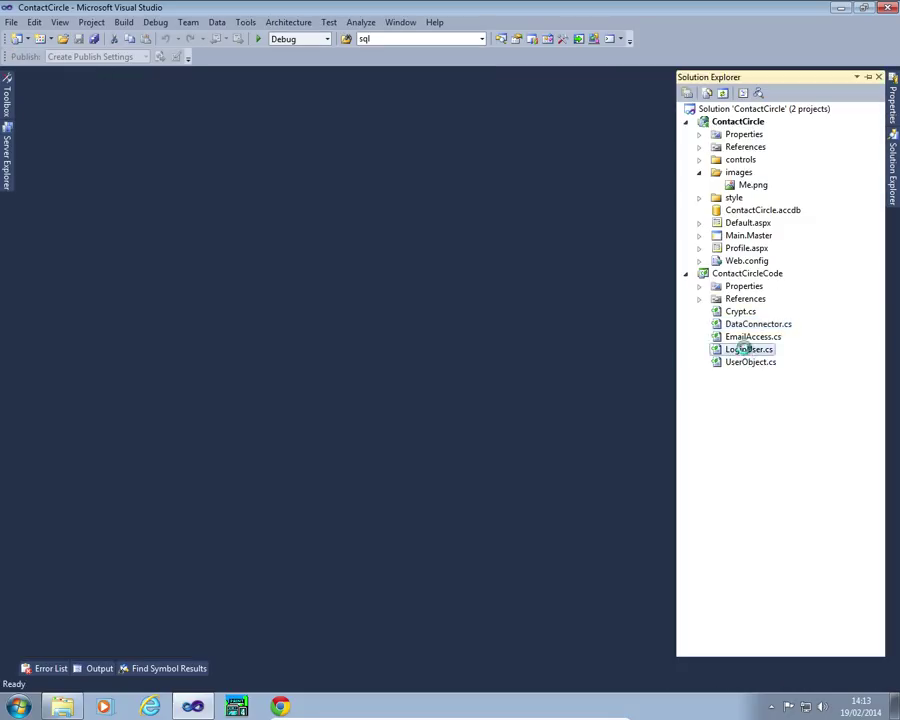
# Step: Write DataConnector dc = new DataConnector("") in GetCurrentProfilePhoto and select ContactCircle.accdb
pyautogui.doubleClick(749, 348)
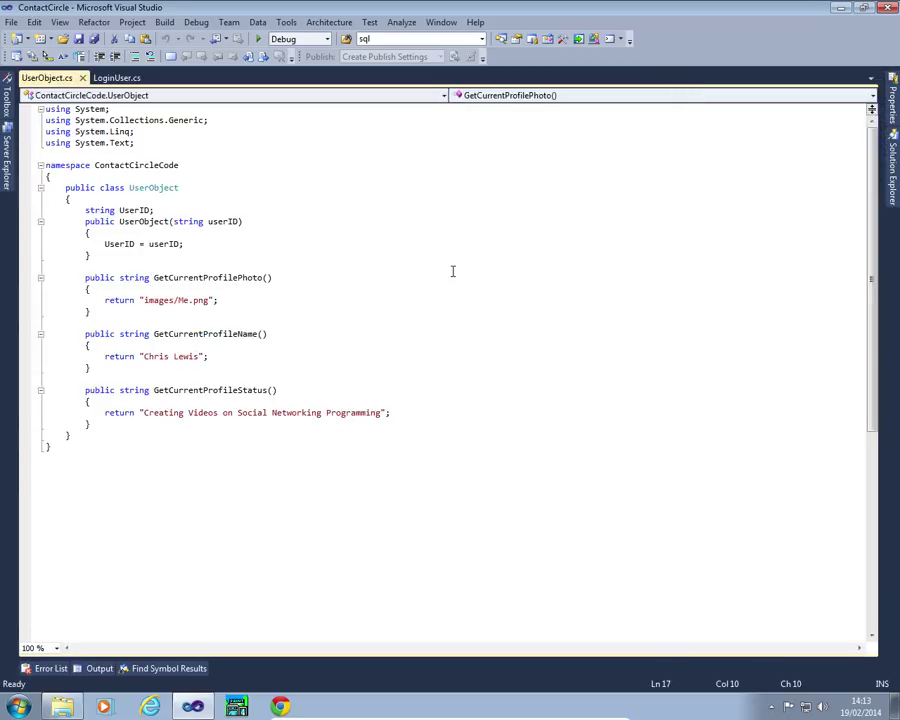
pyautogui.write('Data')
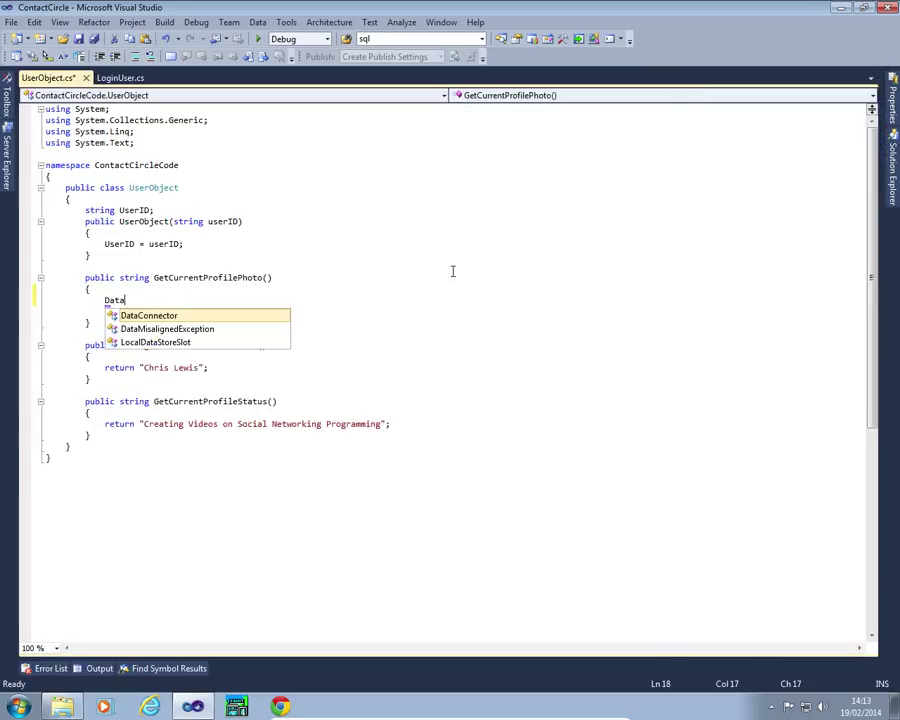
pyautogui.write('Connector dc =')
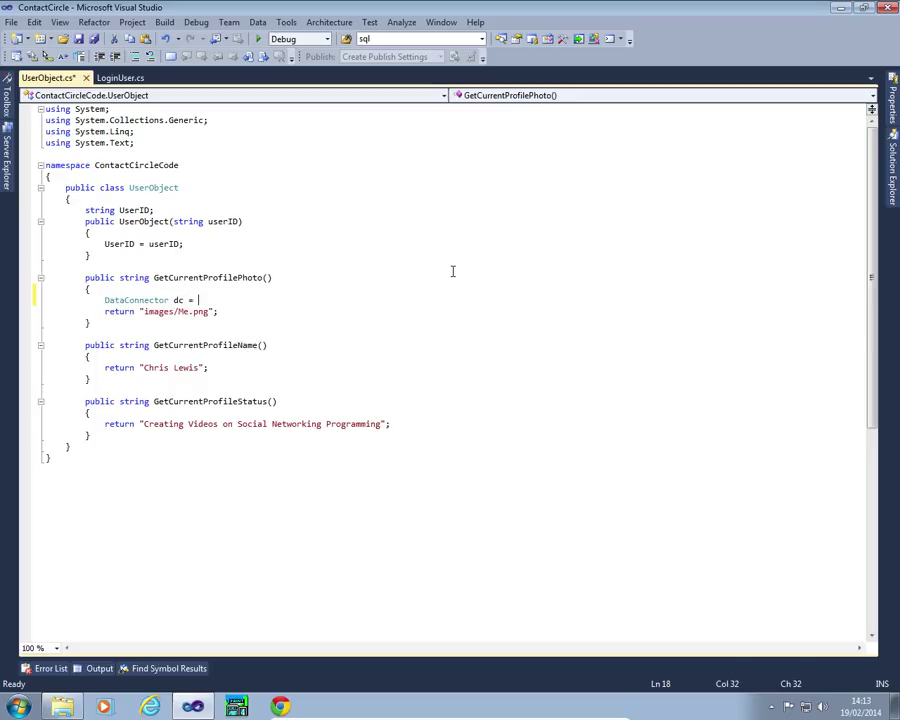
pyautogui.write('new DataConnector("");')
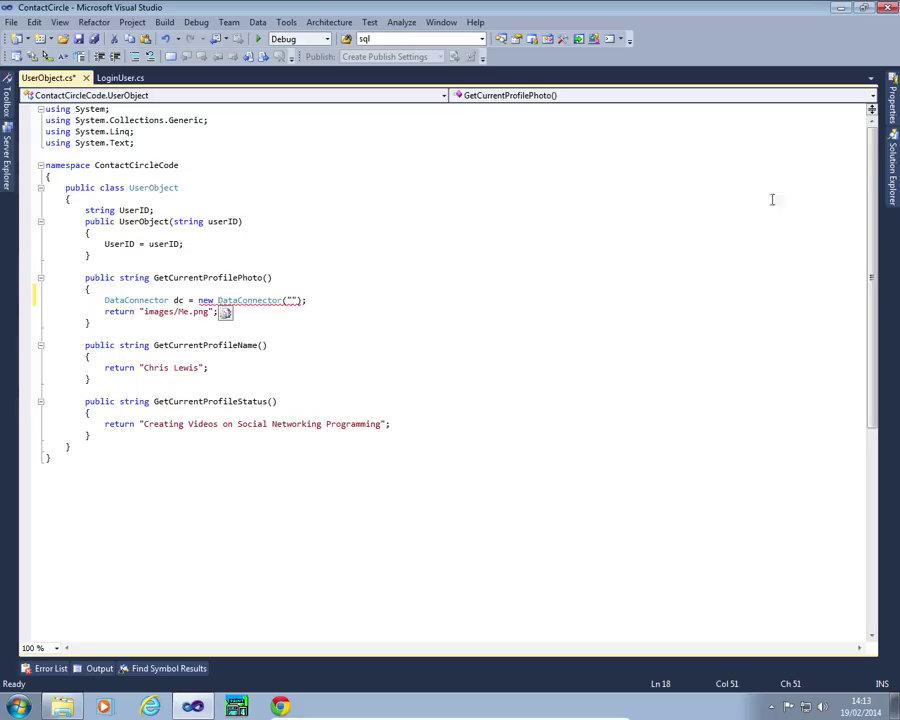
pyautogui.click(887, 75)
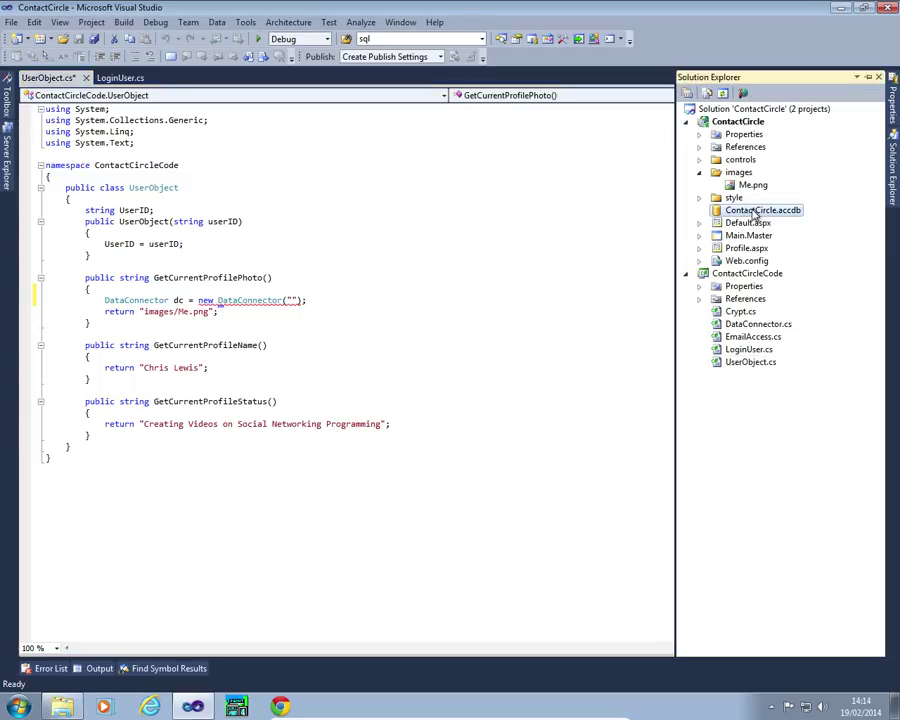
pyautogui.click(758, 323)
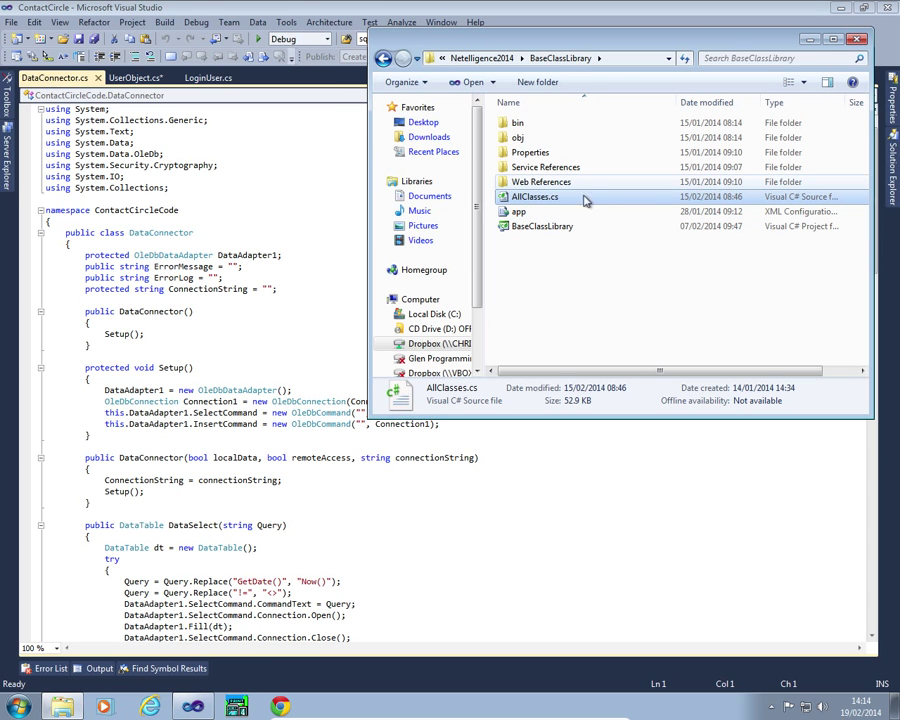
# Step: Copy the ACE OLEDB connection string from AllClasses.cs into the new DataConnector call
pyautogui.doubleClick(536, 196)
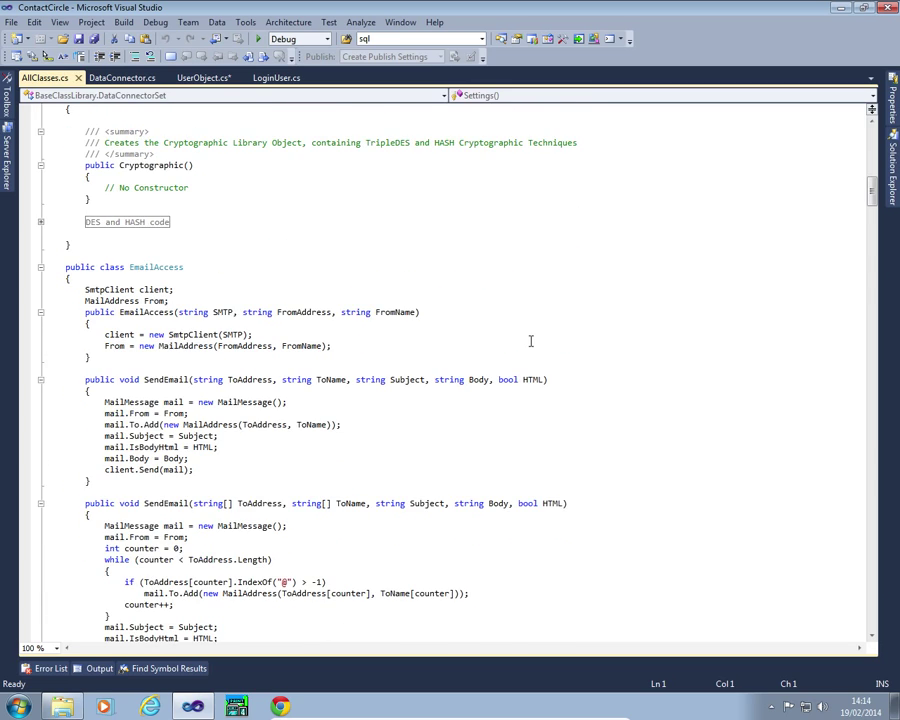
pyautogui.scroll(-3)
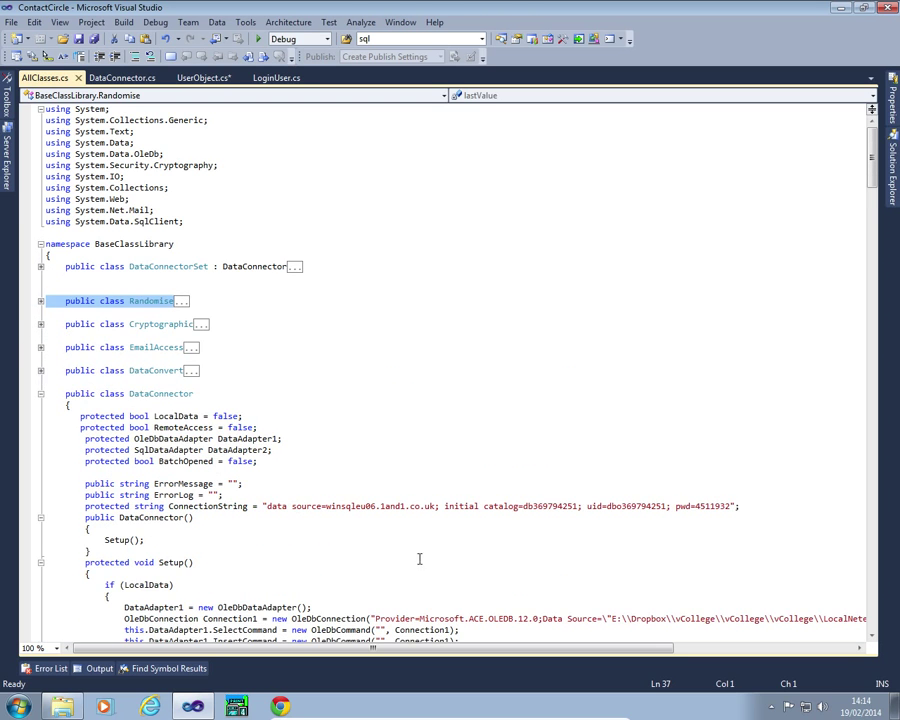
pyautogui.scroll(-3)
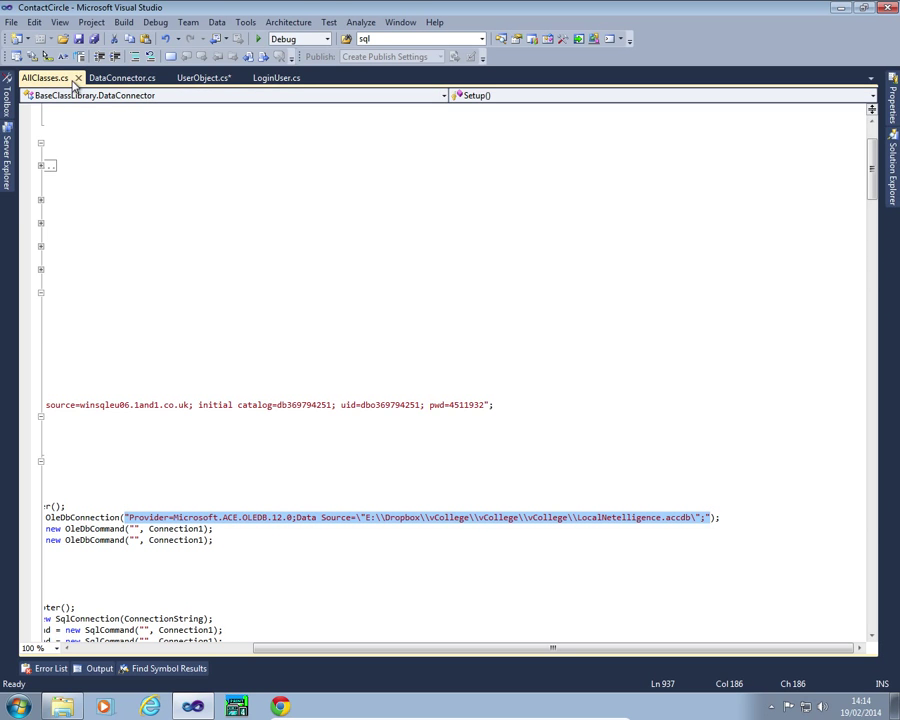
pyautogui.click(135, 77)
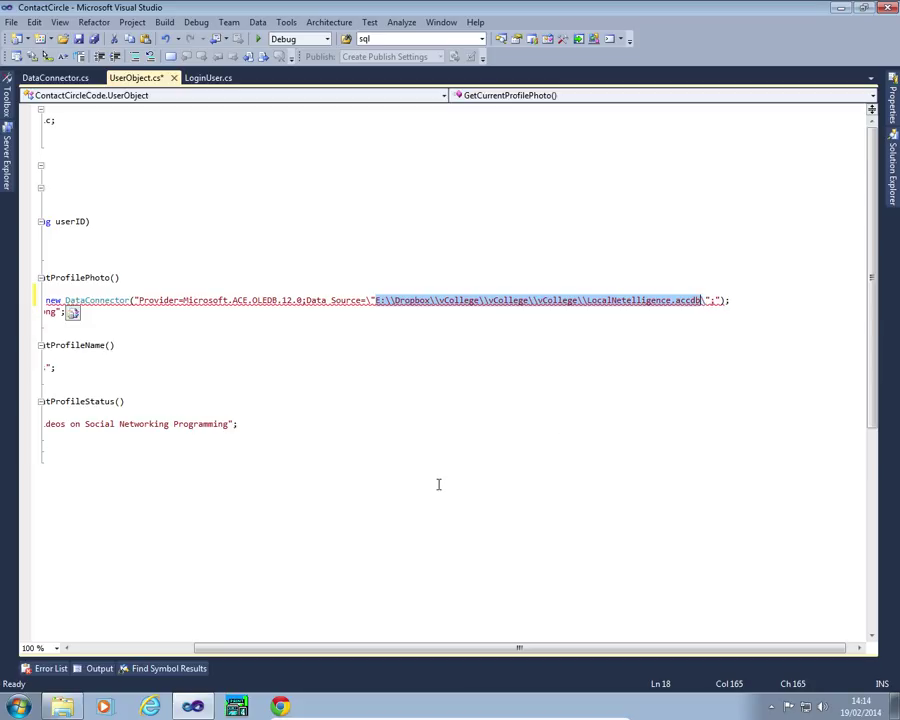
# Step: Store DatabaseFile in a databaseFile field and concatenate it as the connection string's Data Source
pyautogui.press('Delete')
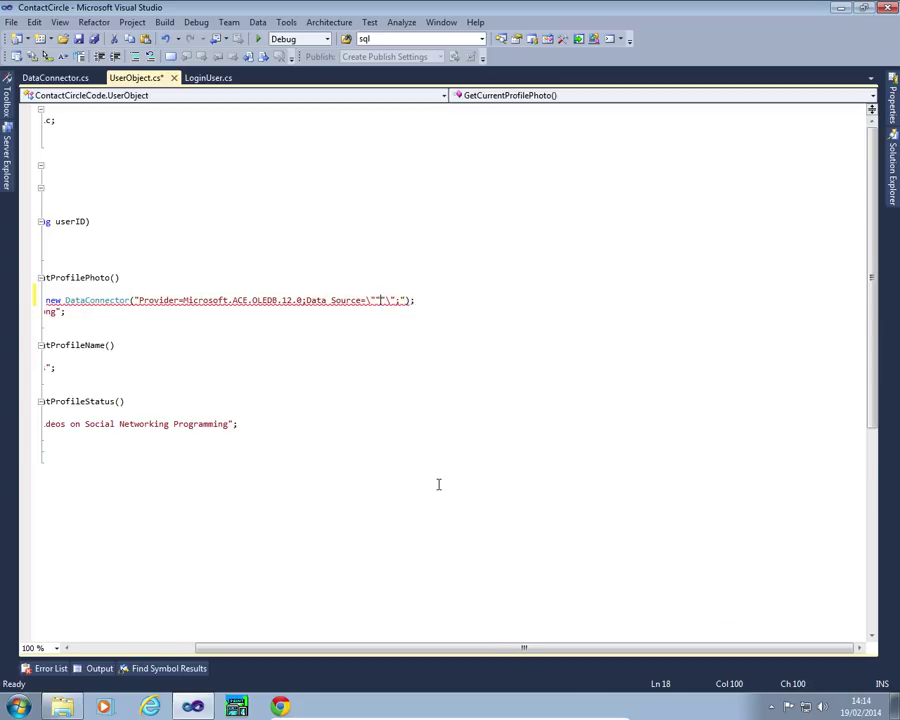
pyautogui.write('++')
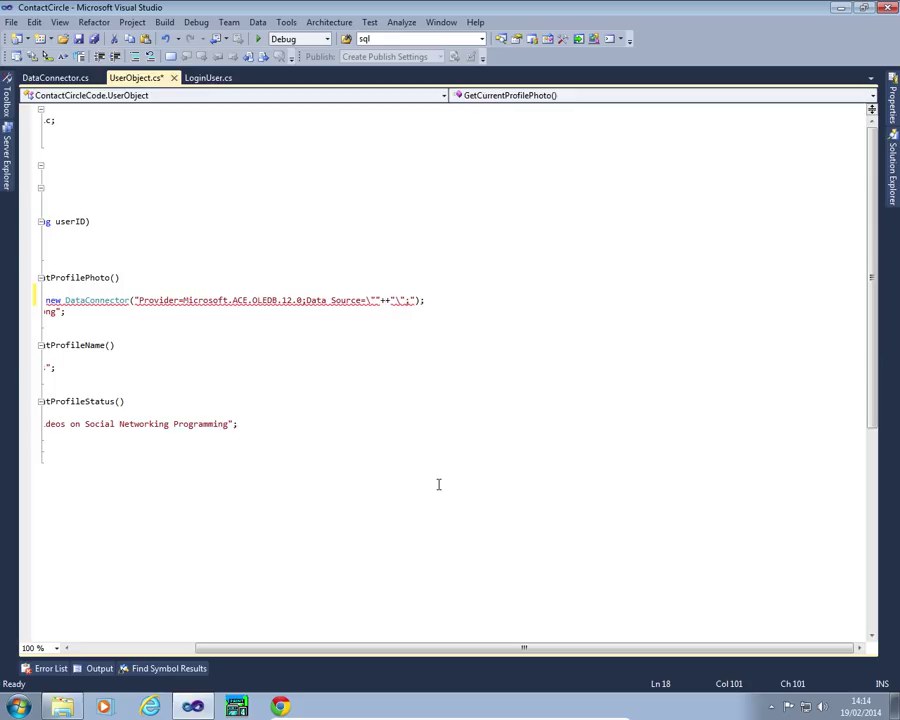
pyautogui.moveTo(352, 628)
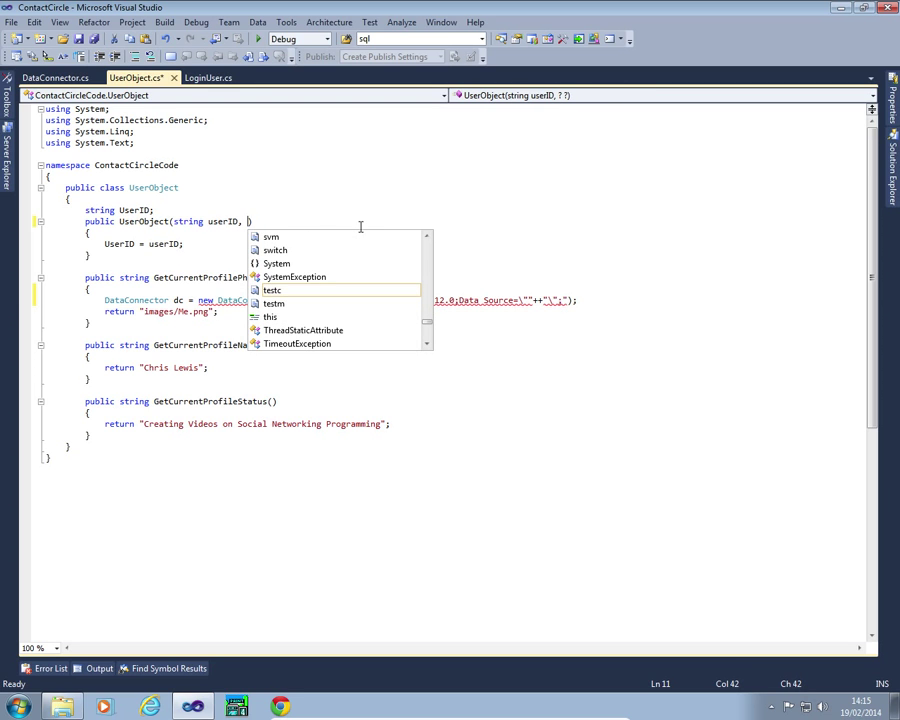
pyautogui.write('string Database')
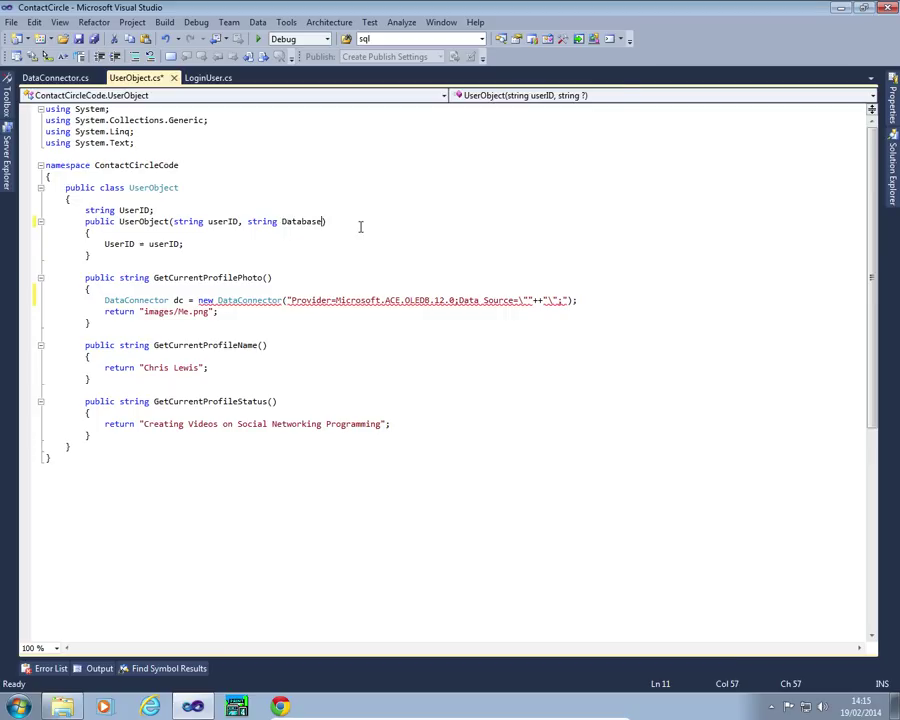
pyautogui.write('File')
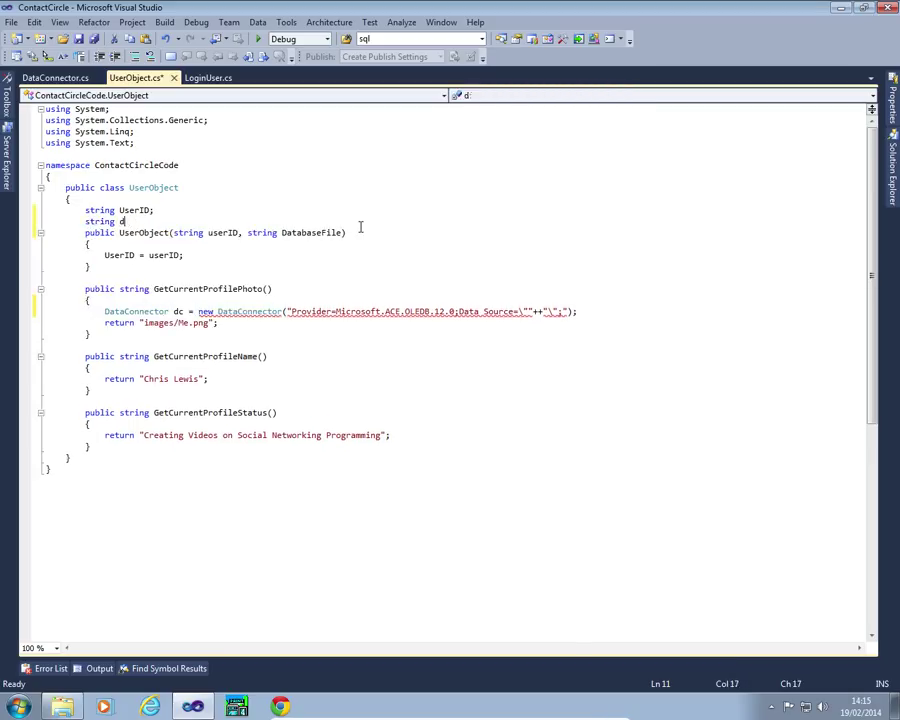
pyautogui.write('atabaseFile;')
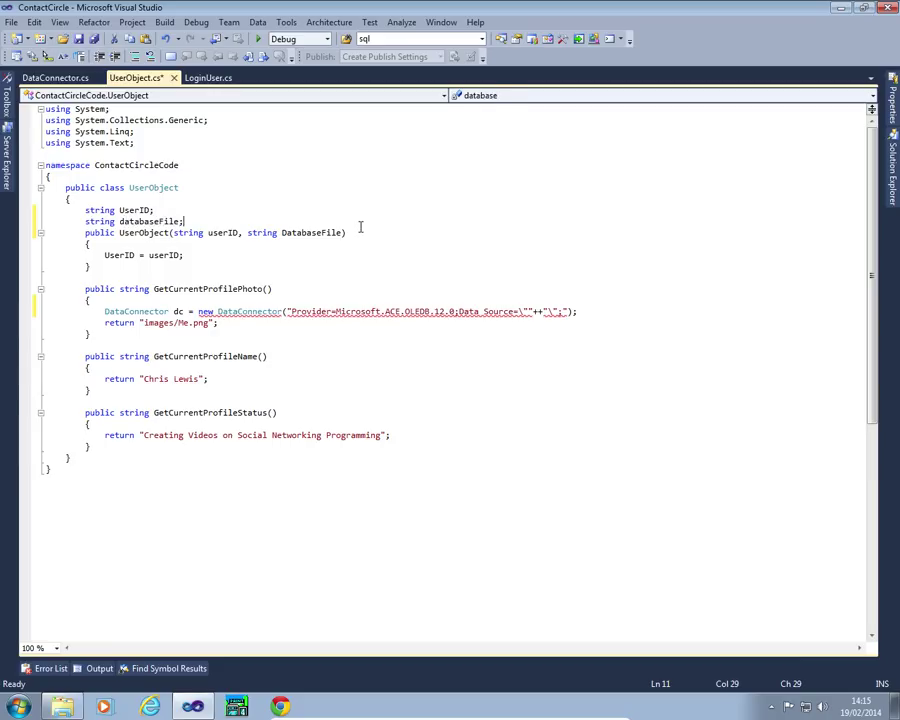
pyautogui.write('databaseFile = DatabaseFile;')
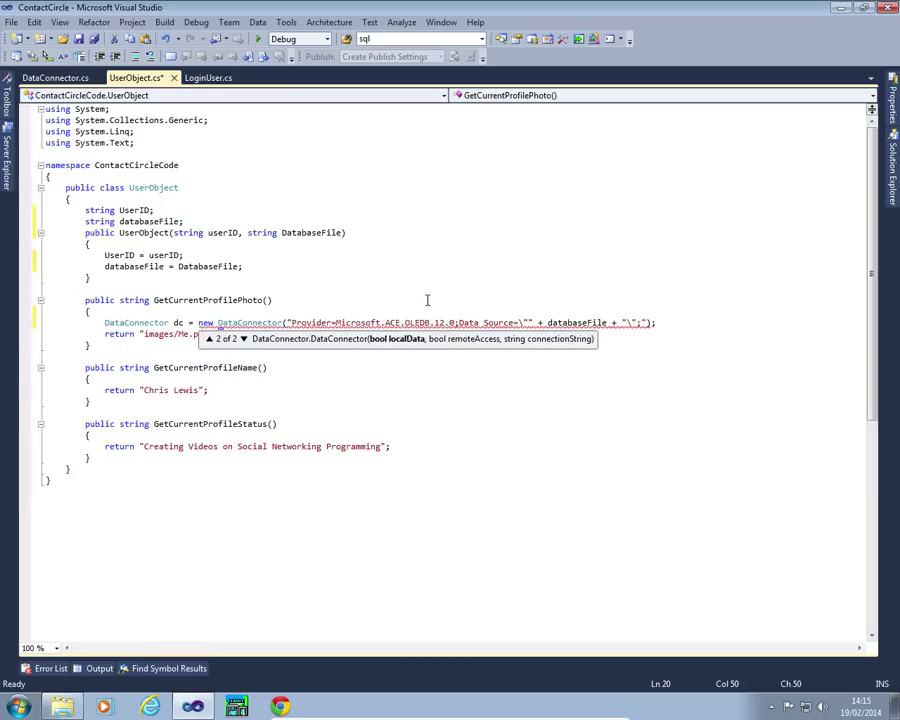
# Step: Build ContactCircleCode, inspect DataConnector's connection-string constructor, and return to UserObject.cs
pyautogui.click(164, 22)
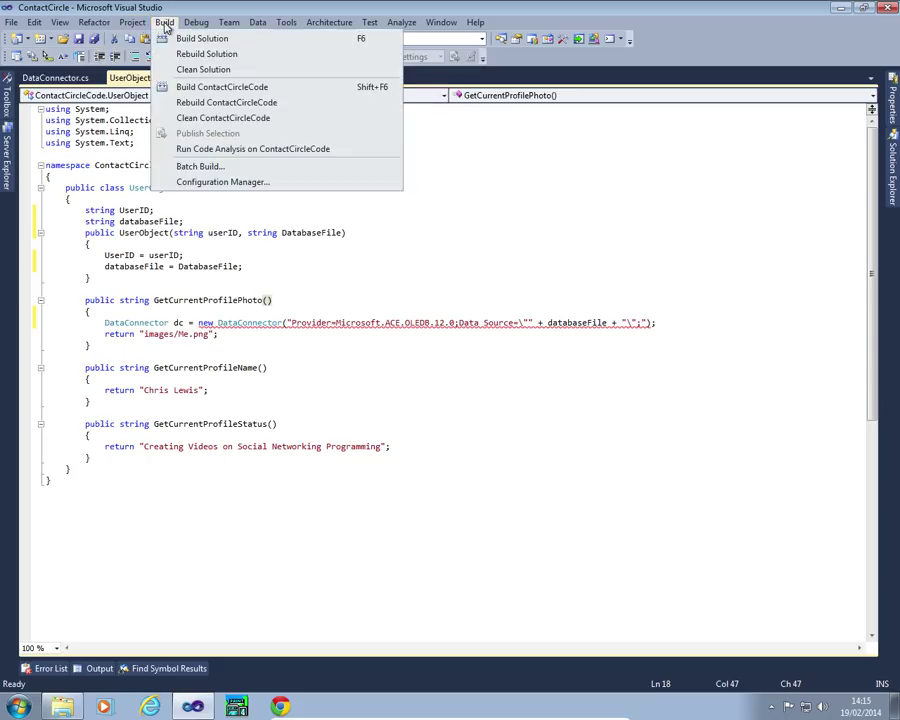
pyautogui.click(202, 38)
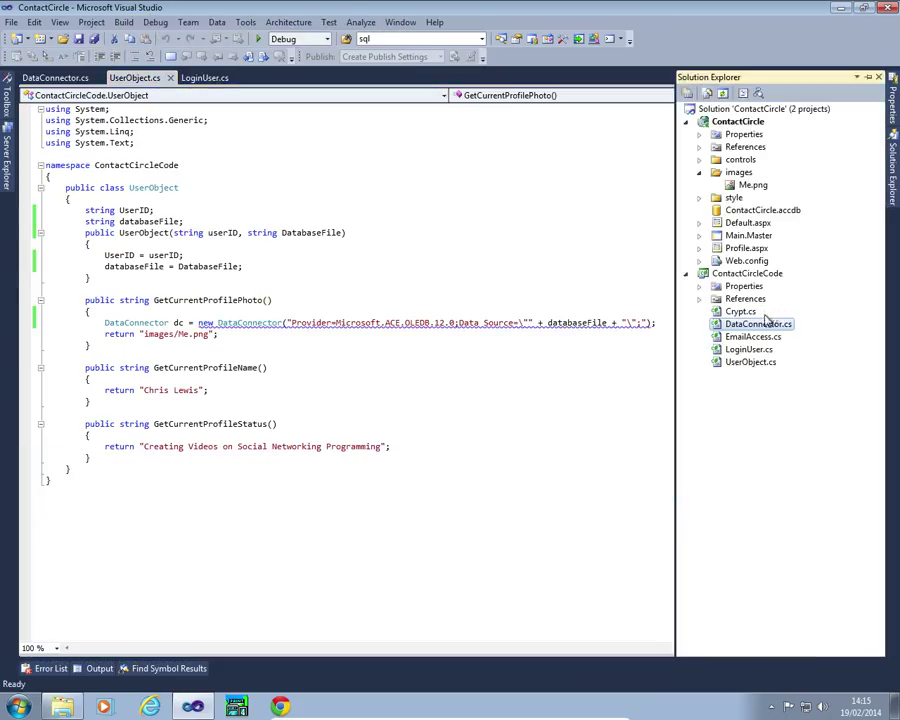
pyautogui.doubleClick(759, 323)
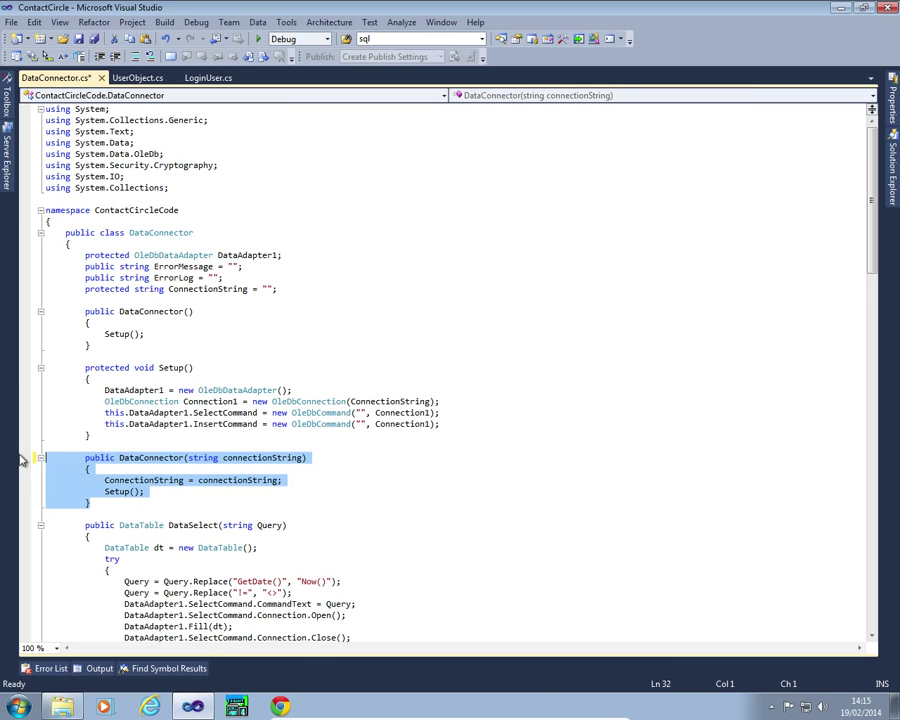
pyautogui.click(278, 457)
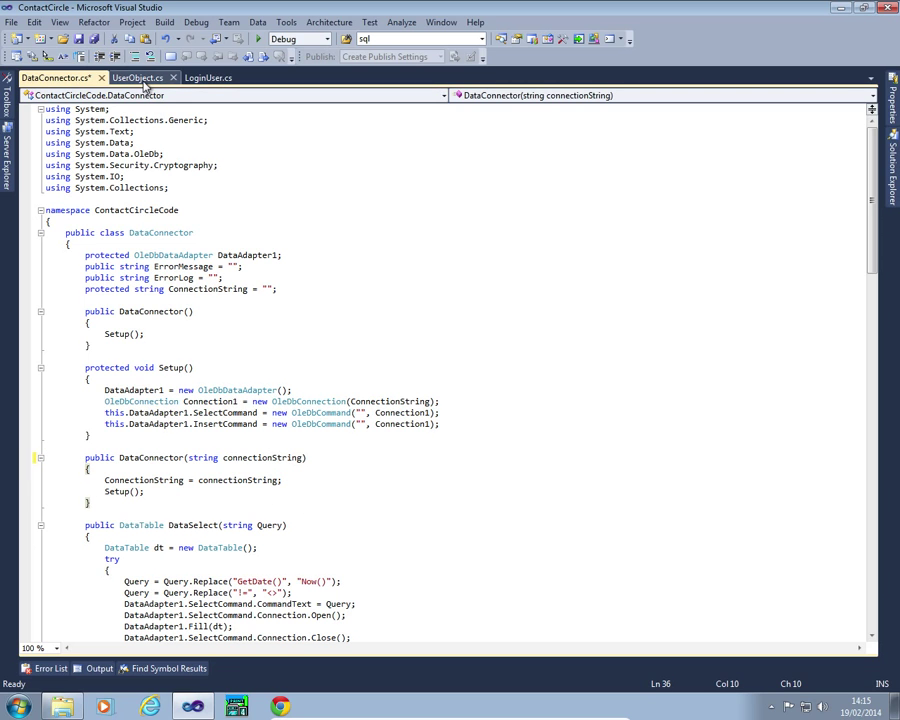
pyautogui.click(138, 77)
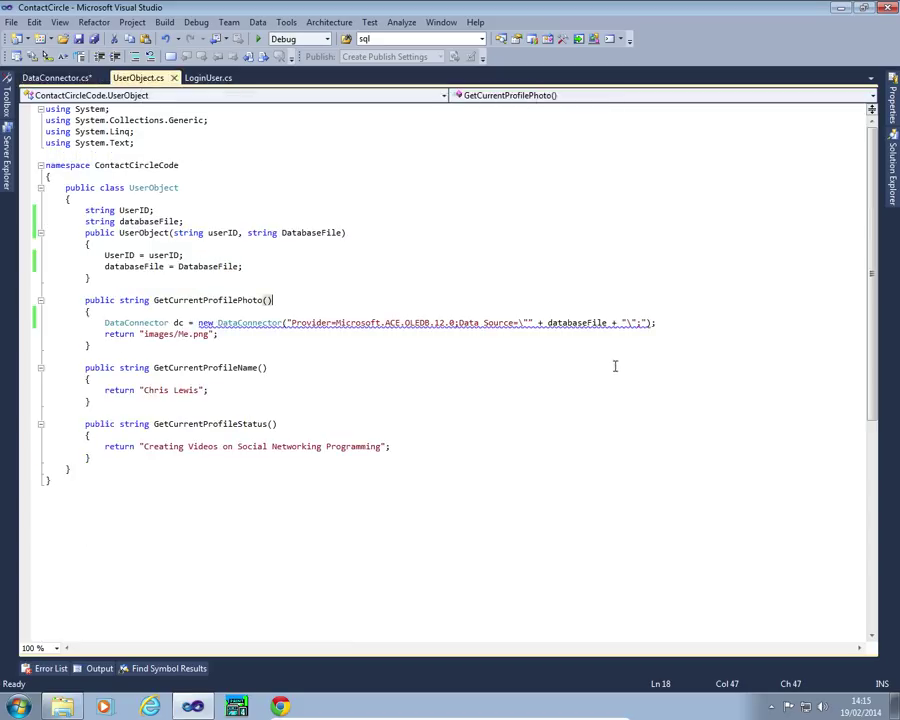
# Step: Return dc.DataScalar of Photo from tbl_Profile by User_ID, replacing the 'images/Me.png' return
pyautogui.click(165, 21)
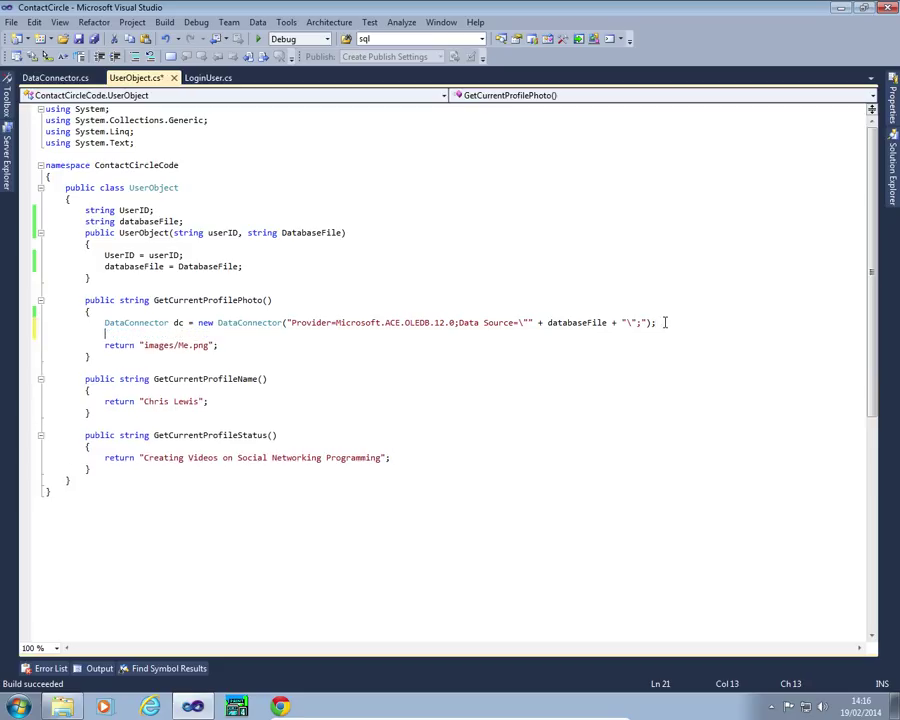
pyautogui.write('dc.d')
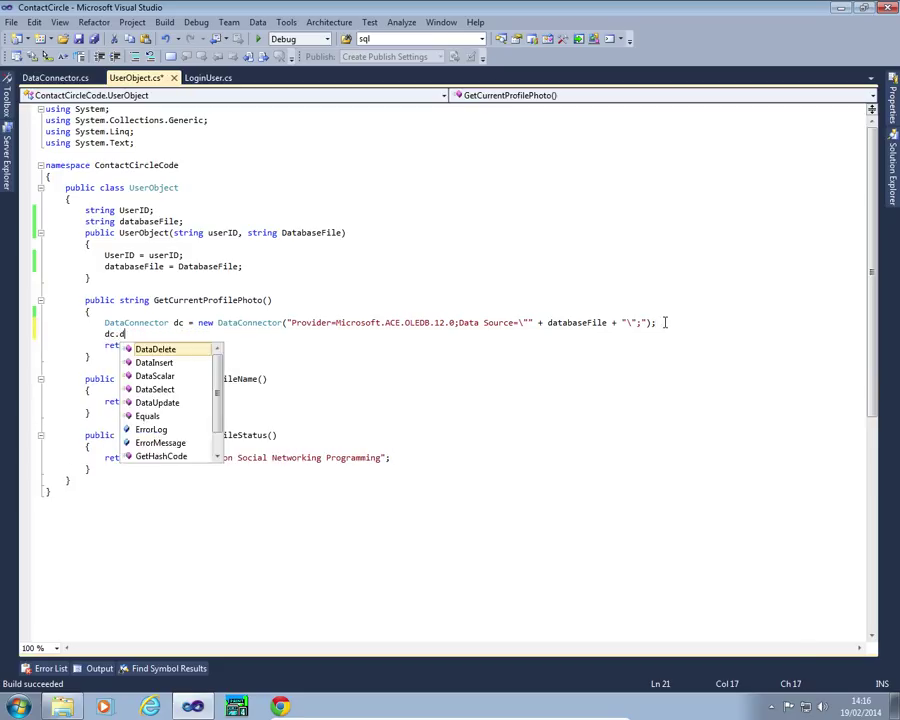
pyautogui.write('ataScalar("select ");')
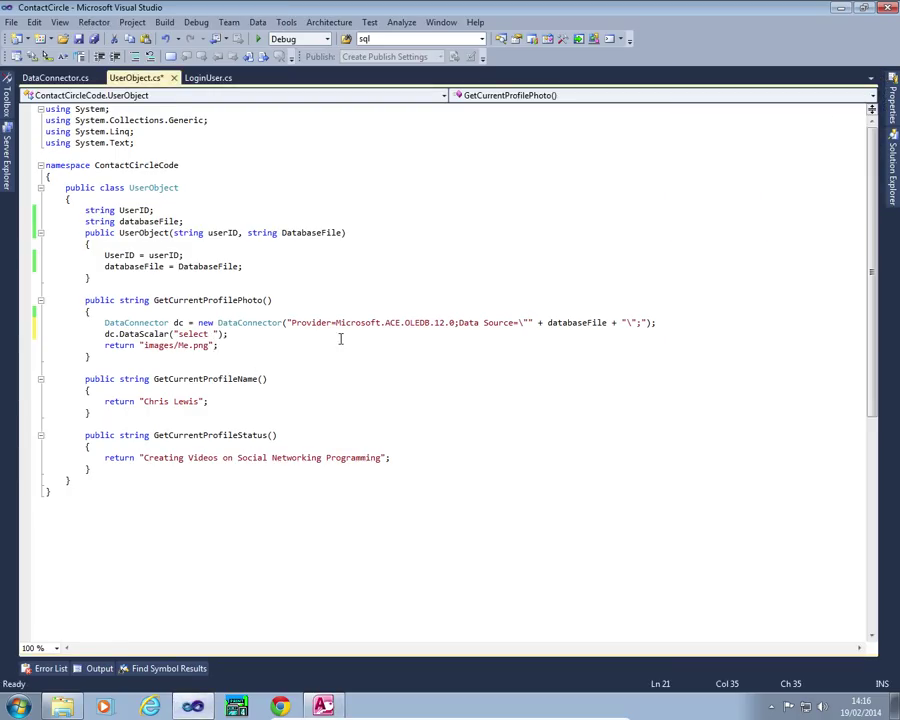
pyautogui.write('Photo from tbl_Profile where')
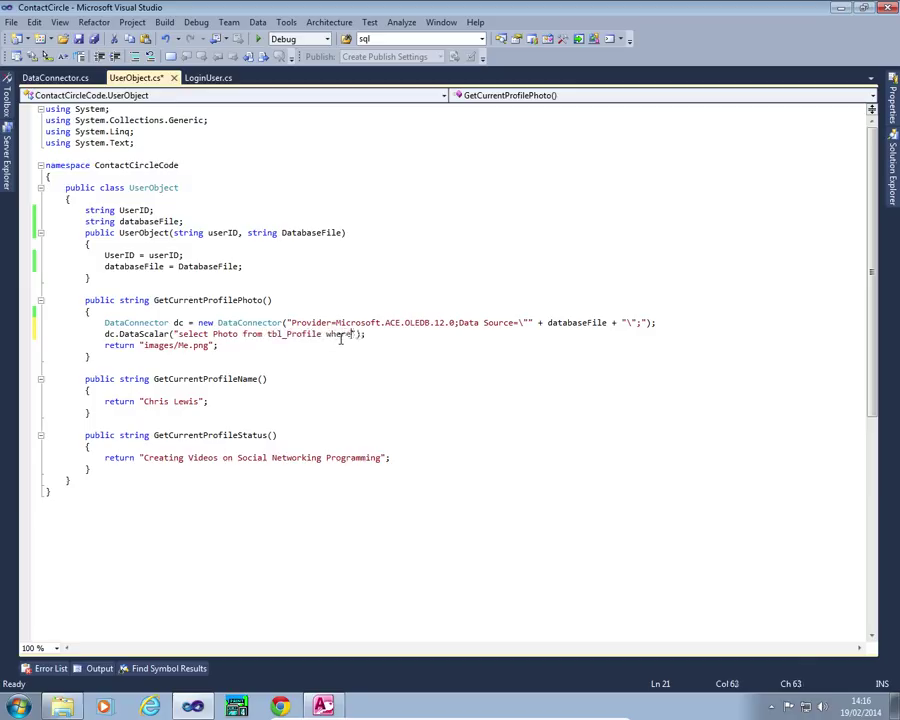
pyautogui.write('User_ID =')
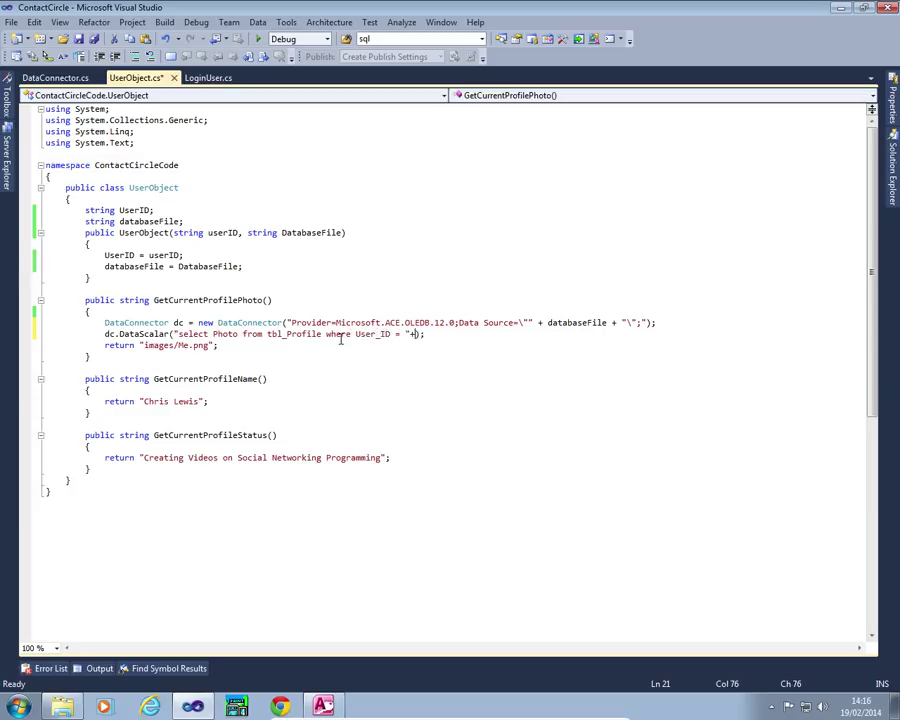
pyautogui.write('UserID)')
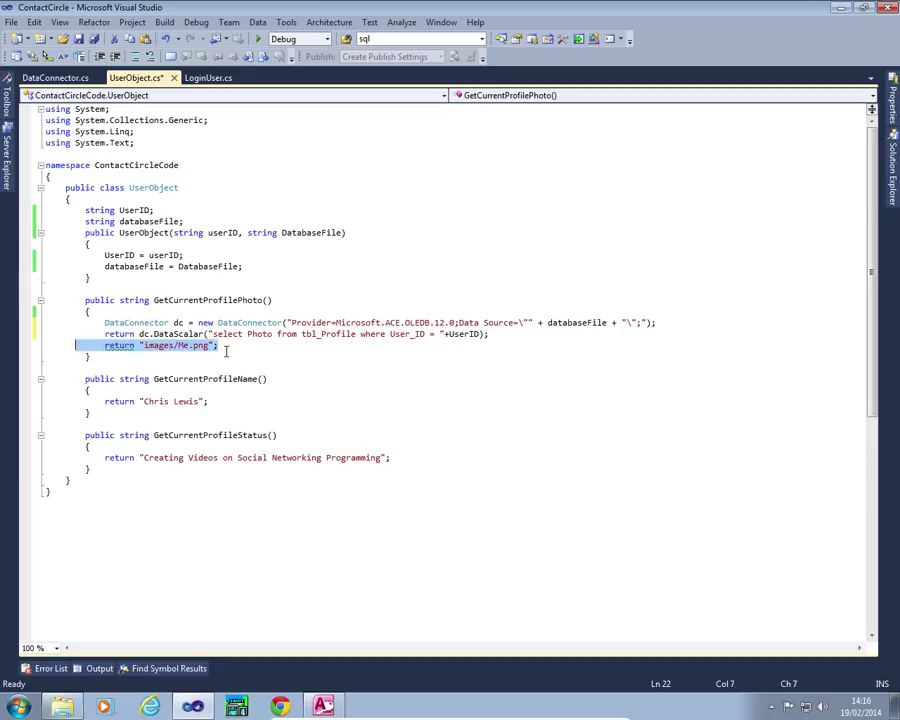
pyautogui.press('Delete')
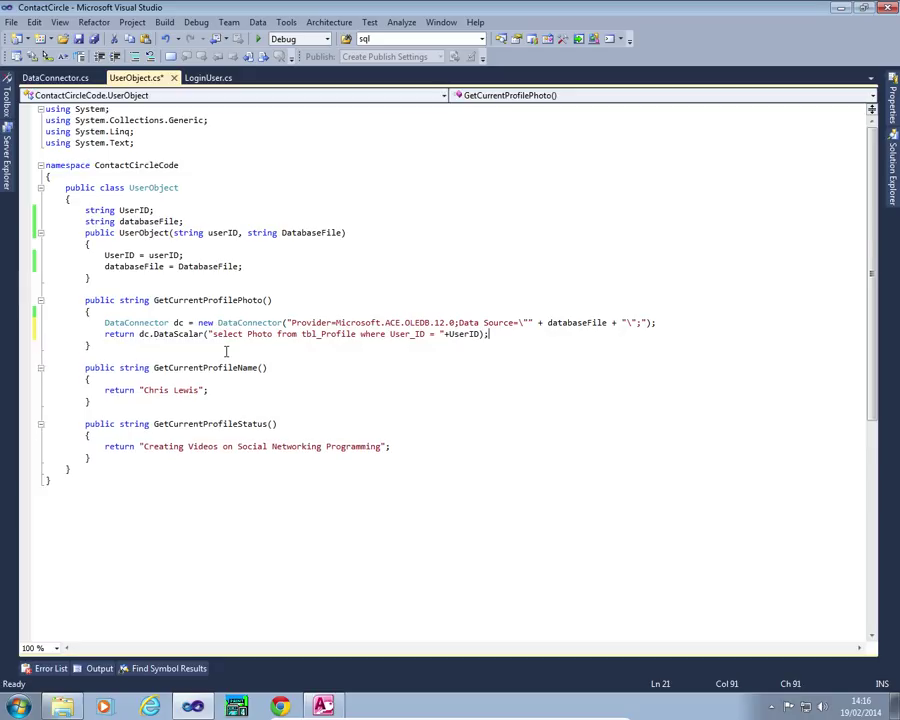
pyautogui.click(227, 300)
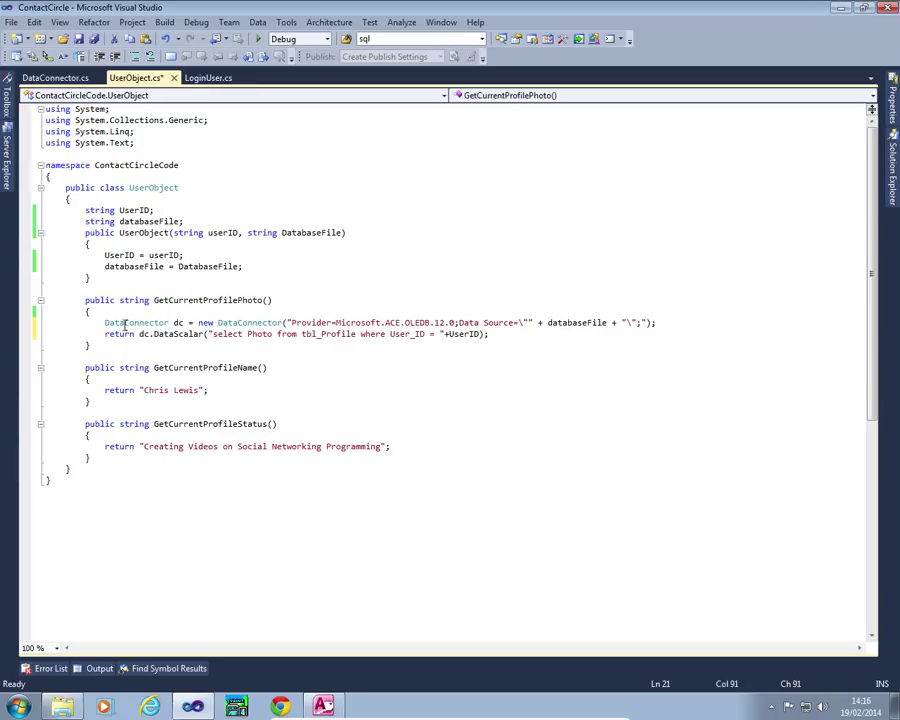
# Step: Copy the query lines into the name and status methods, selecting Forename+' '+Surname and Status
pyautogui.moveTo(104, 322); pyautogui.dragTo(489, 333)
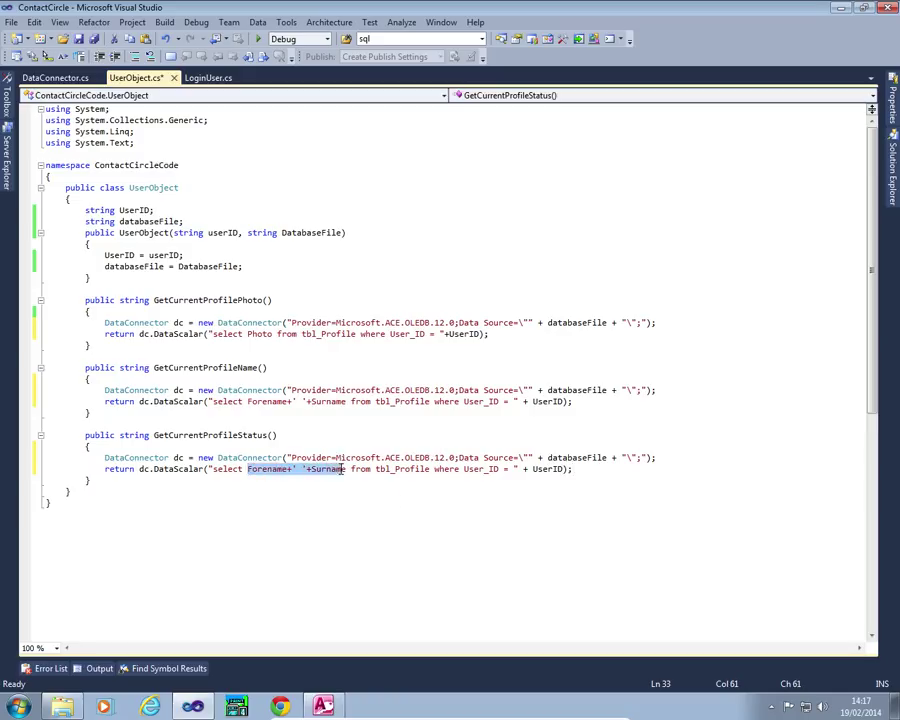
pyautogui.write('Status')
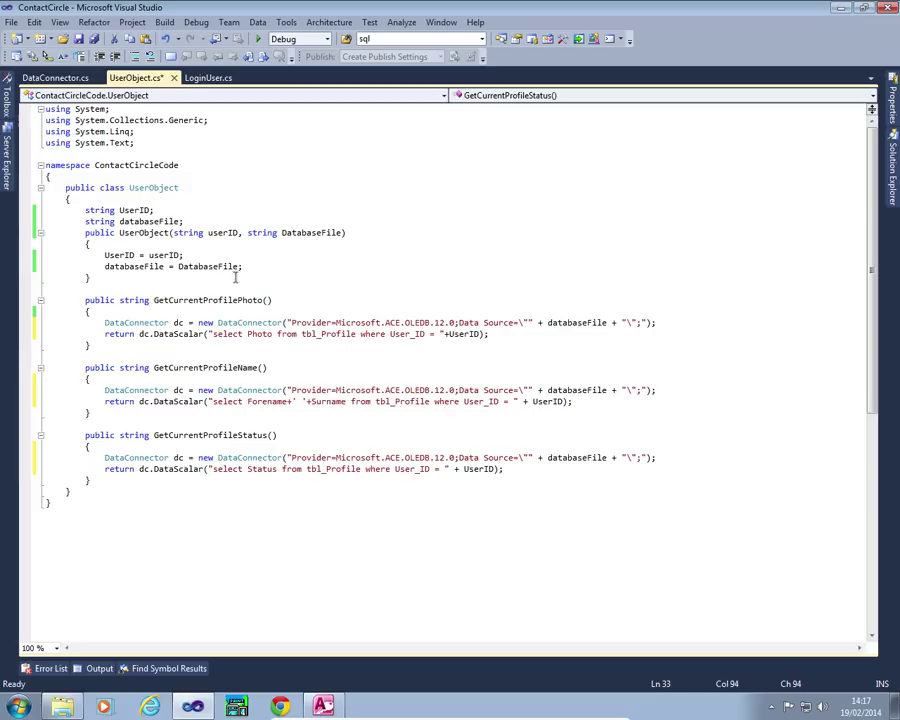
# Step: Build the ContactCircleCode project from the Build menu
pyautogui.click(164, 22)
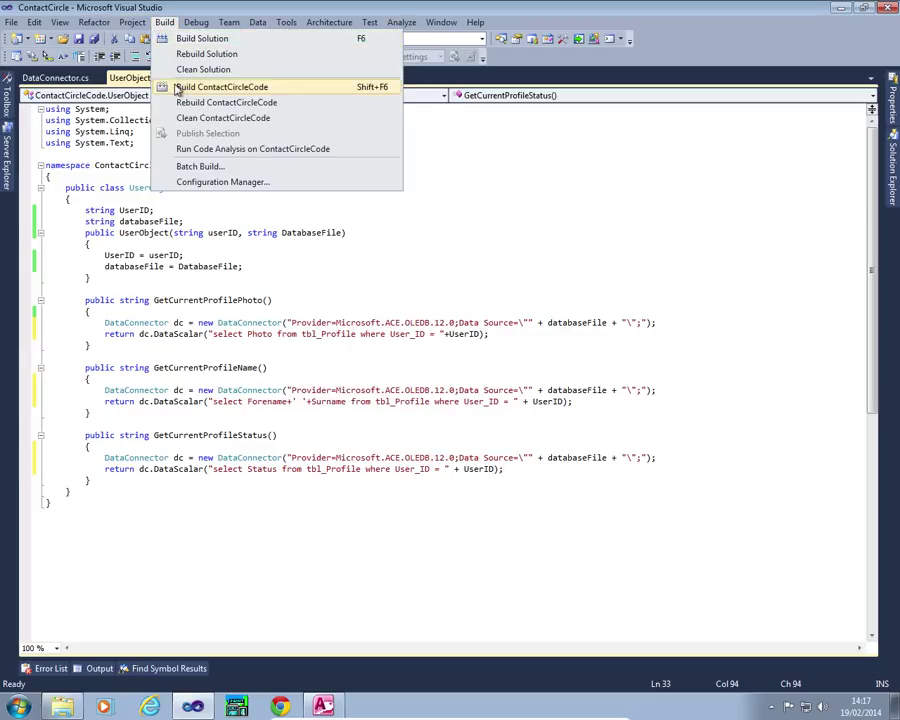
pyautogui.click(221, 87)
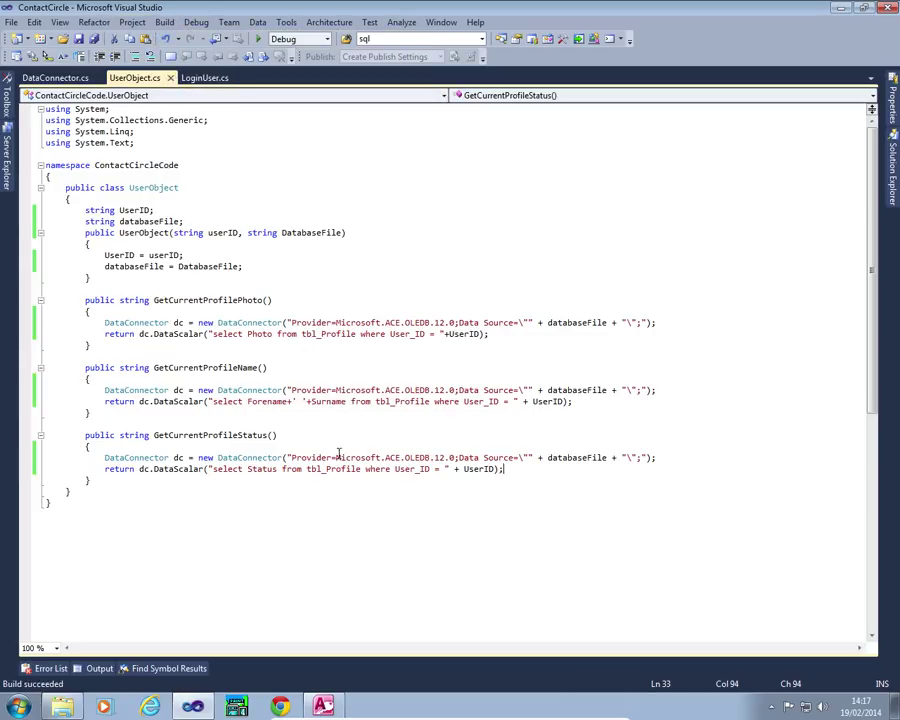
pyautogui.moveTo(350, 468)
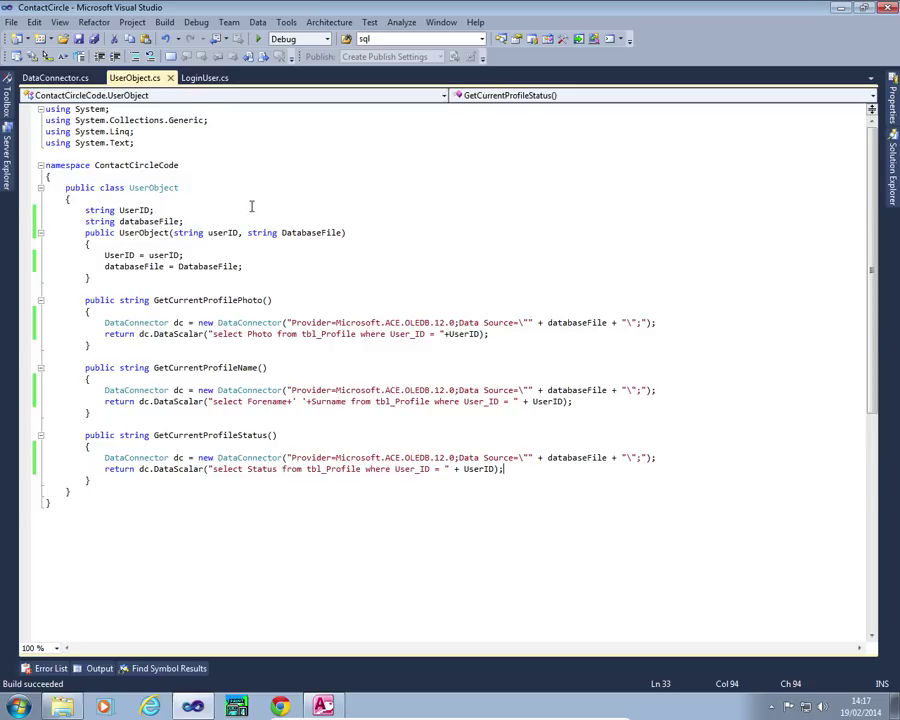
pyautogui.moveTo(257, 39)
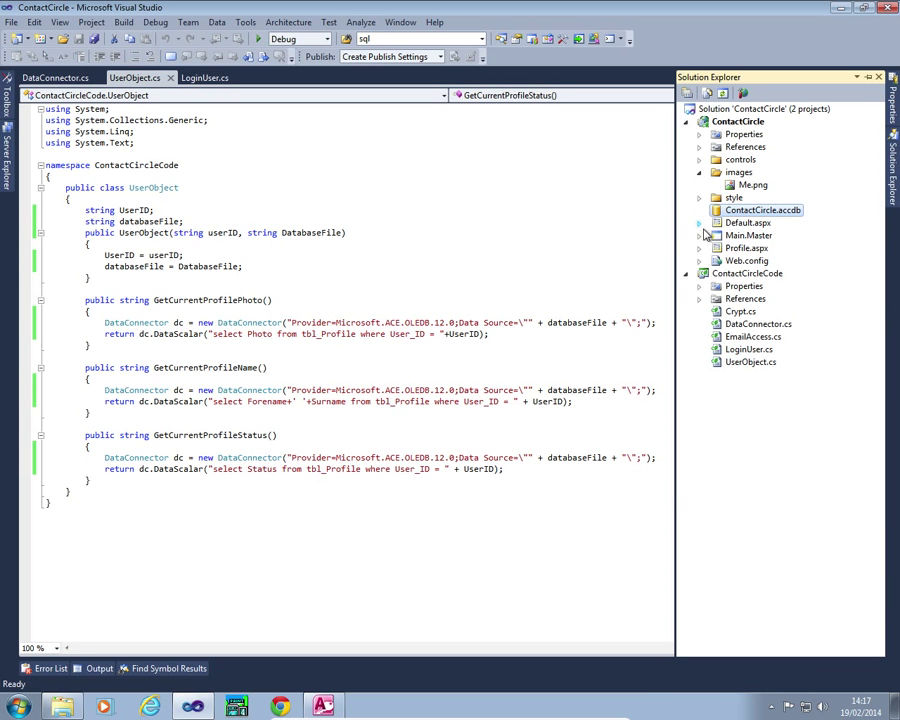
# Step: View the Default.aspx code-behind, then the Login.ascx code in the controls folder
pyautogui.rightClick(748, 222)
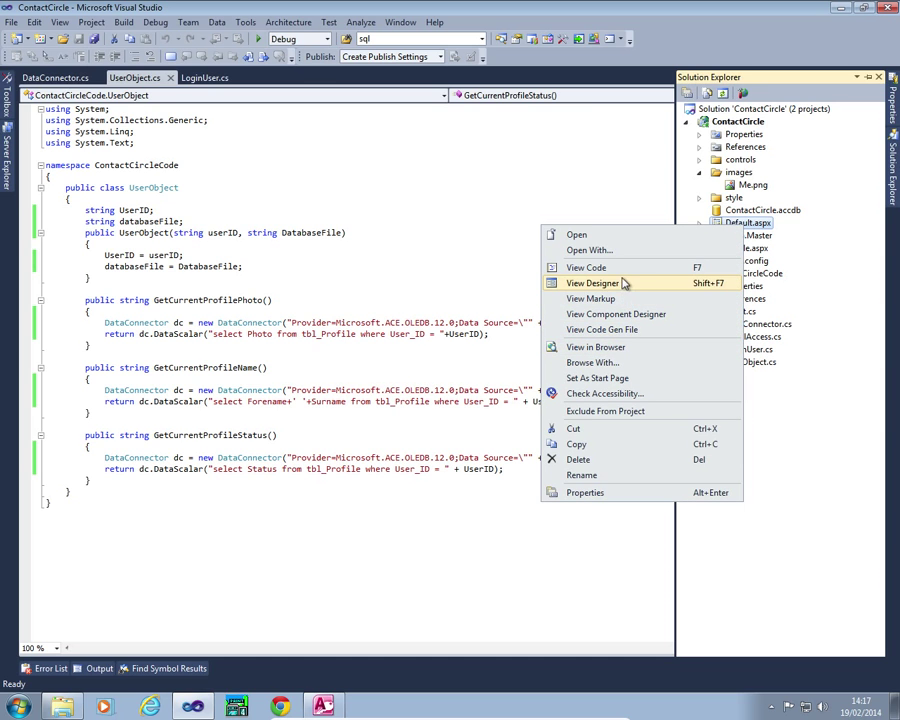
pyautogui.click(586, 267)
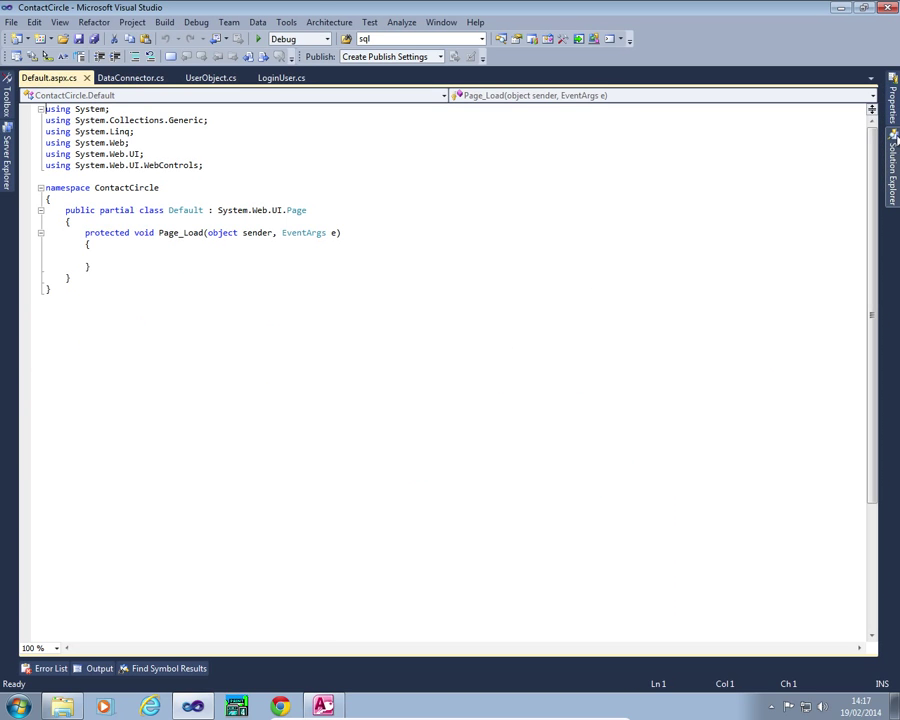
pyautogui.click(891, 155)
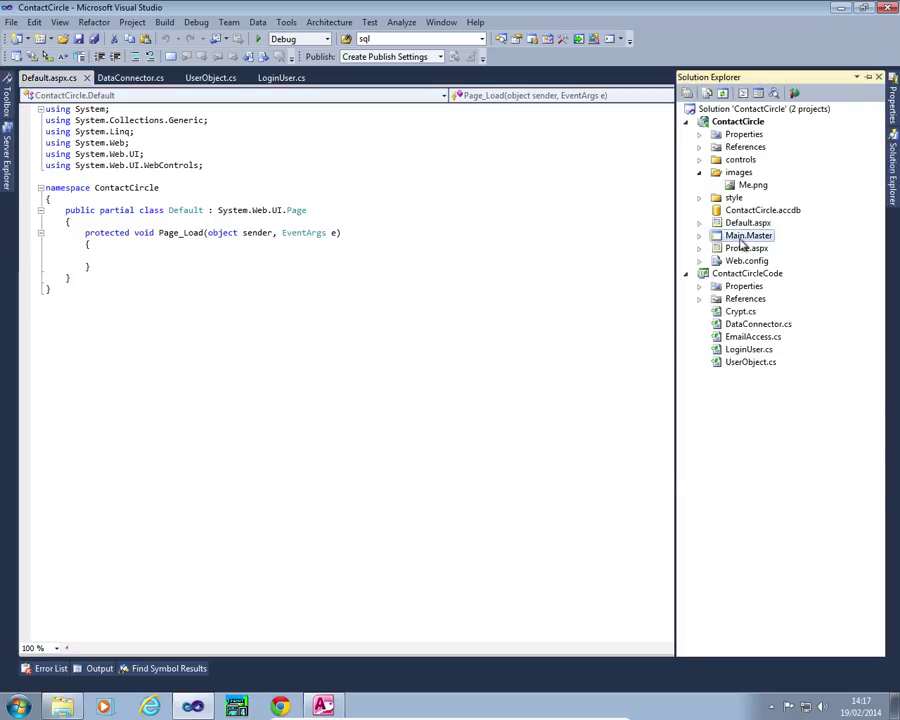
pyautogui.click(699, 159)
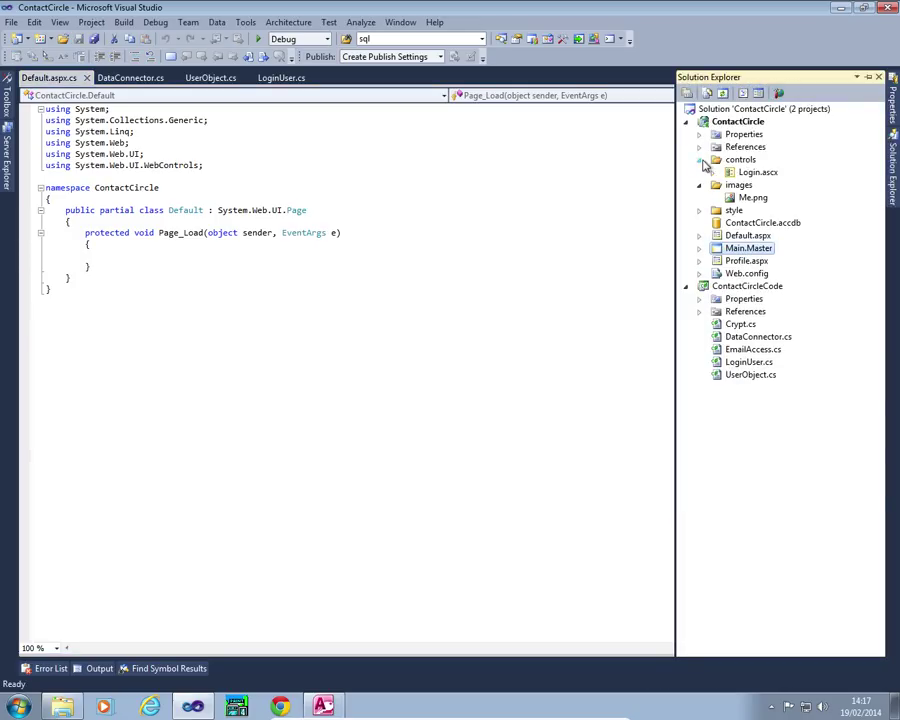
pyautogui.rightClick(757, 172)
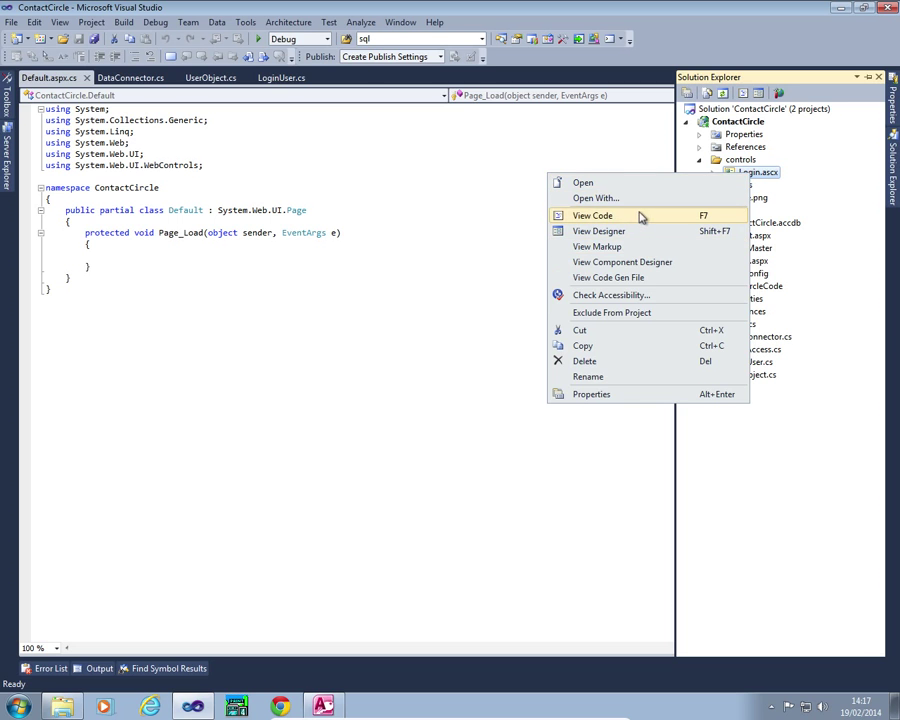
pyautogui.click(593, 215)
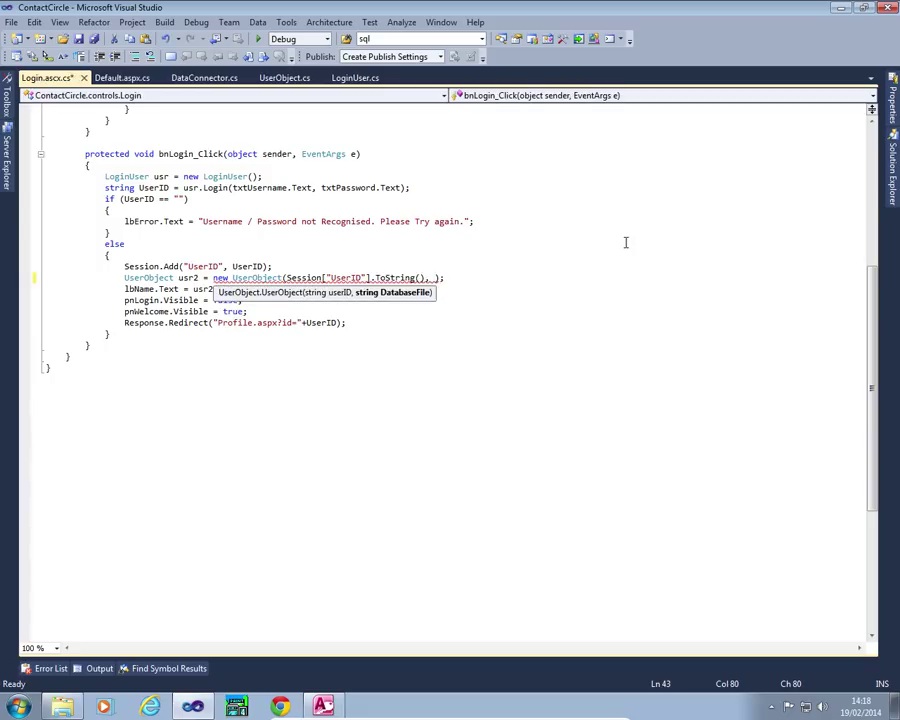
# Step: Add Server.MapPath("ContactCircle.accdb") as the UserObject's second argument, then build to list errors
pyautogui.write('Server.m')
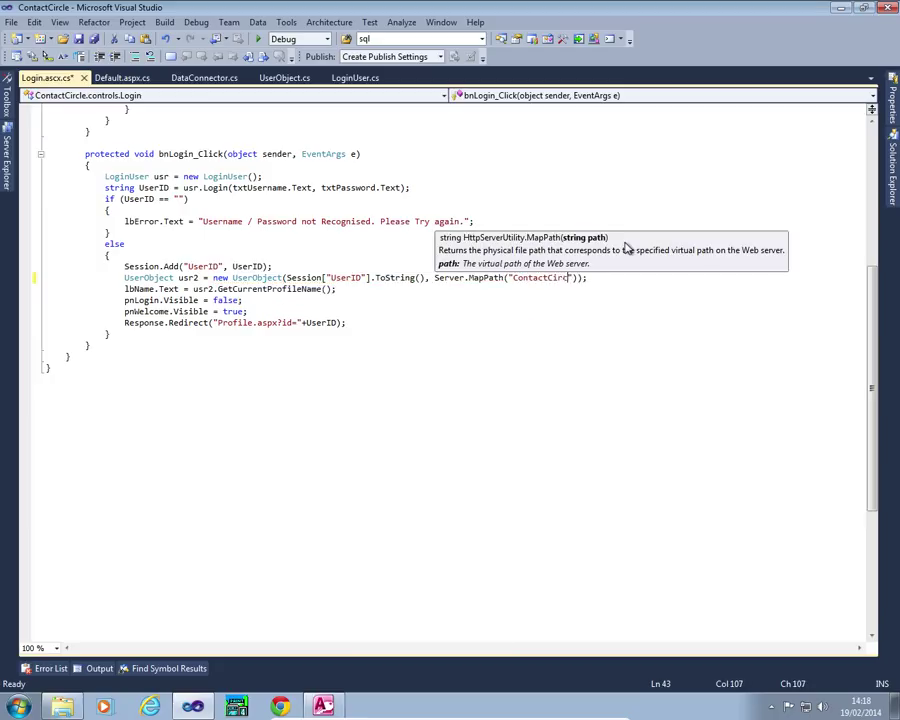
pyautogui.write('accdb')
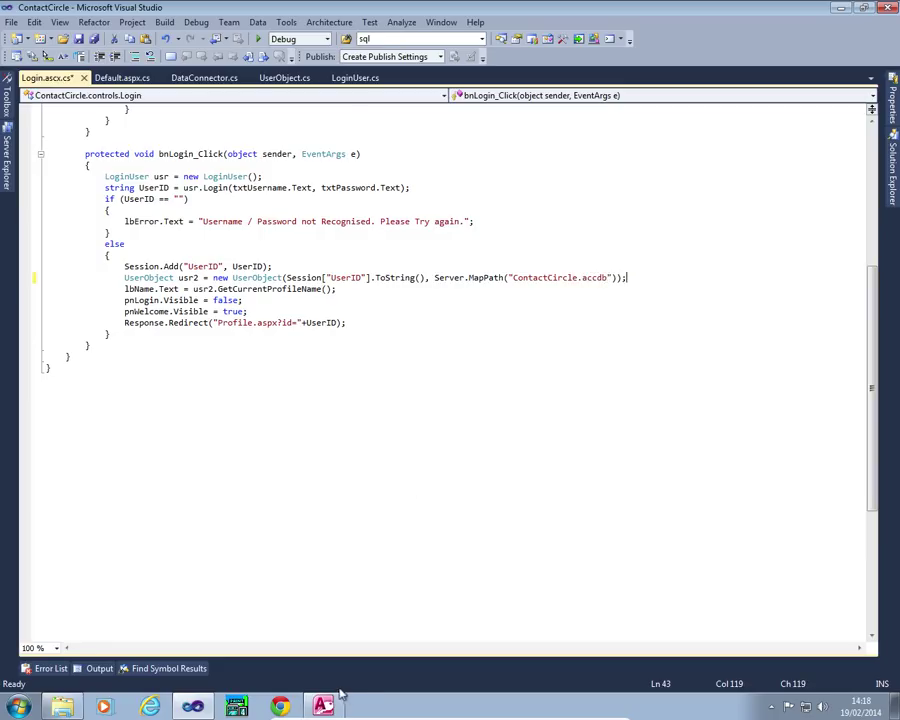
pyautogui.click(322, 707)
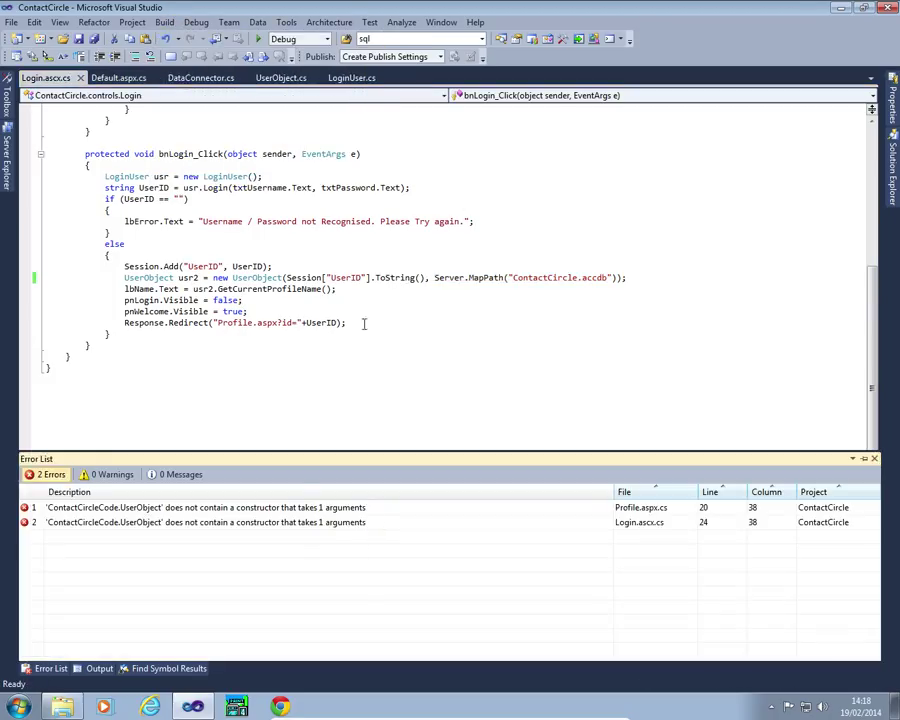
# Step: Jump to the Profile.aspx.cs constructor errors to add the ContactCircle.accdb path
pyautogui.click(48, 77)
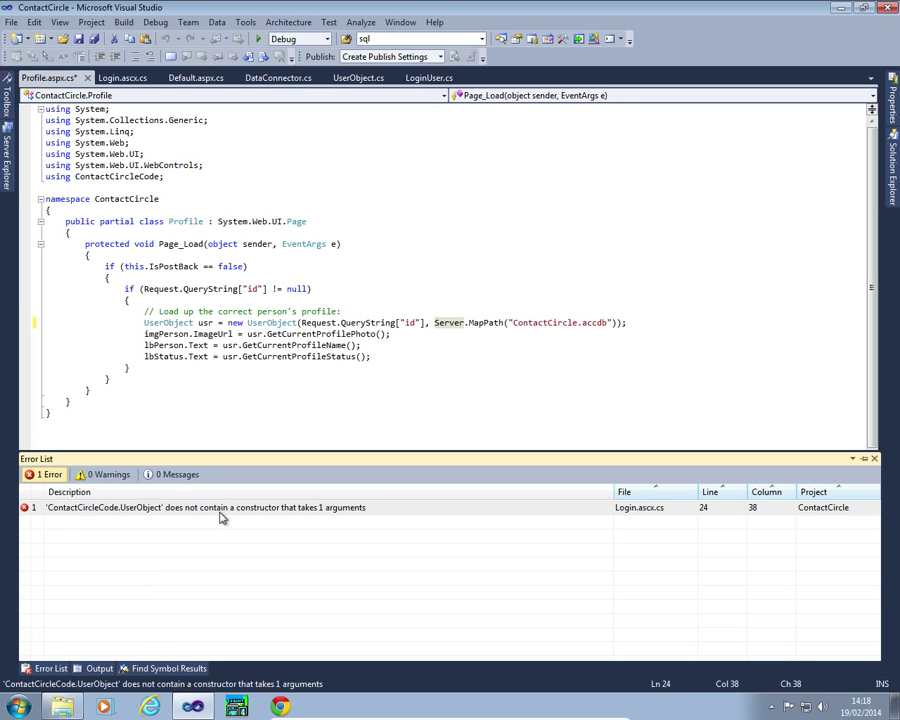
pyautogui.click(122, 77)
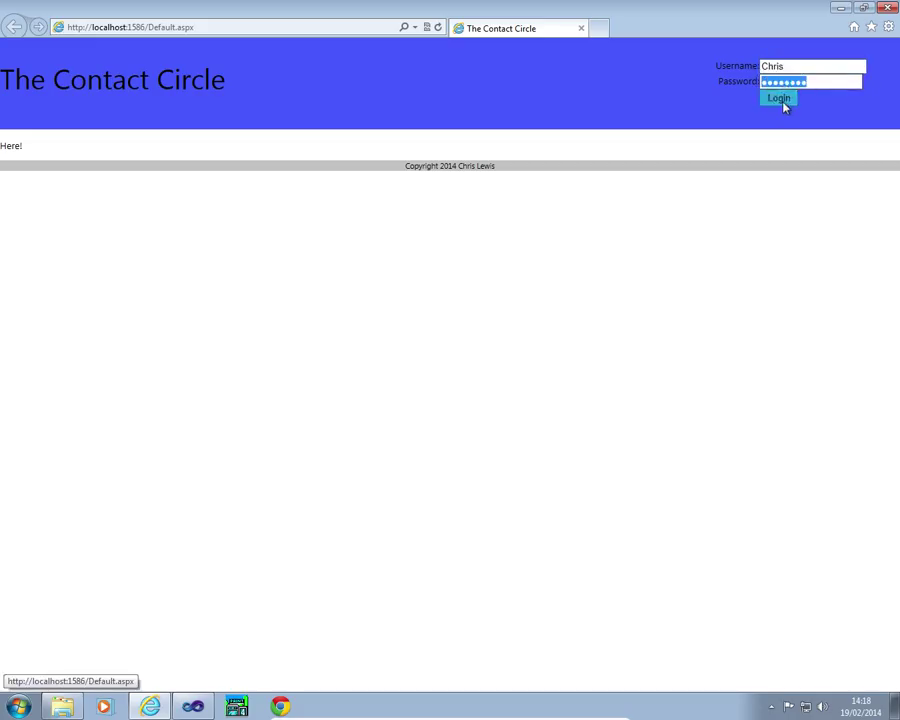
# Step: Log in to reach the profile page showing photo, name and status
pyautogui.click(778, 97)
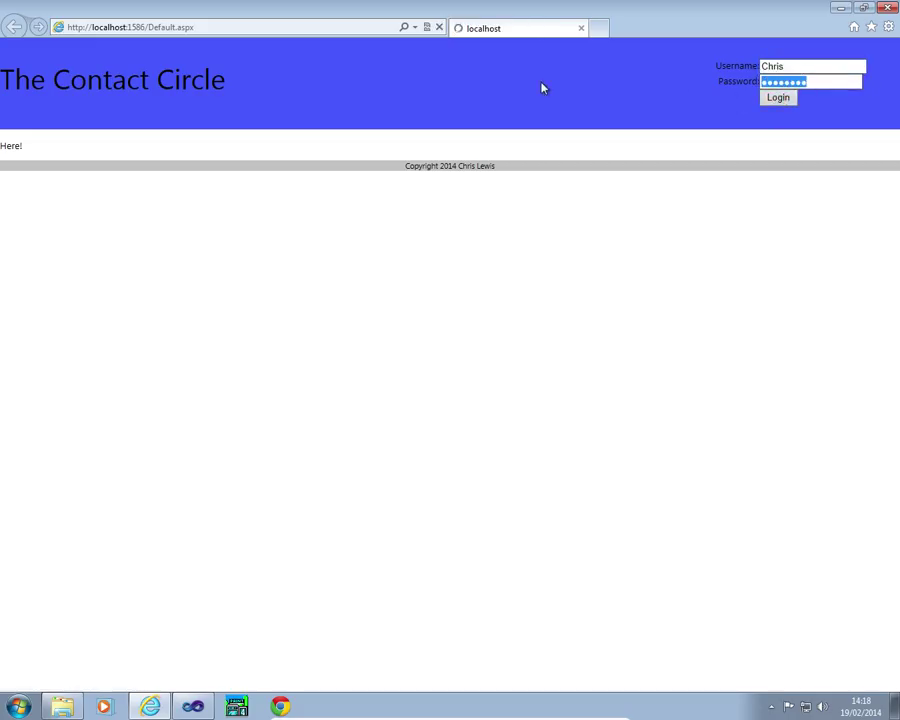
pyautogui.click(777, 97)
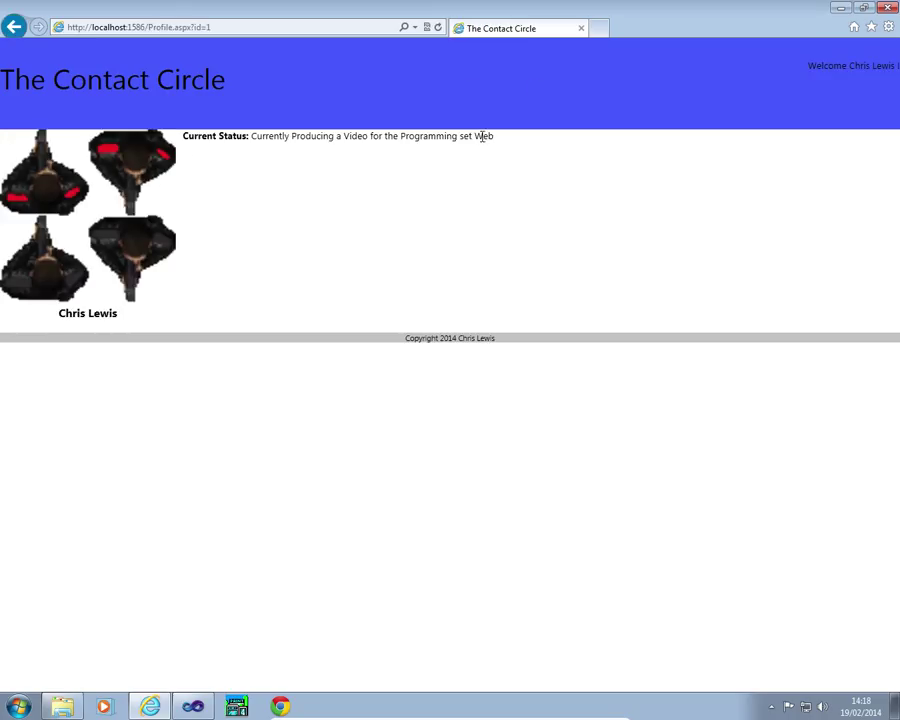
pyautogui.moveTo(244, 130)
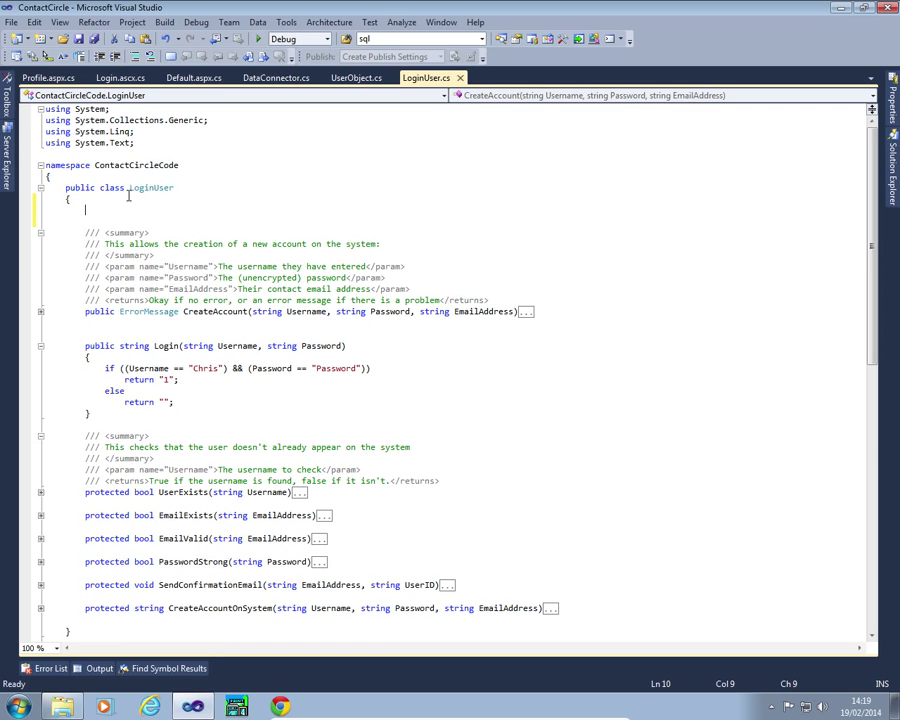
# Step: Add a string databaseFile field and a LoginUser(string DatabaseFile) constructor assigning it
pyautogui.write('string fa')
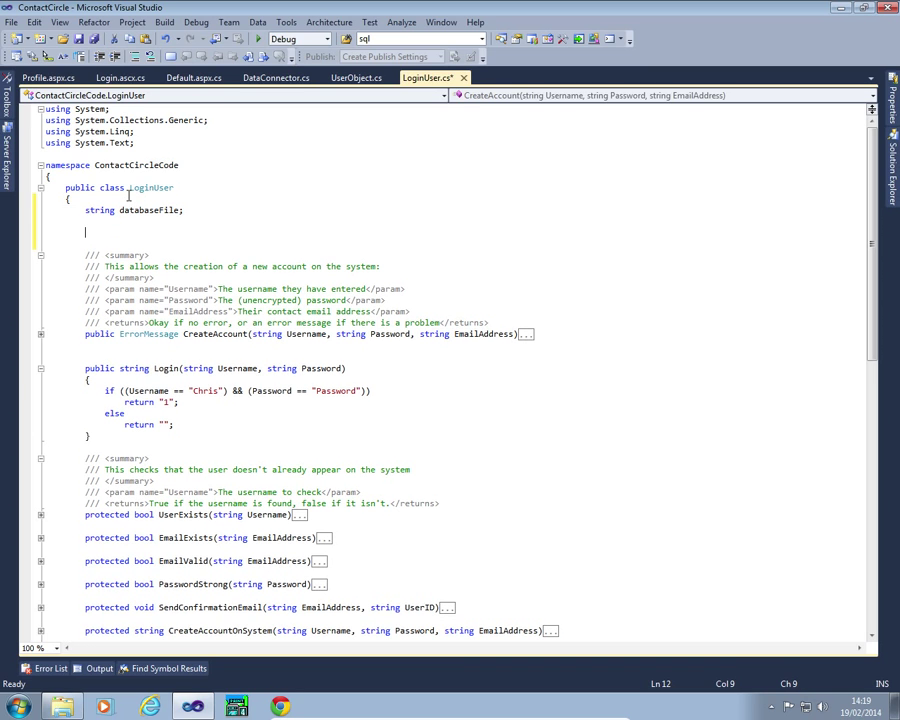
pyautogui.write('public')
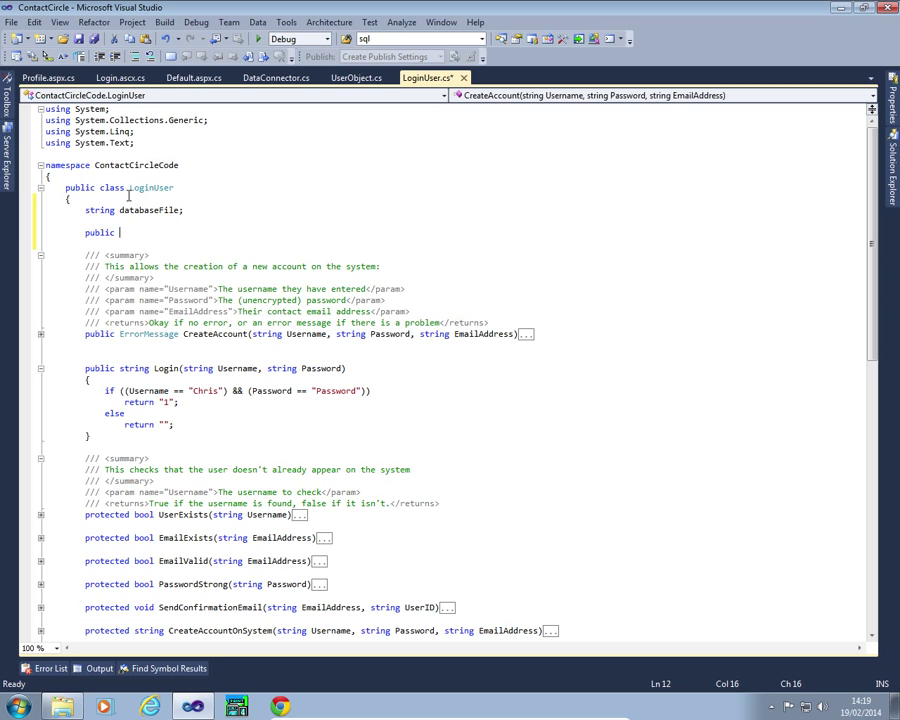
pyautogui.write('LoginUser(')
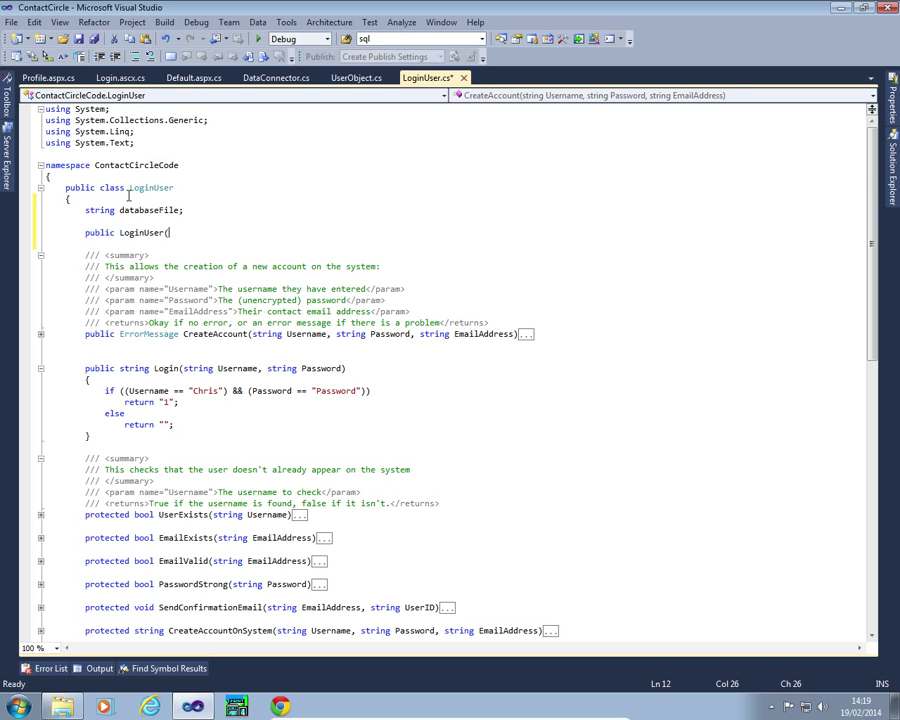
pyautogui.write('string DatabaseFile')
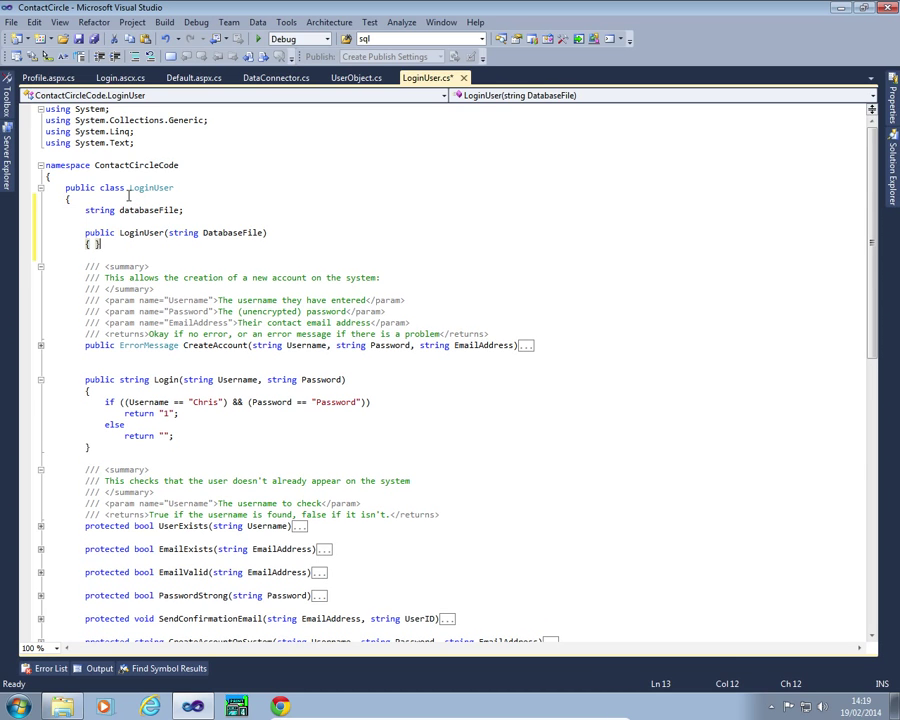
pyautogui.write('dat')
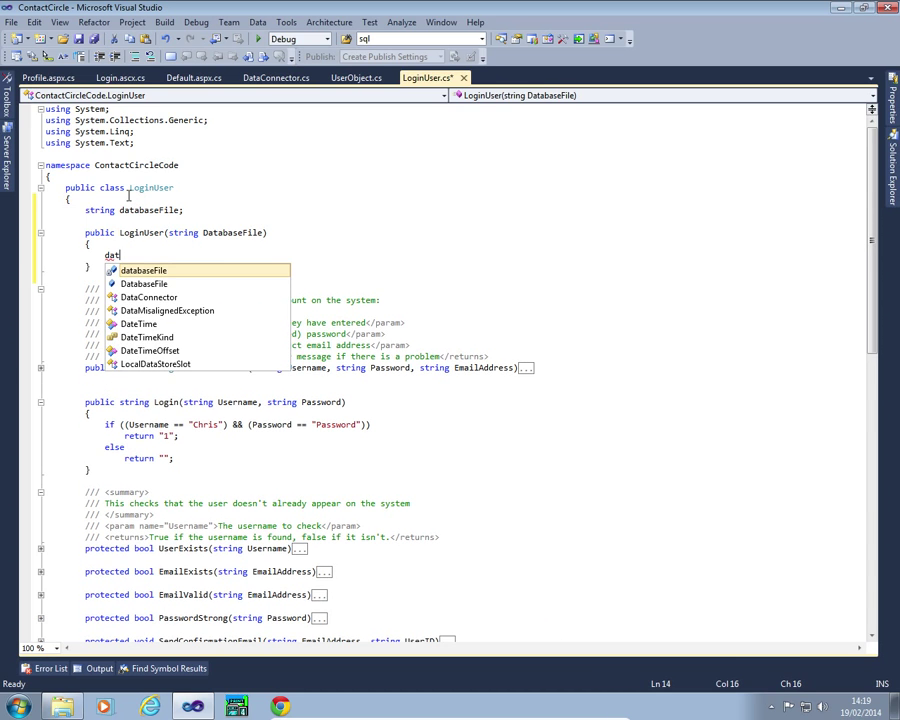
pyautogui.write('abaseFile = DatabaseFile;')
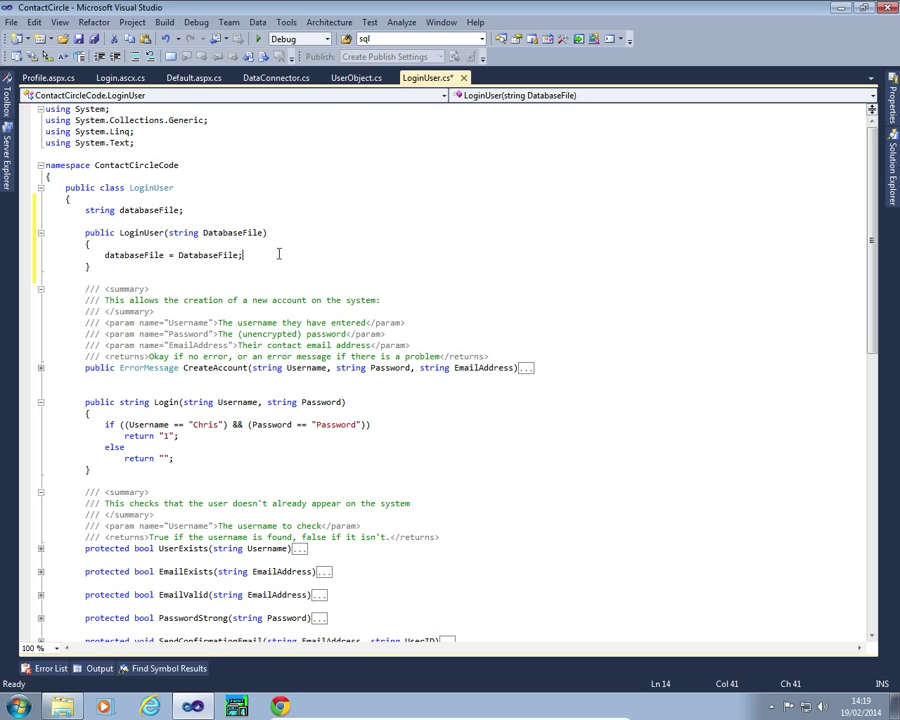
pyautogui.moveTo(190, 411)
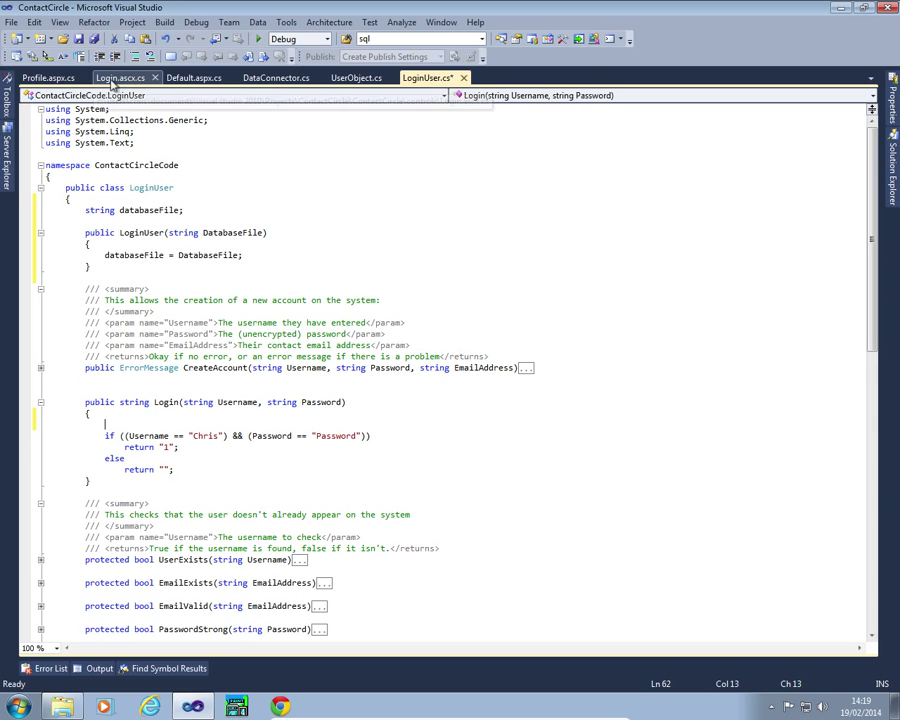
# Step: Copy UserObject's DataConnector lines into Login(), querying User_ID from tbl_Login by Username and Pwd
pyautogui.click(356, 77)
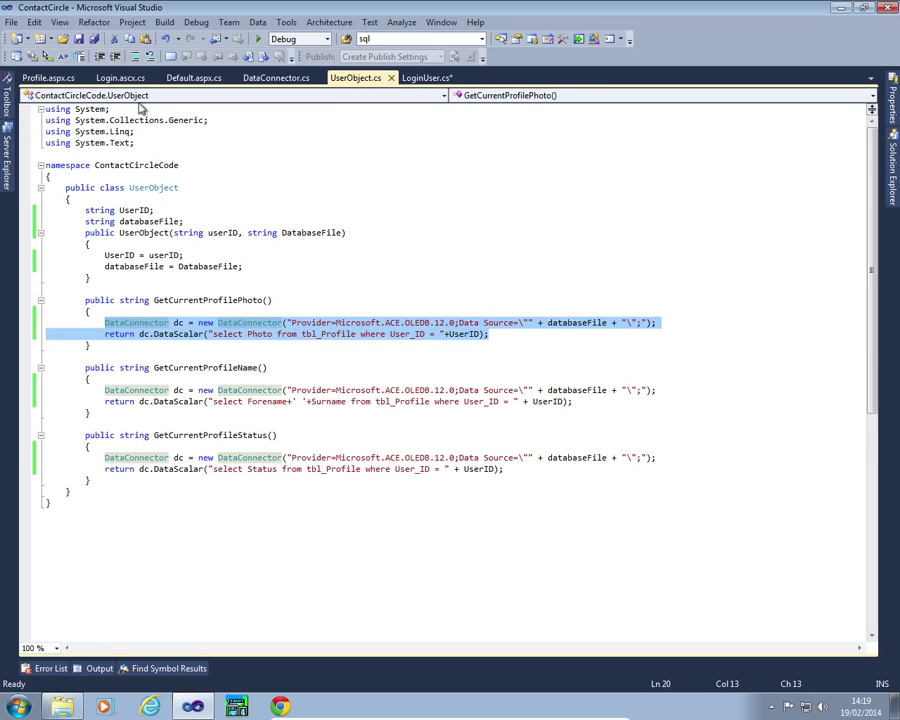
pyautogui.click(119, 77)
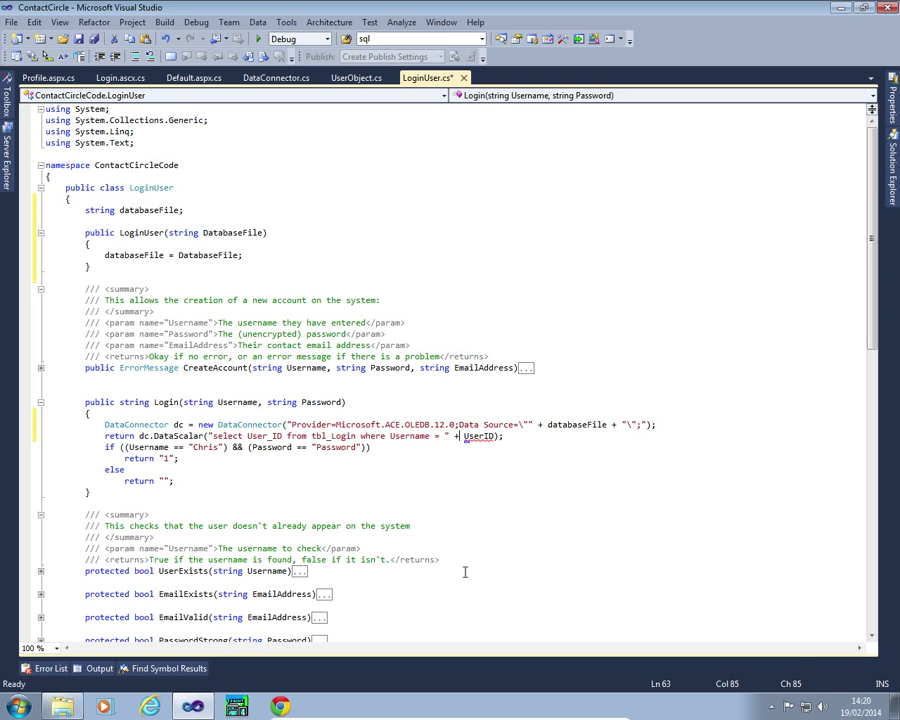
pyautogui.doubleClick(480, 436)
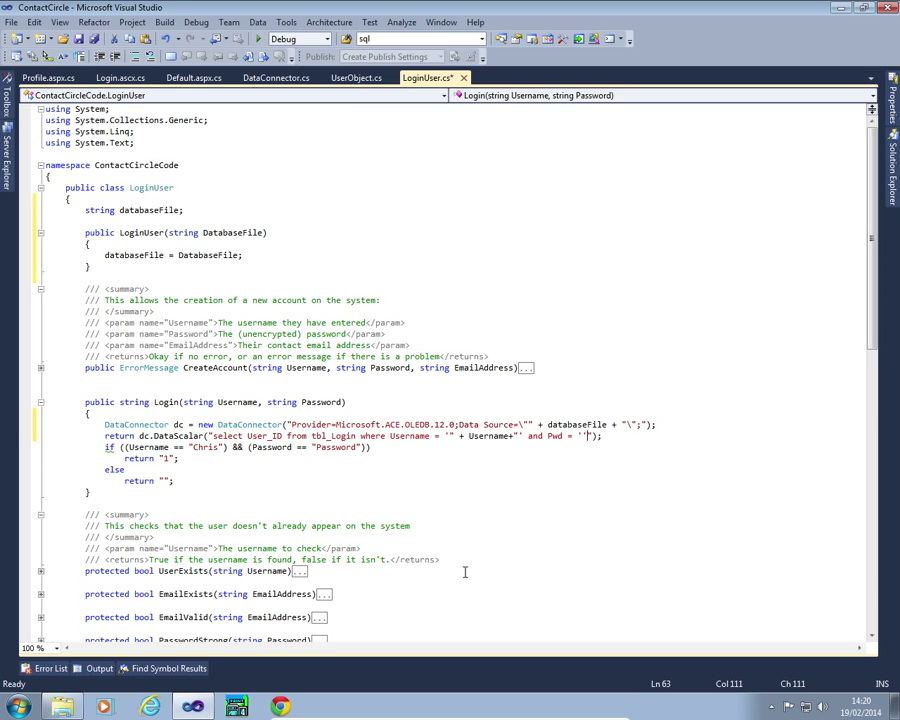
pyautogui.write('+Password+"\'')
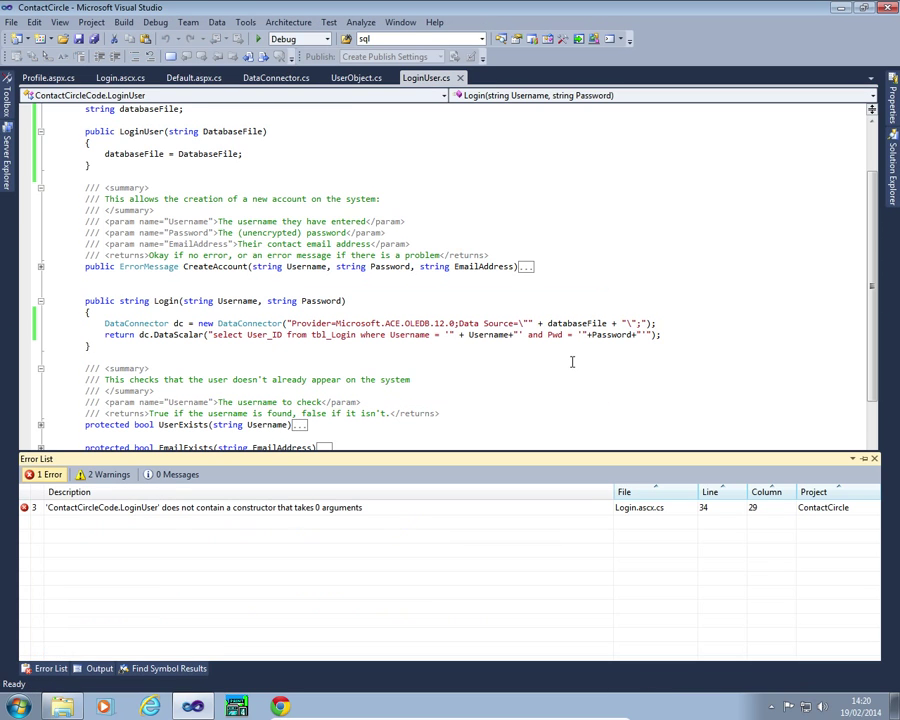
# Step: Go to the LoginUser constructor error in the login handler
pyautogui.click(270, 507)
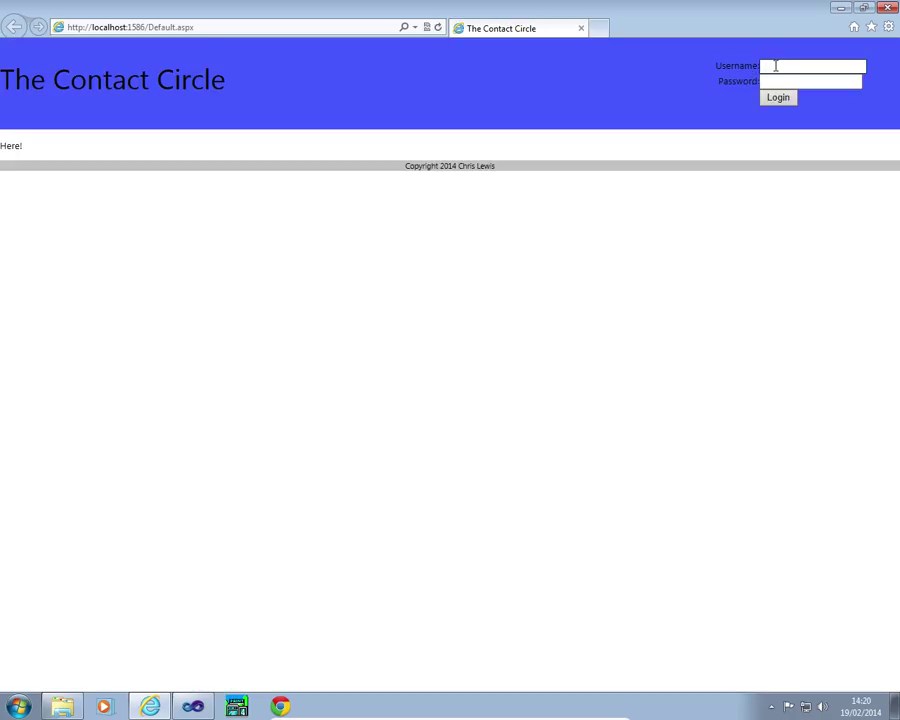
# Step: Log in with the username and password to reach the profile page with photo, name and status
pyautogui.click(778, 97)
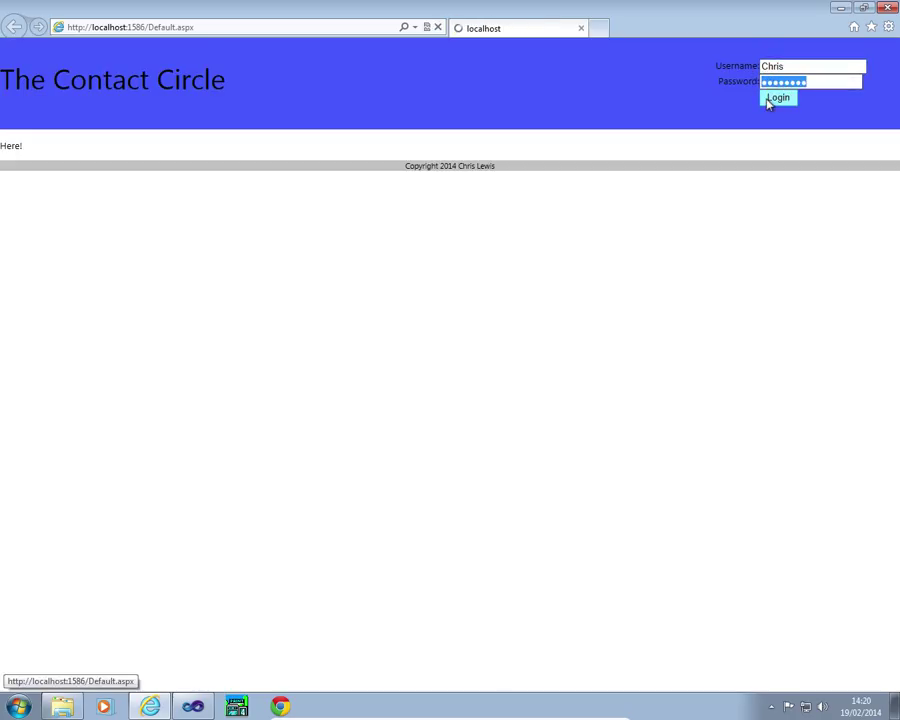
pyautogui.click(778, 97)
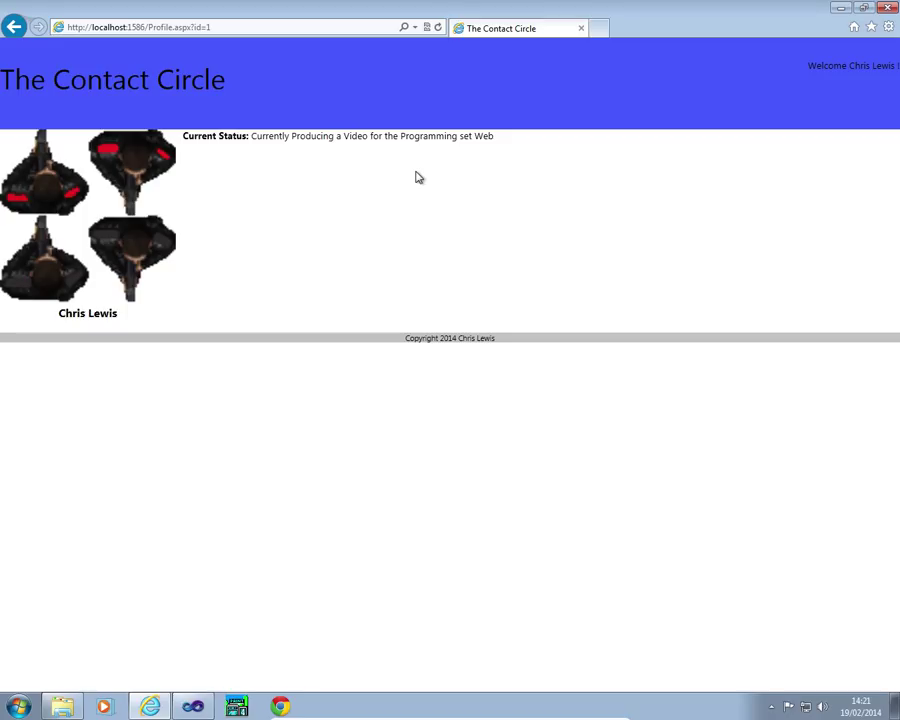
pyautogui.moveTo(581, 28)
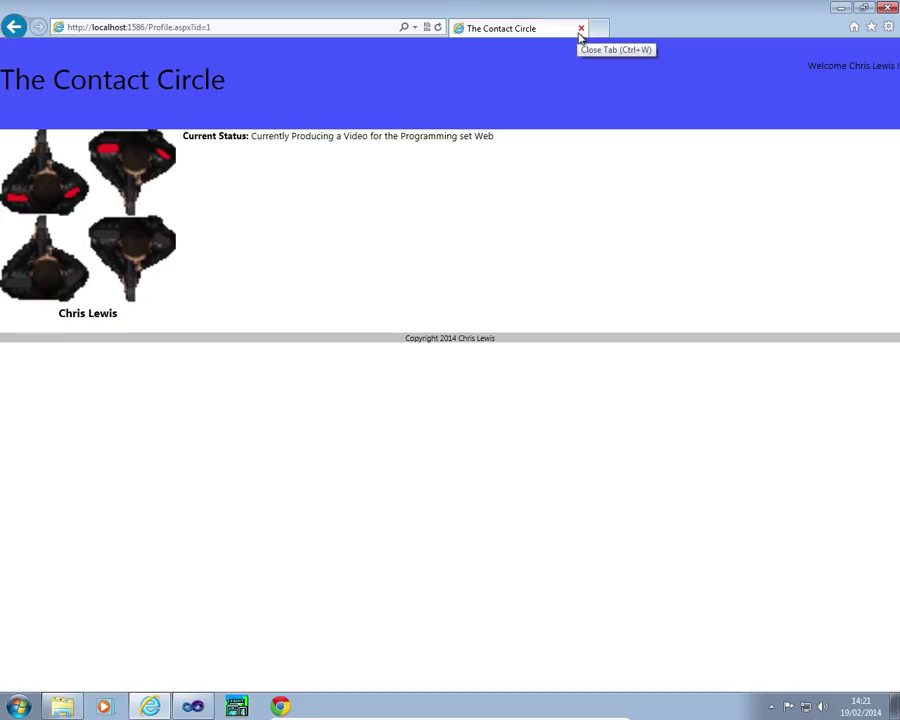
pyautogui.moveTo(581, 33)
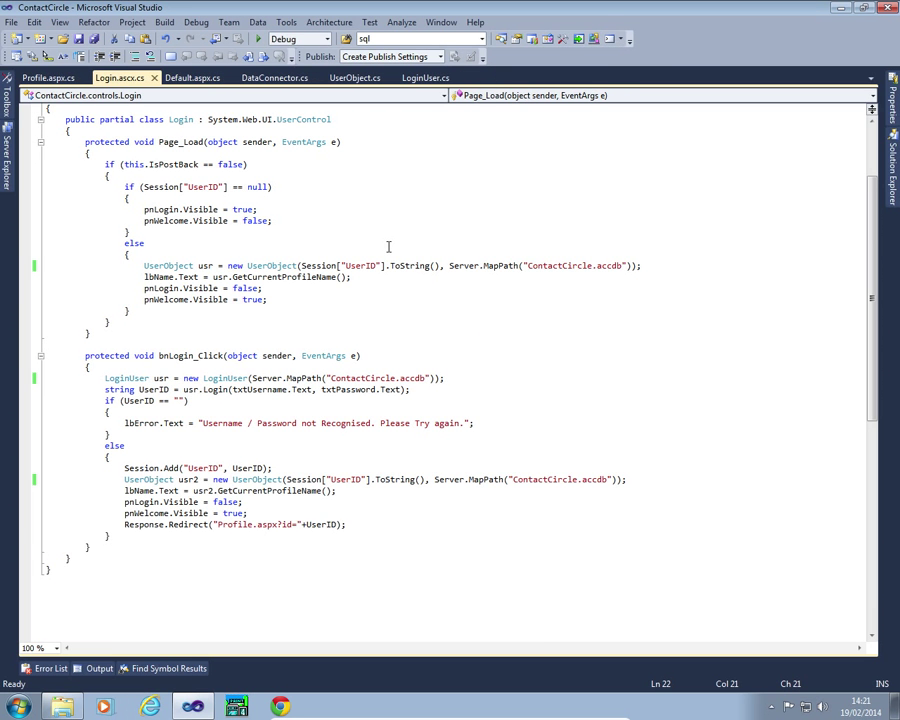
pyautogui.moveTo(485, 168)
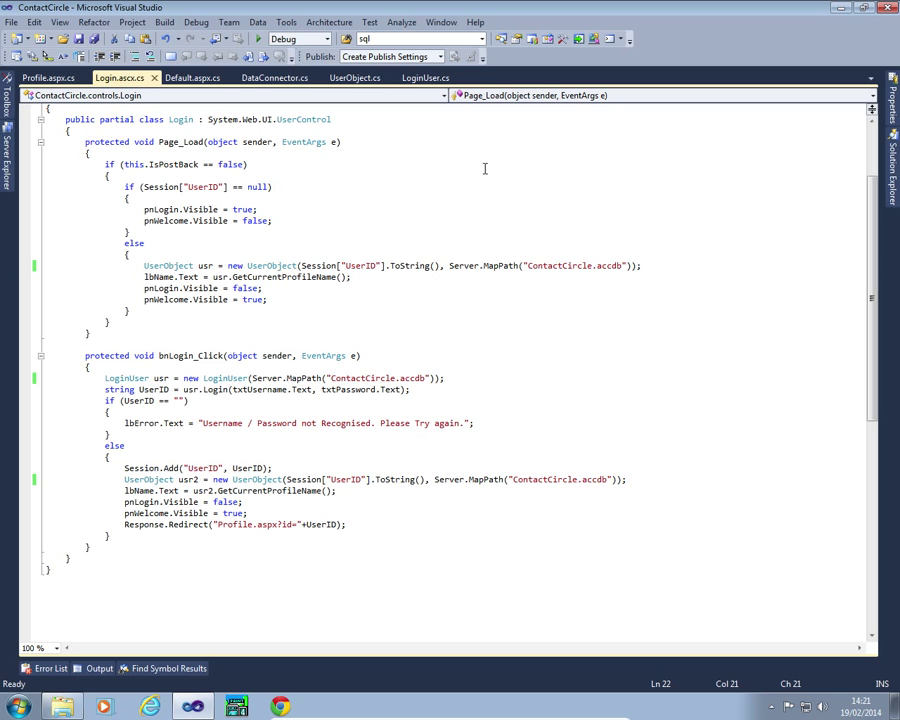